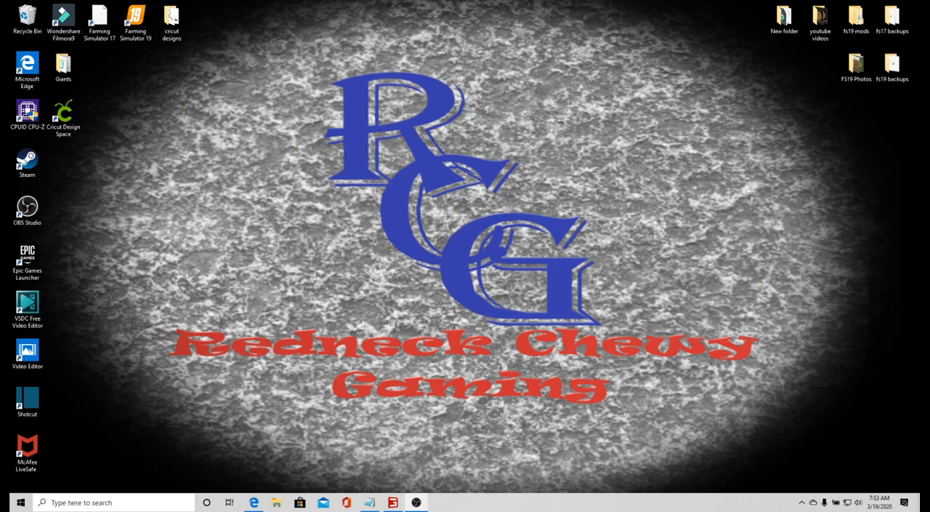
mouse_move(485, 299)
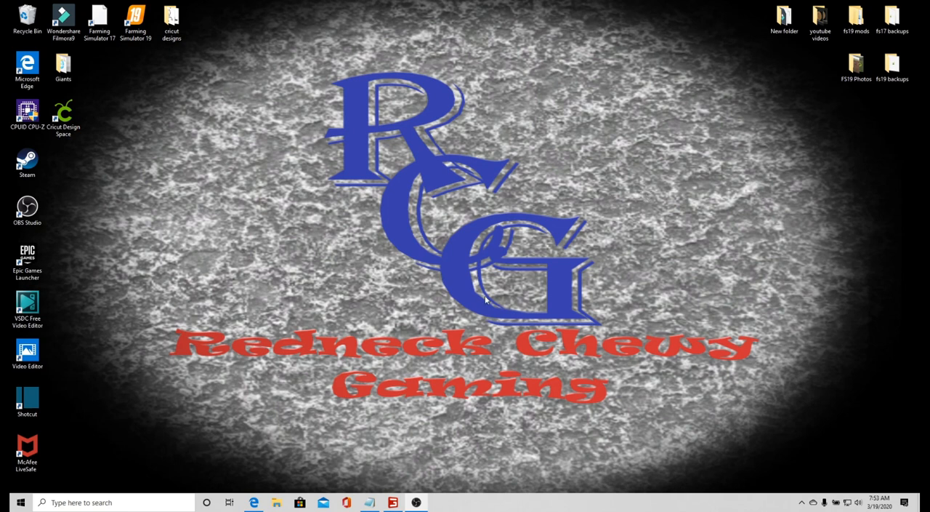
mouse_move(495, 348)
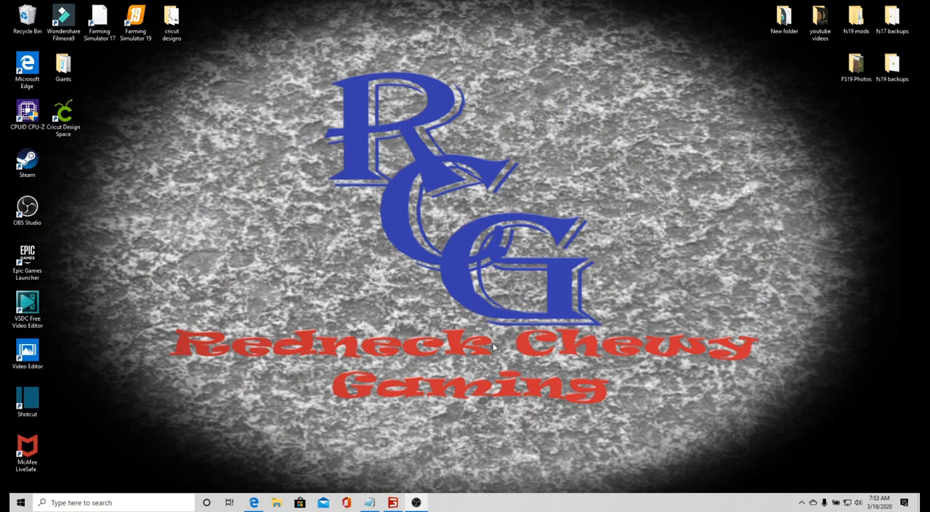
mouse_move(362, 374)
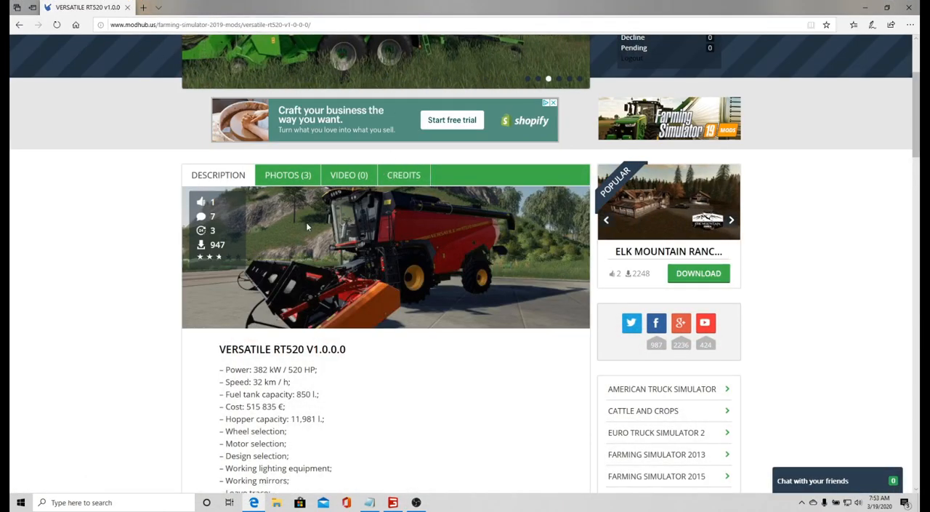
Download the 35 Mb Versatile RT520 mod from ModHub into fs19 mods as FS19_versatileRT520
scroll(down, 3)
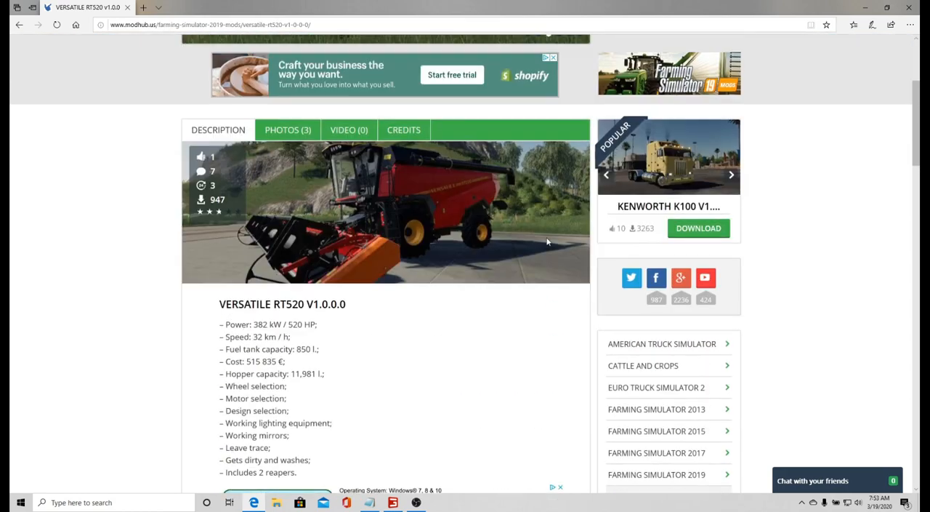
scroll(up, 3)
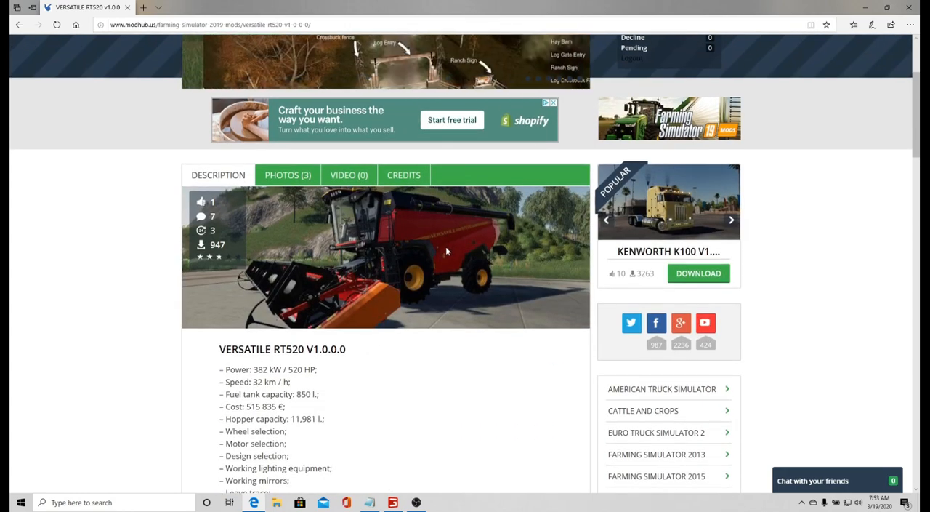
scroll(down, 3)
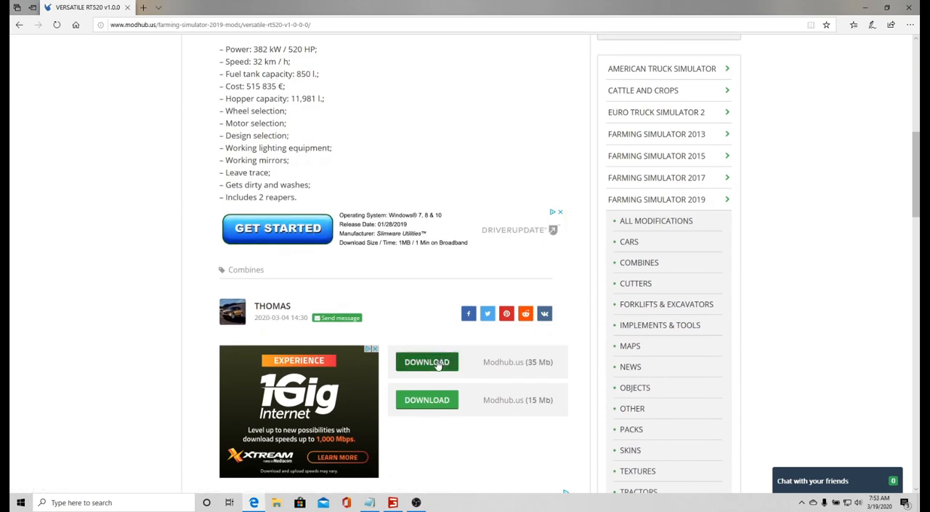
click(426, 362)
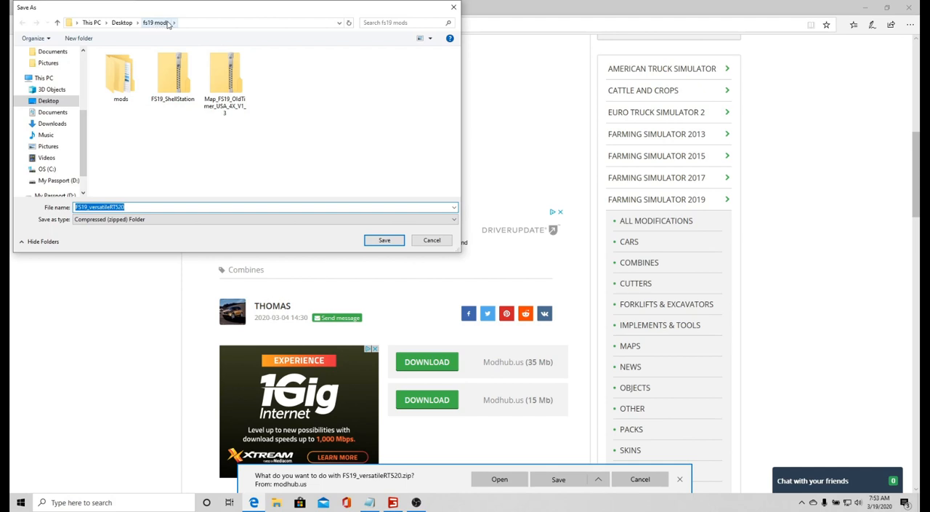
mouse_move(384, 240)
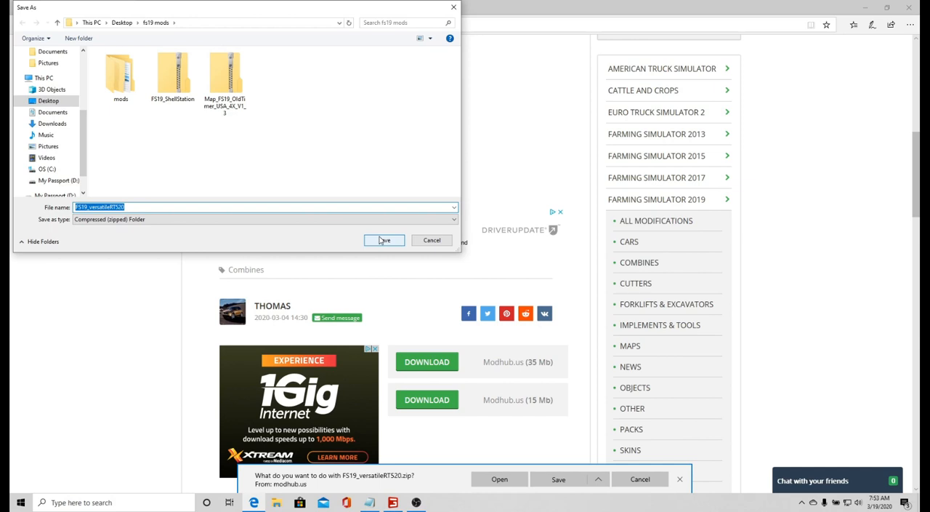
click(384, 240)
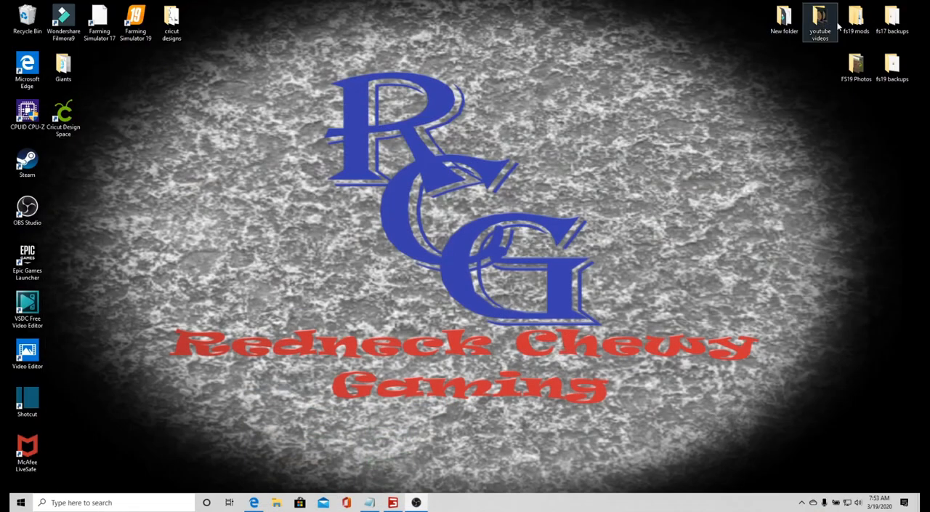
Extract FS19_versatileRT520.zip from fs19 mods into its suggested folder
double_click(855, 22)
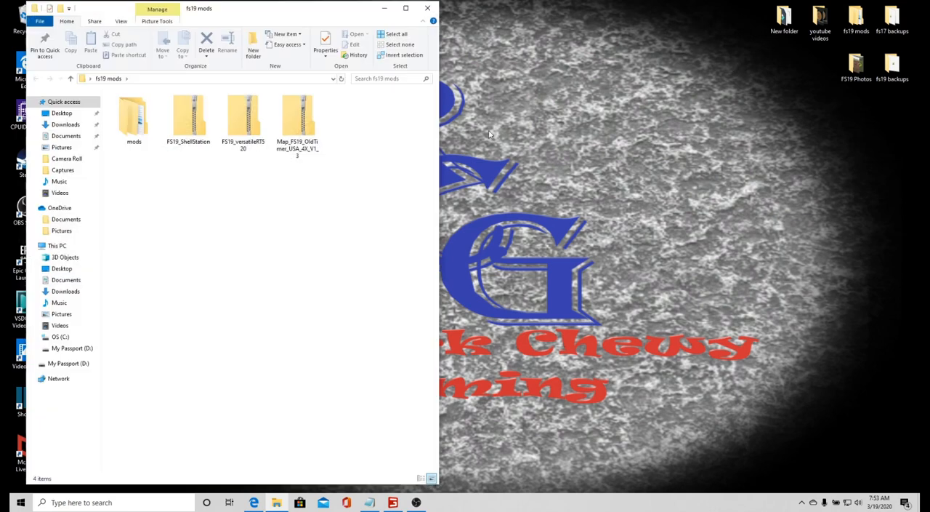
mouse_move(243, 116)
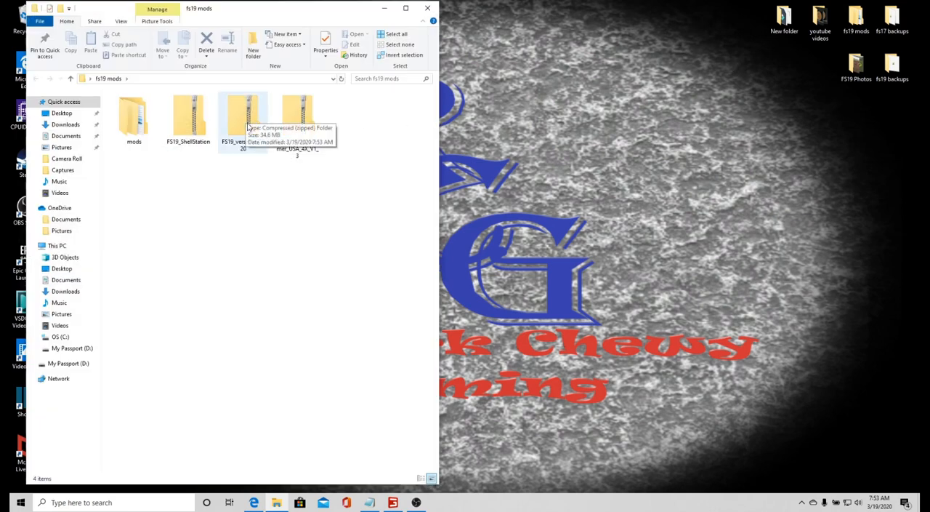
right_click(243, 120)
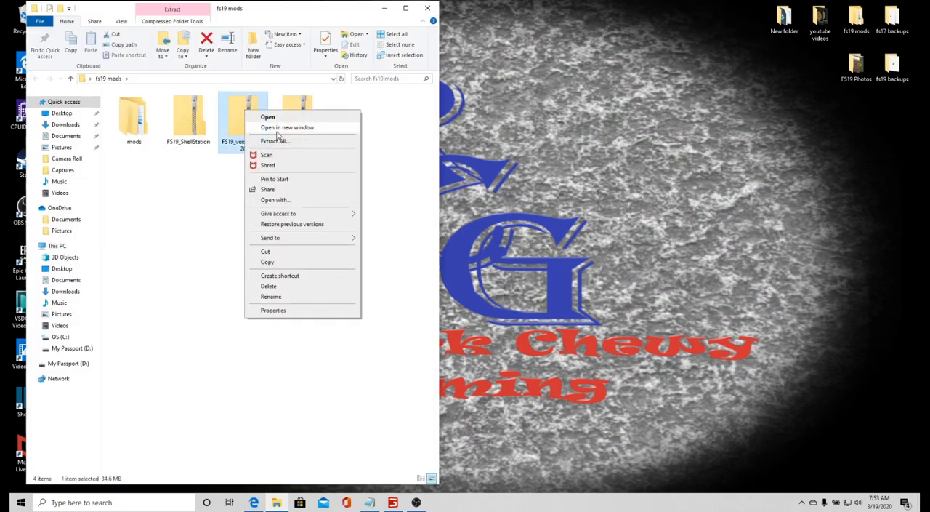
click(274, 141)
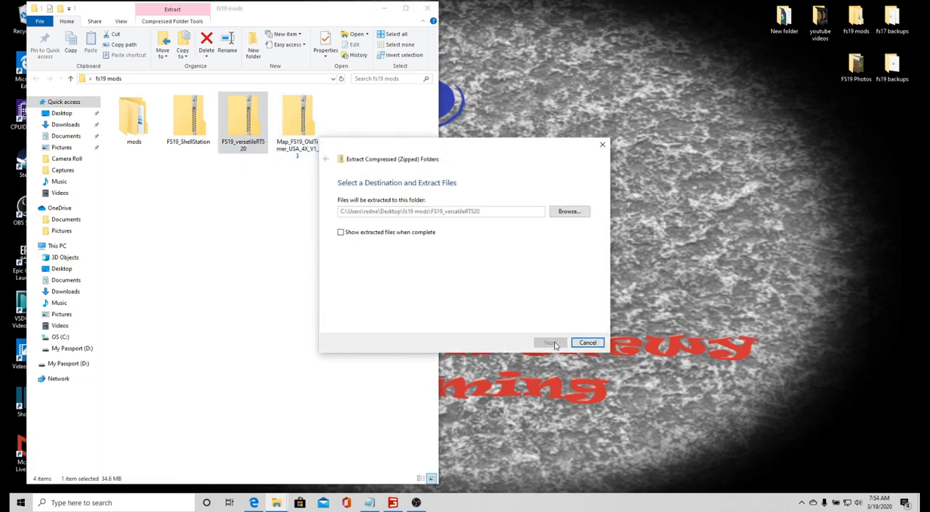
click(550, 342)
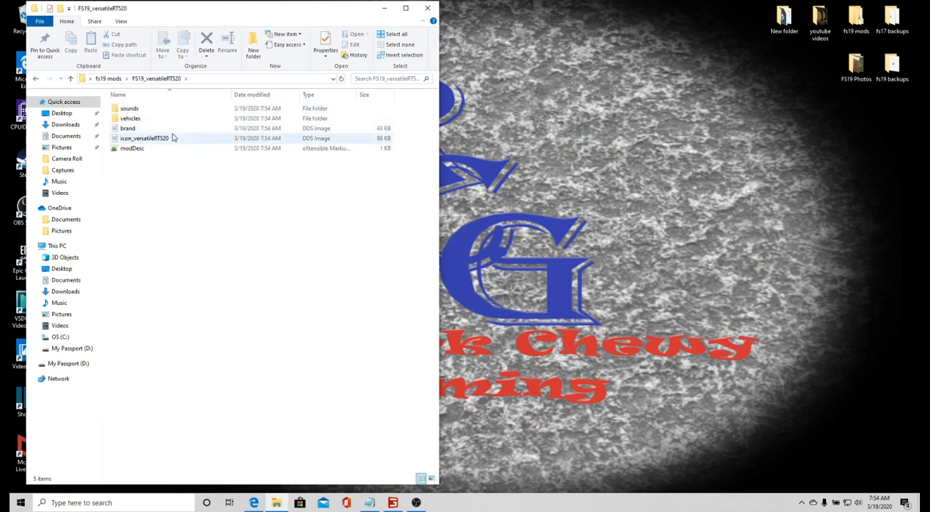
Switch File Explorer to Large icons and open vehicles, then rsm770
click(392, 446)
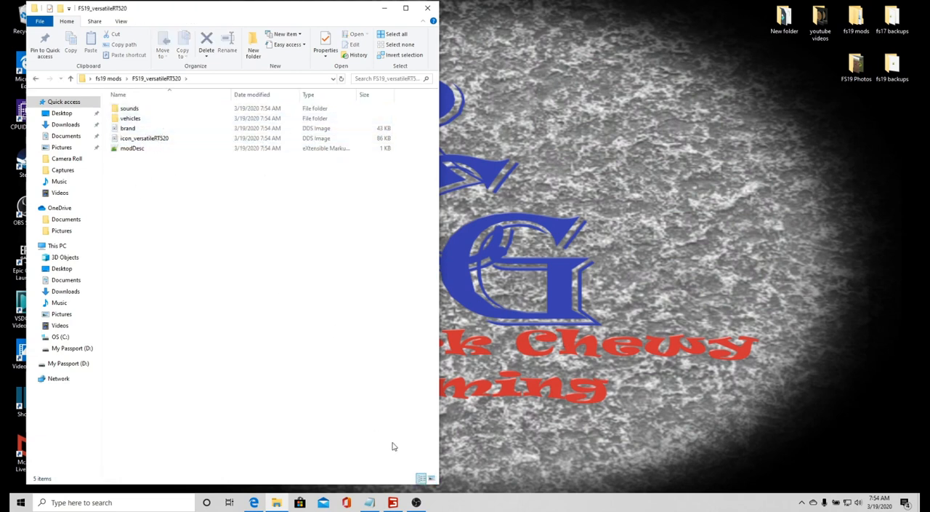
click(431, 479)
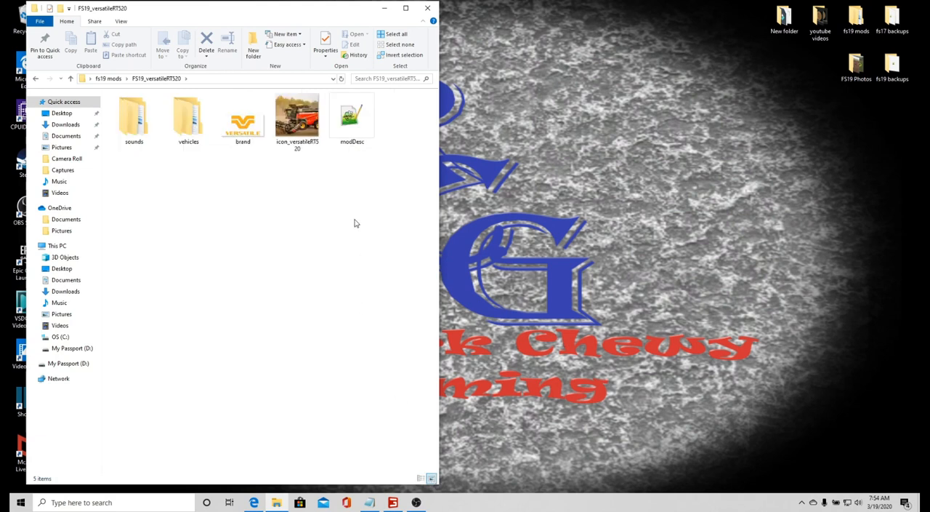
double_click(189, 116)
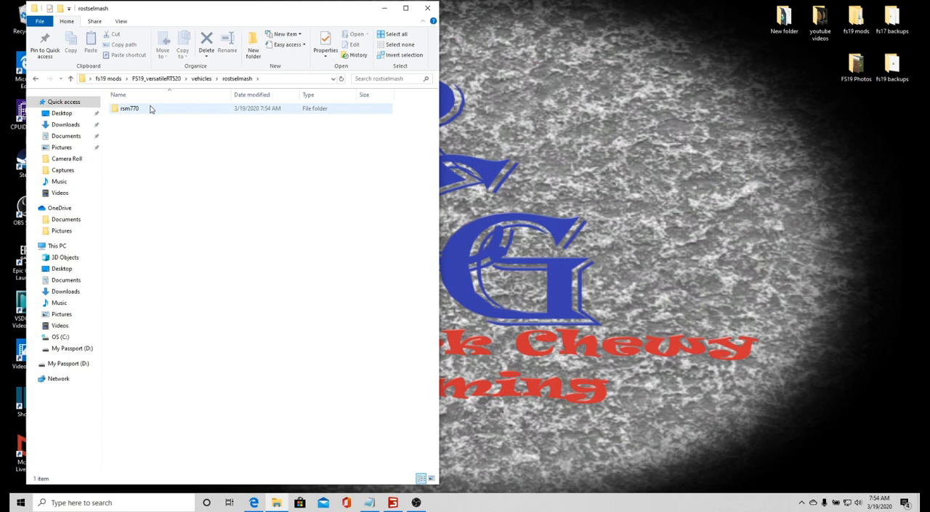
double_click(128, 108)
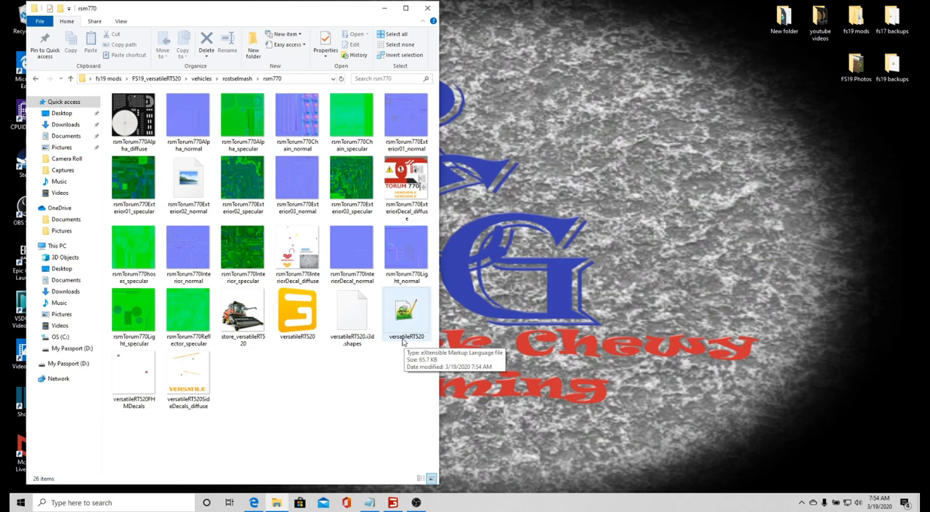
mouse_move(399, 333)
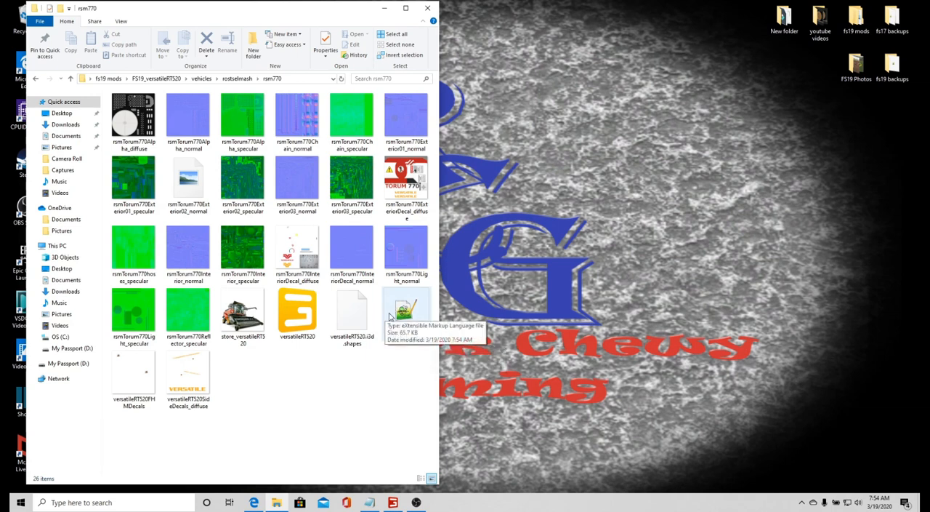
mouse_move(418, 305)
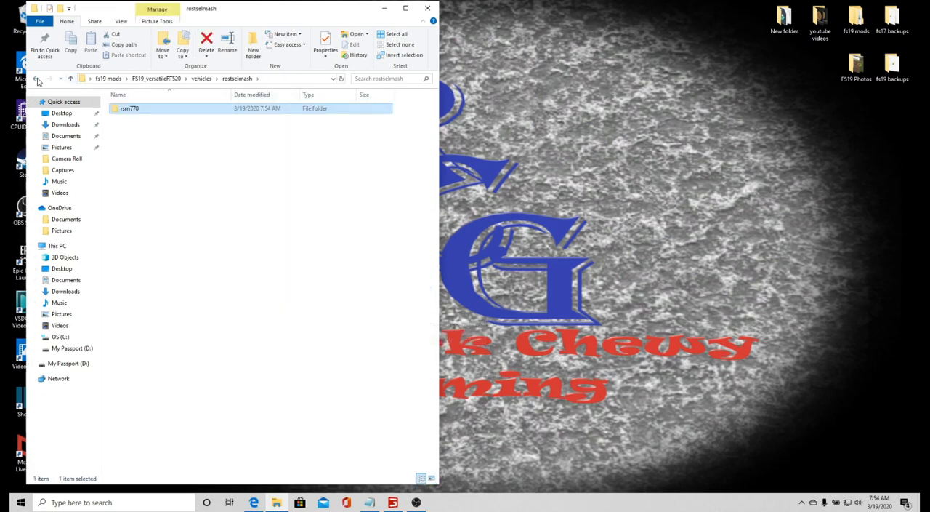
Go back to FS19_versatileRT520 and reopen vehicles > rostselmash
click(35, 79)
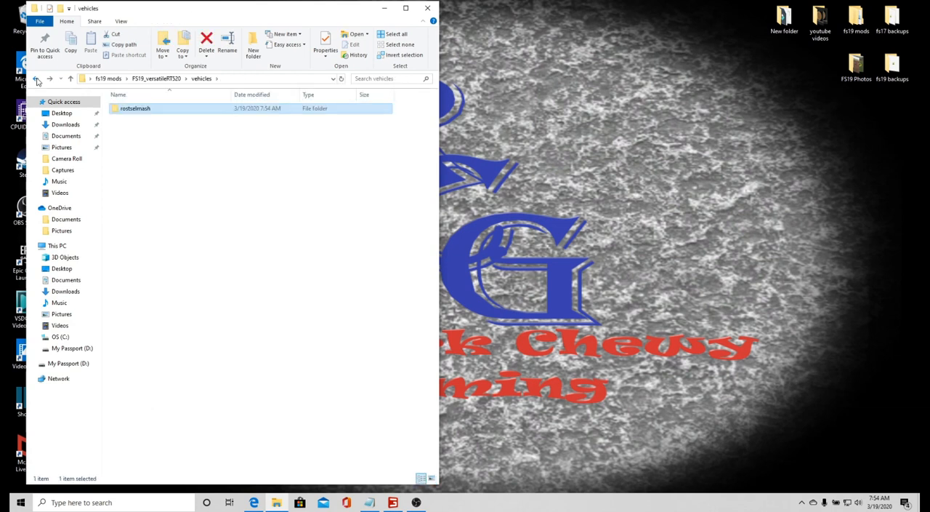
click(35, 79)
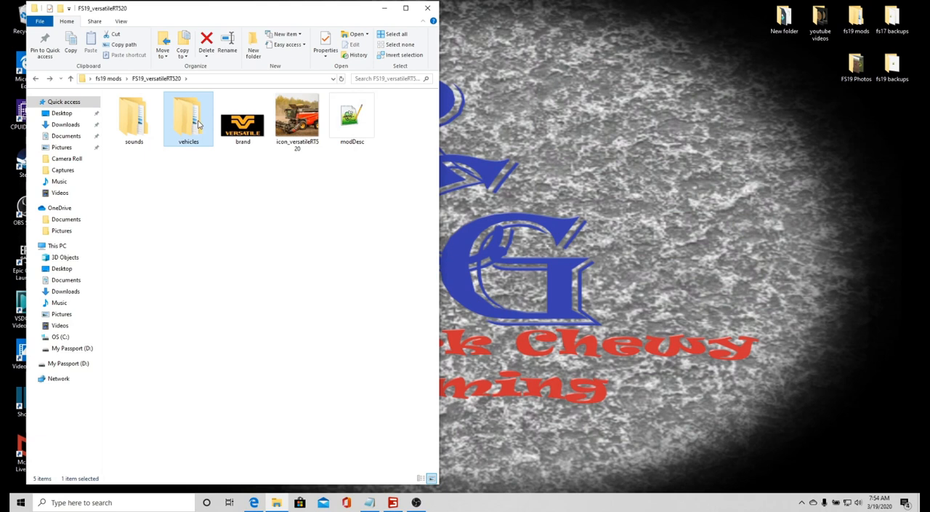
mouse_move(212, 126)
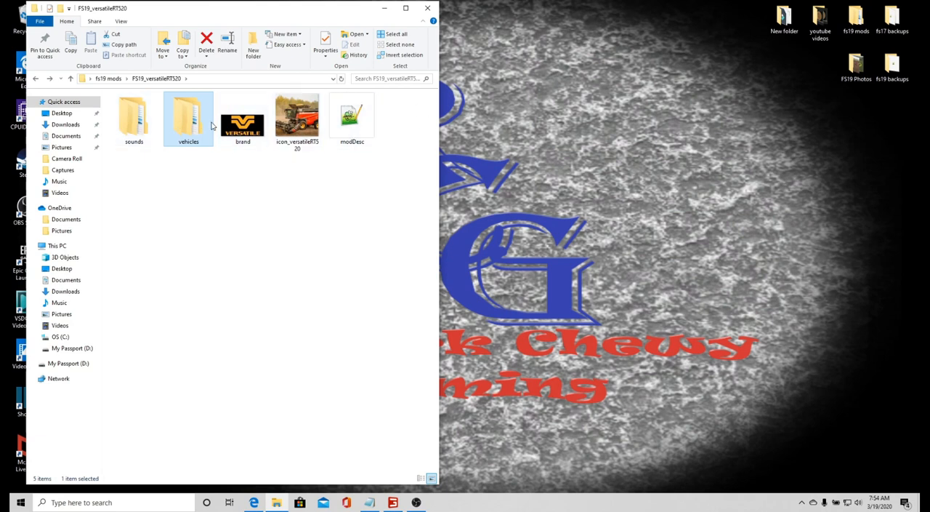
double_click(189, 117)
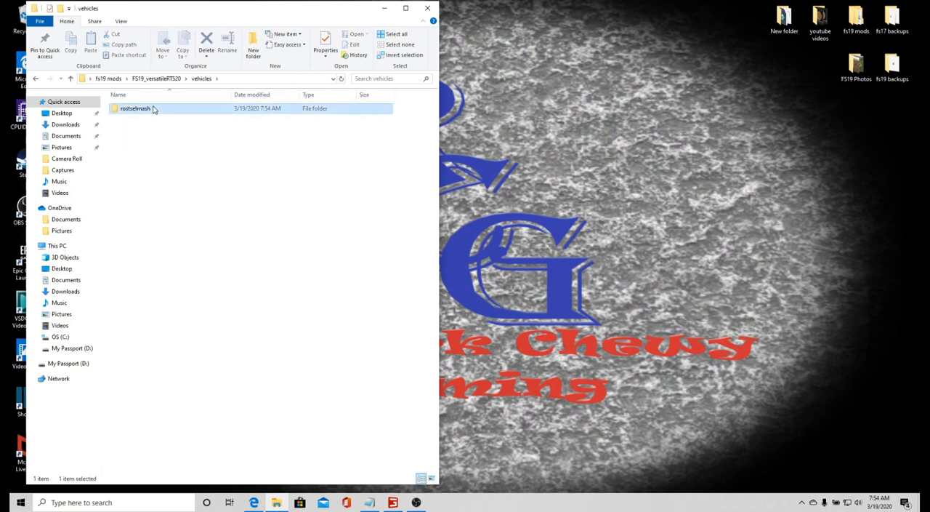
double_click(134, 108)
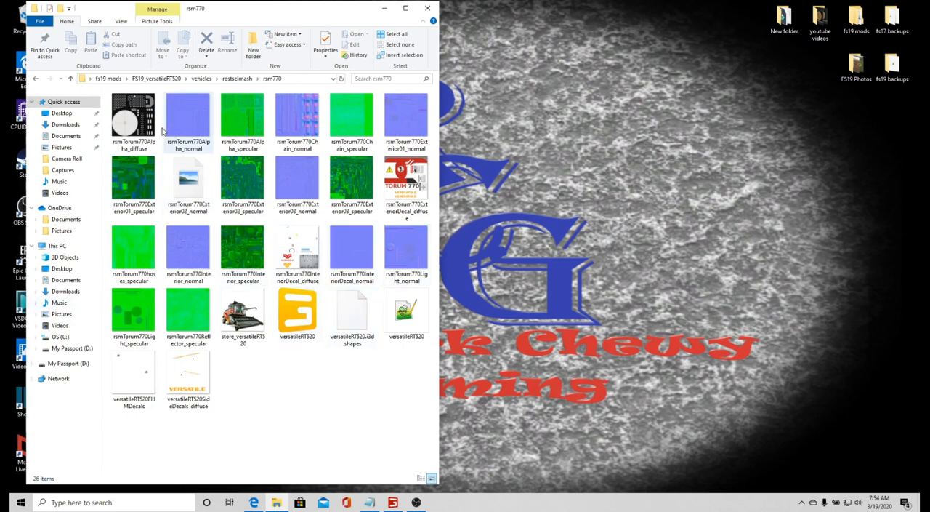
mouse_move(200, 109)
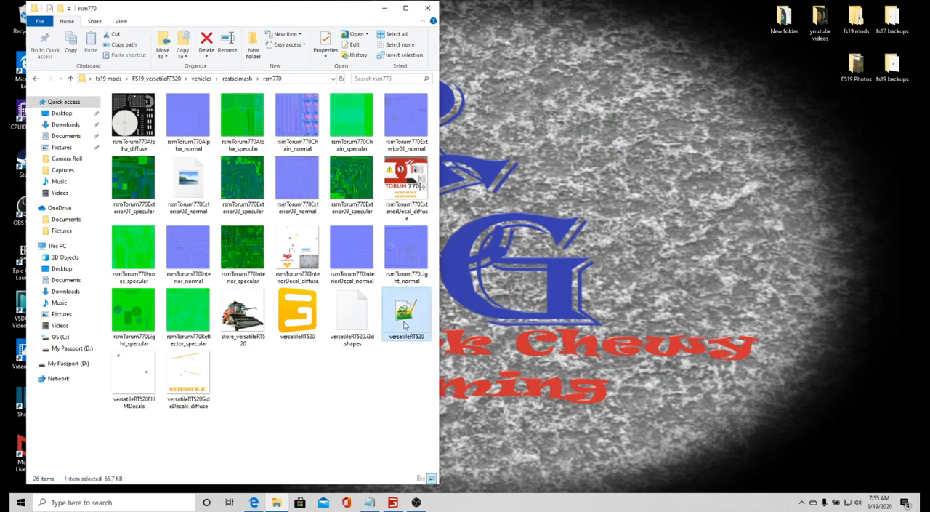
Open versatileRT520.xml in Notepad++ and scroll down to the fillUnit capacity of 11981
right_click(406, 313)
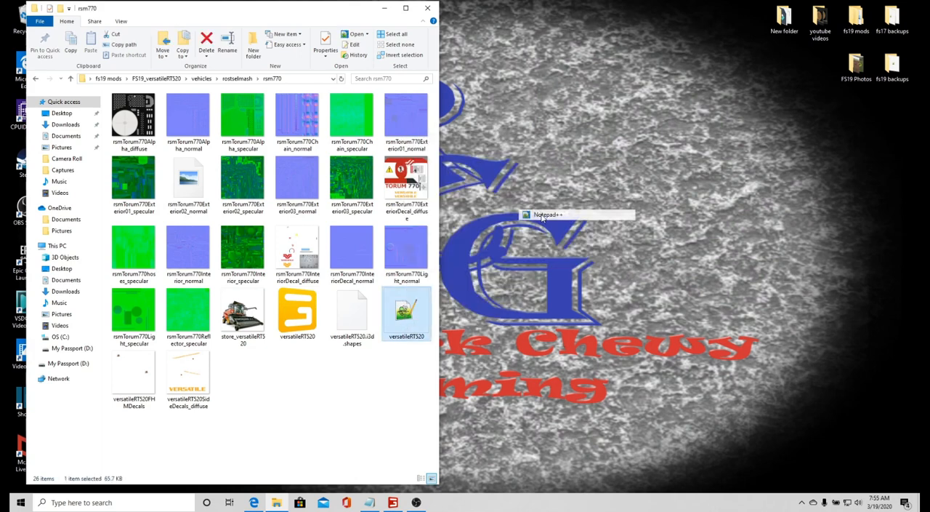
mouse_move(494, 186)
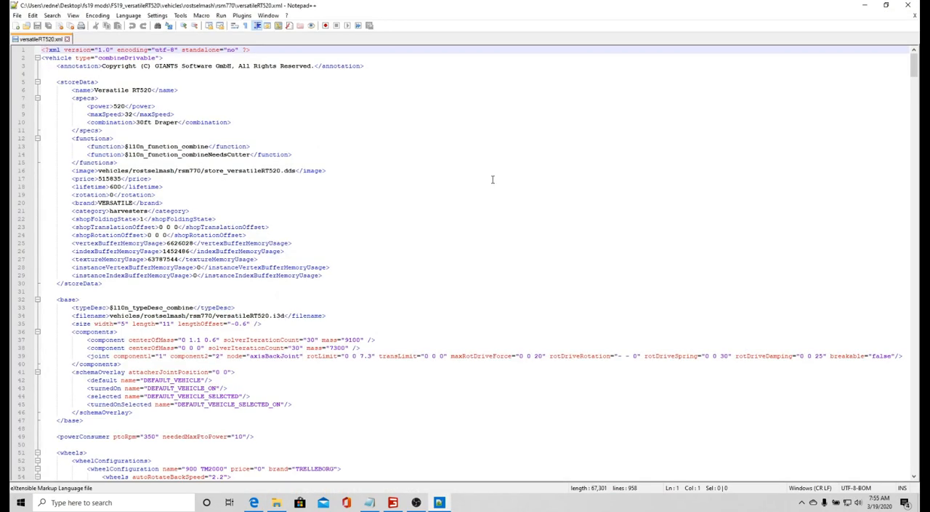
scroll(down, 3)
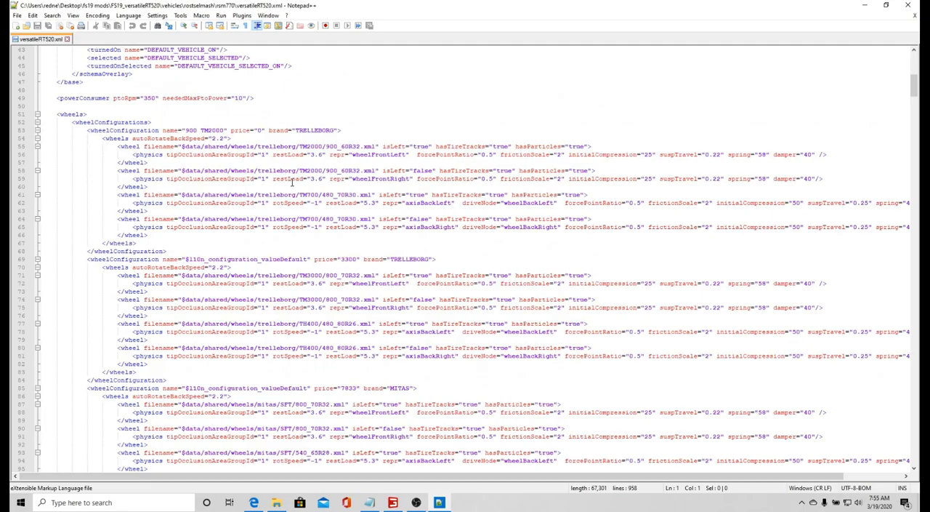
scroll(down, 3)
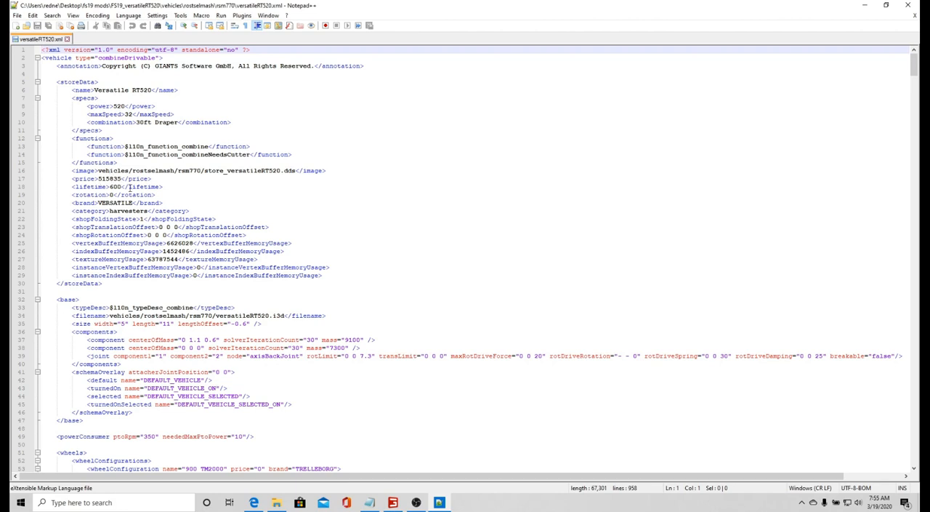
mouse_move(223, 207)
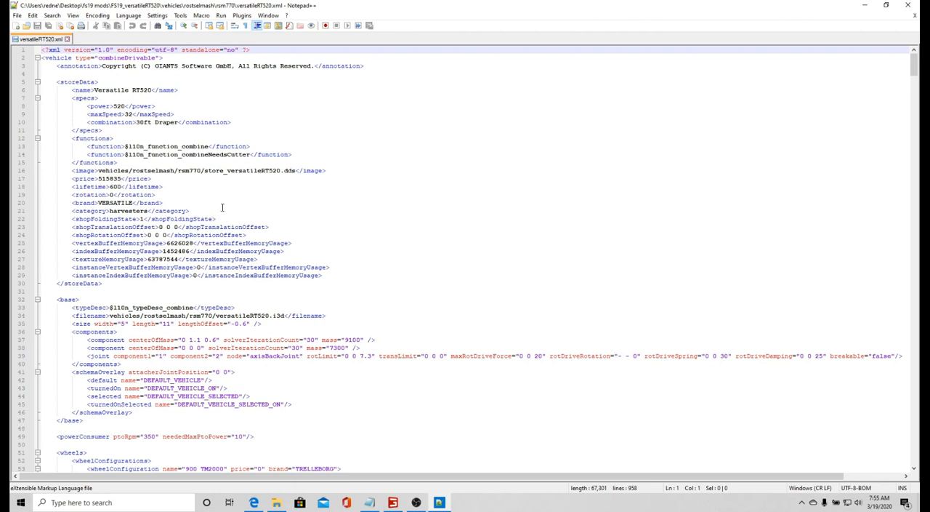
scroll(down, 3)
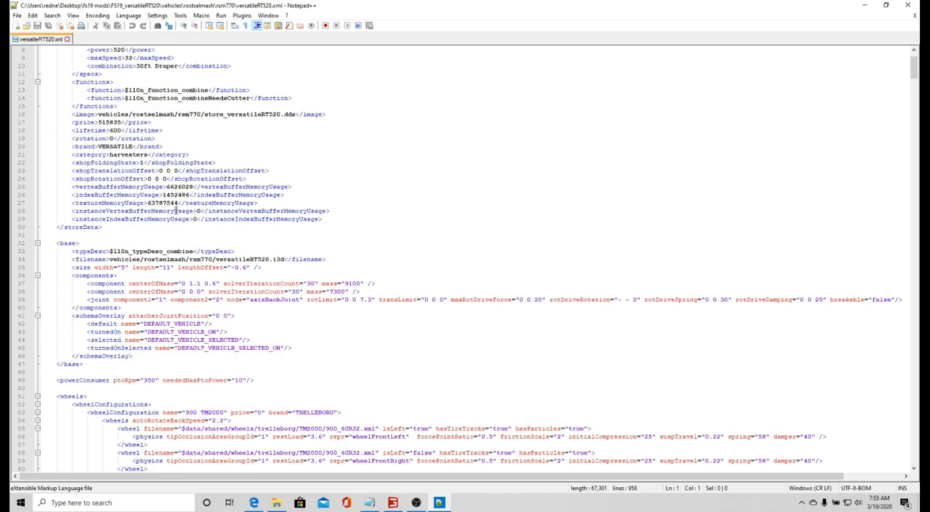
mouse_move(320, 243)
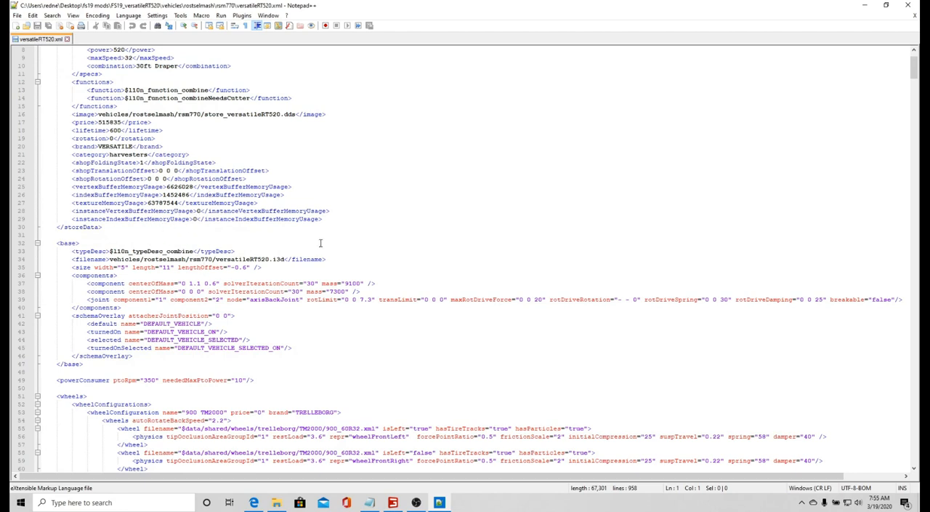
scroll(down, 3)
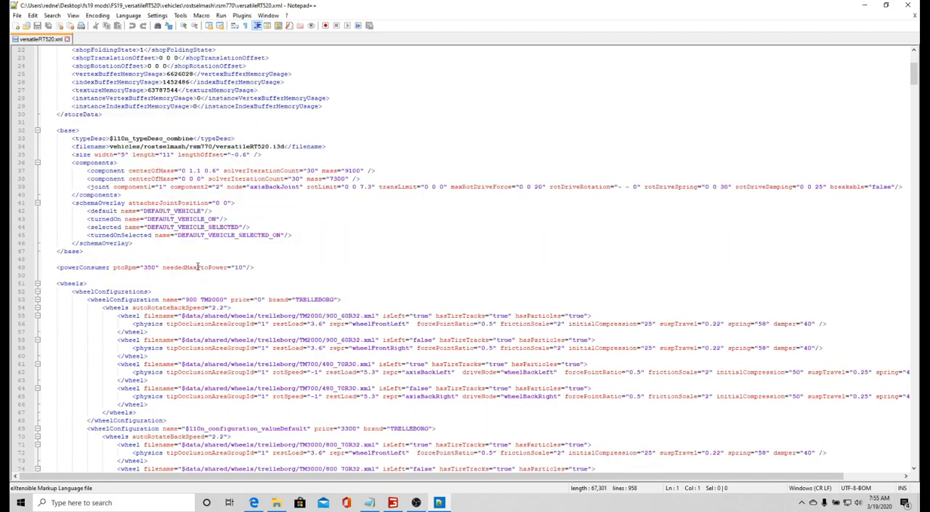
scroll(down, 3)
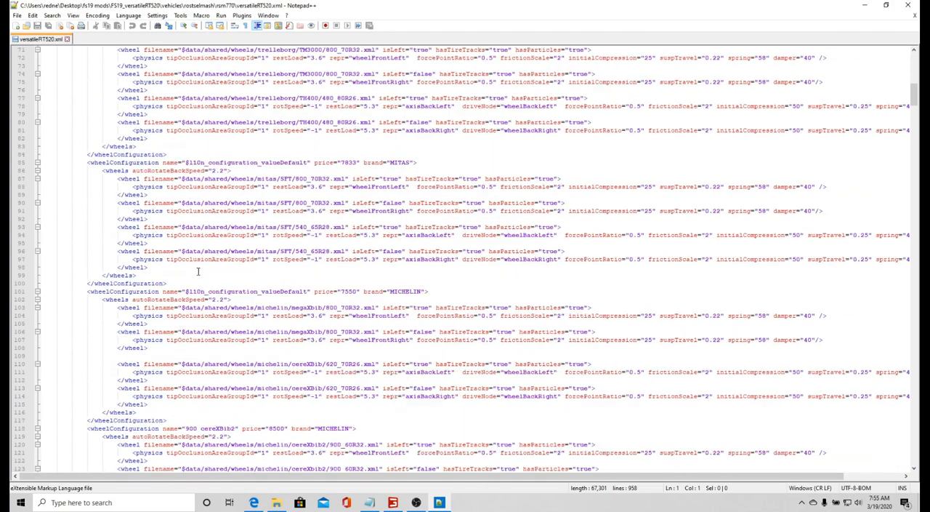
scroll(down, 3)
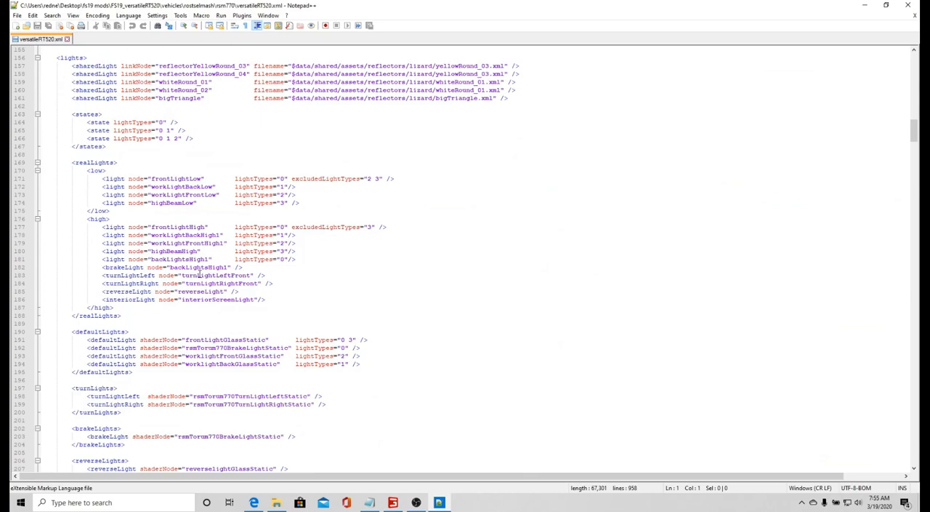
scroll(down, 3)
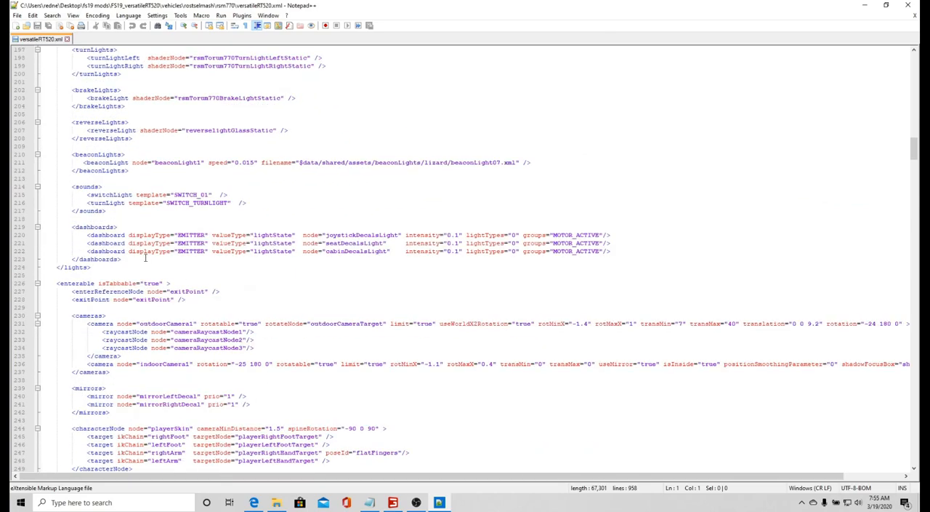
scroll(down, 3)
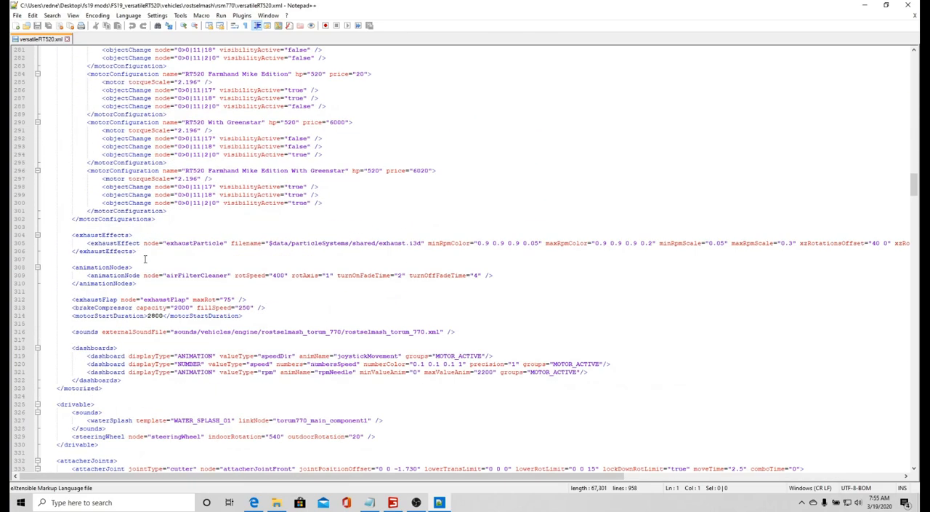
scroll(down, 3)
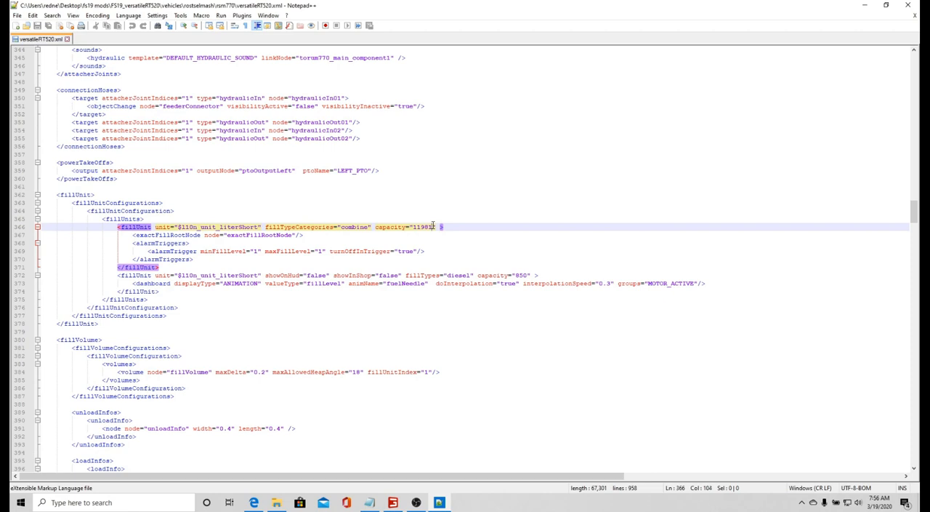
Replace the combine fillUnit capacity 11981 with 100000000 on line 366
key(BackSpace)
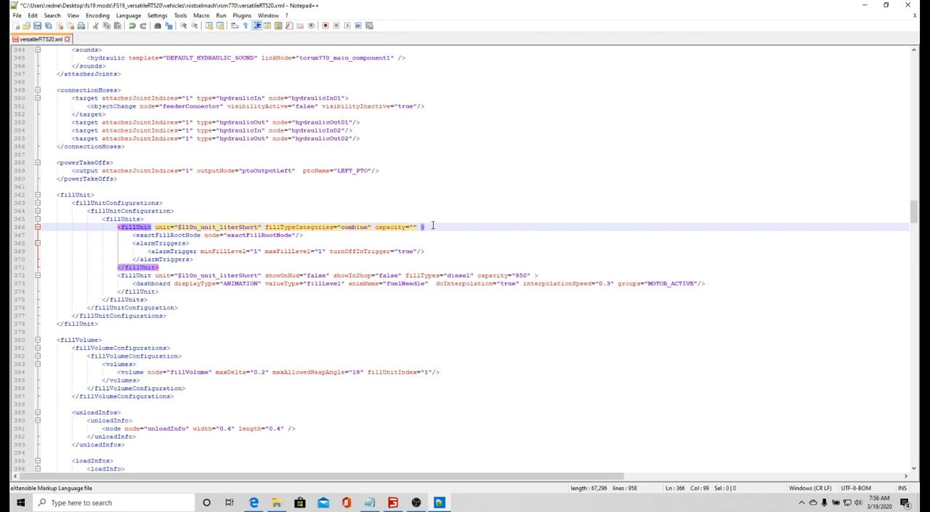
text(100)
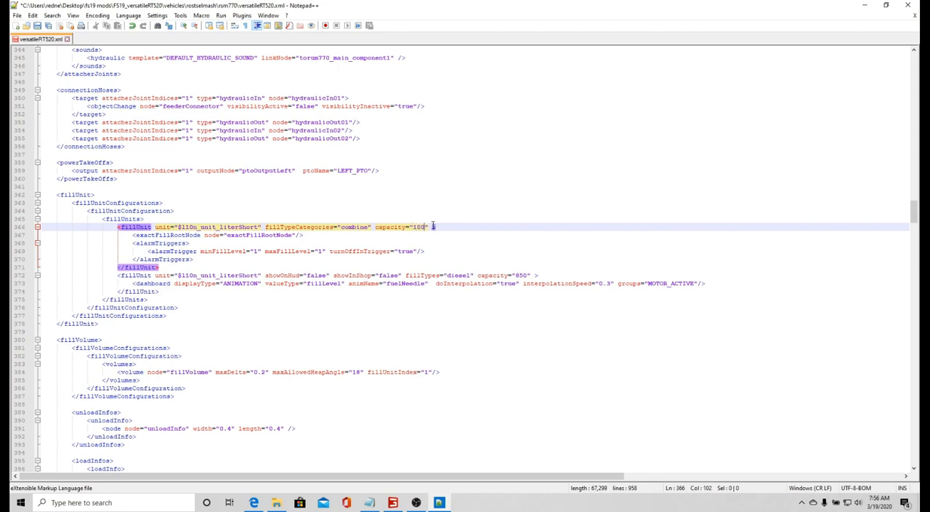
text(00)
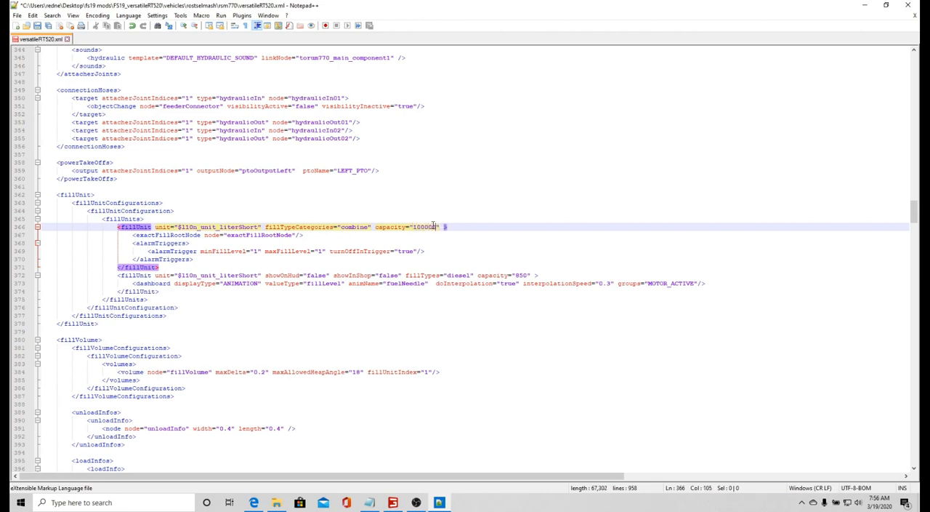
text(000)
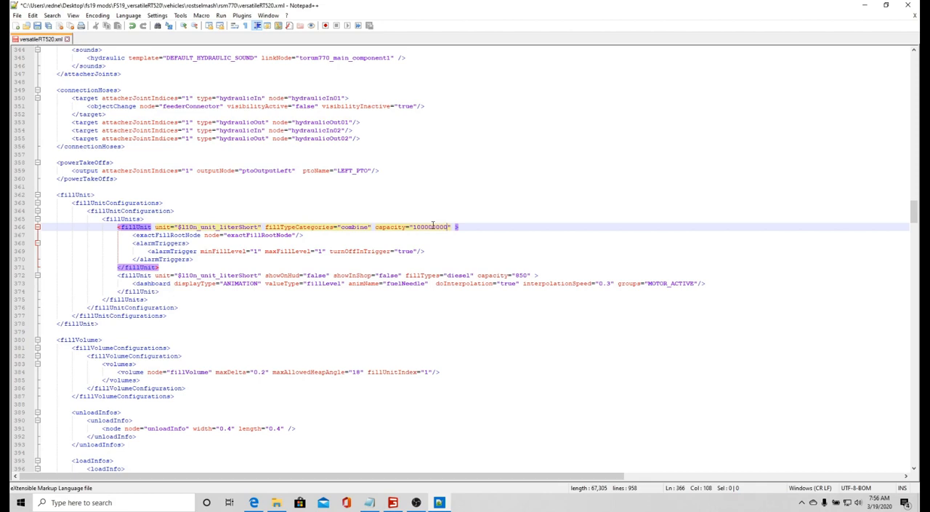
text(00)
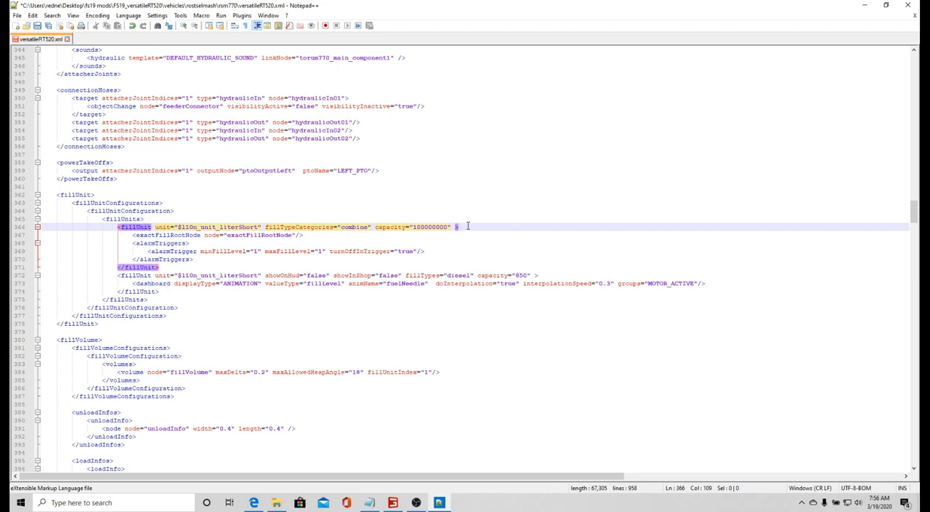
Add updateMass="false" after capacity="100000000" on the combine fillUnit line
text(update)
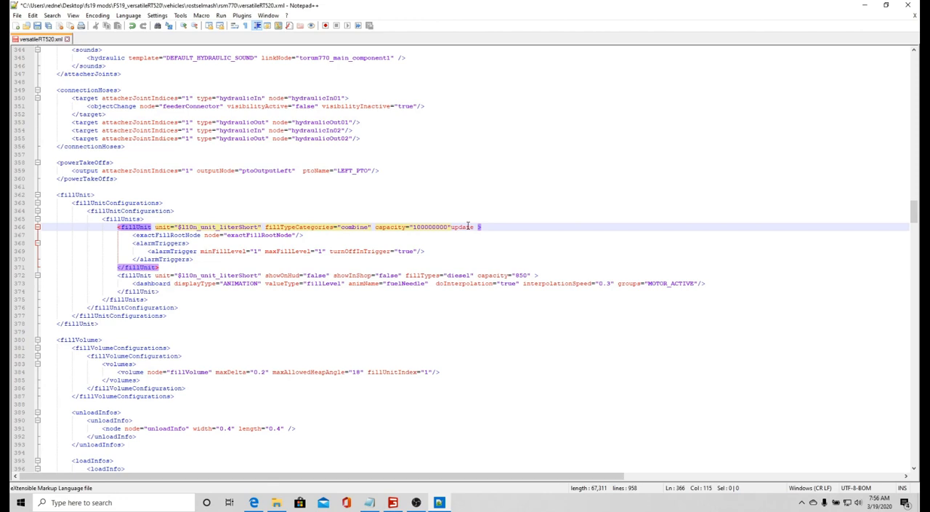
text(l)
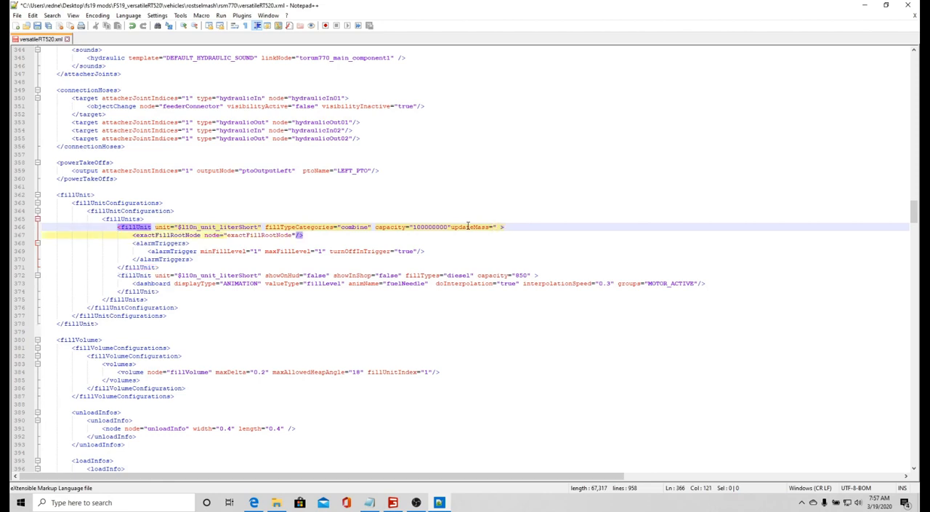
text(false)
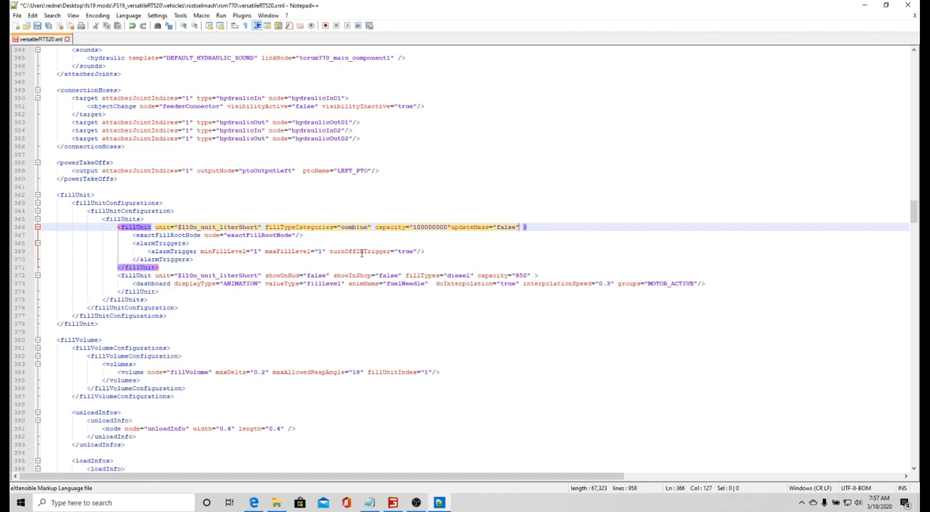
mouse_move(460, 221)
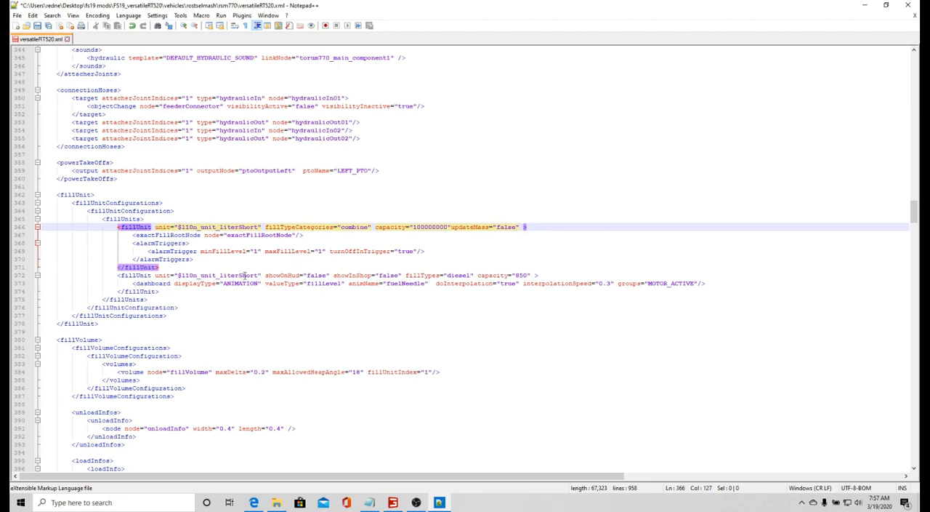
mouse_move(448, 275)
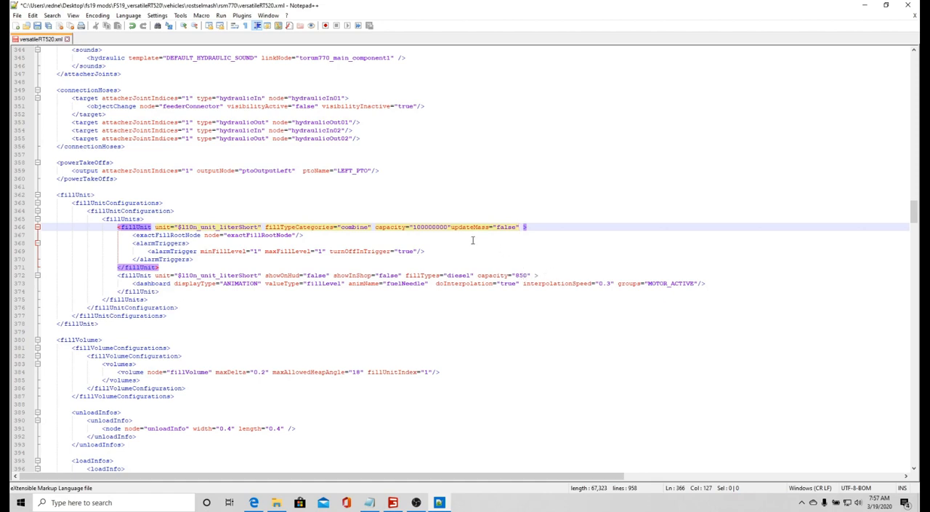
mouse_move(367, 232)
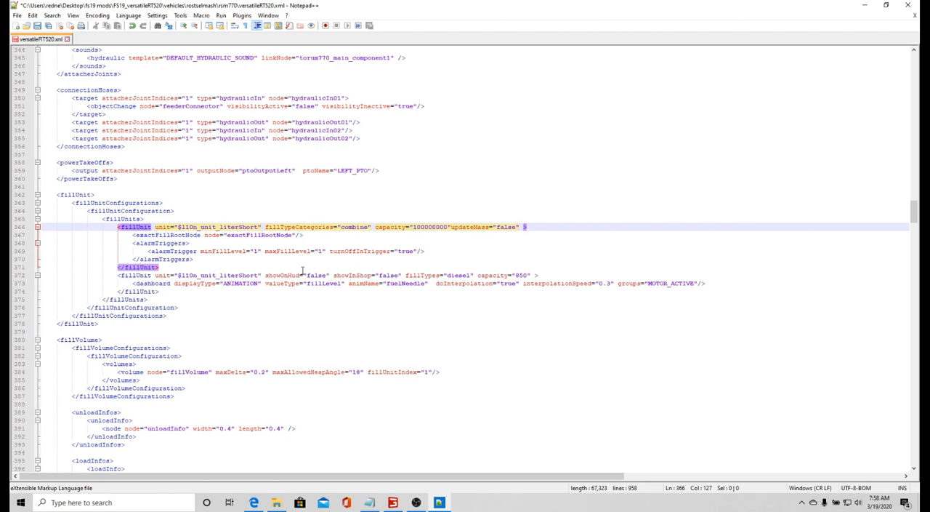
Scroll to the closing vehicle tag, then back to the pipe and dischargeable sections
scroll(down, 3)
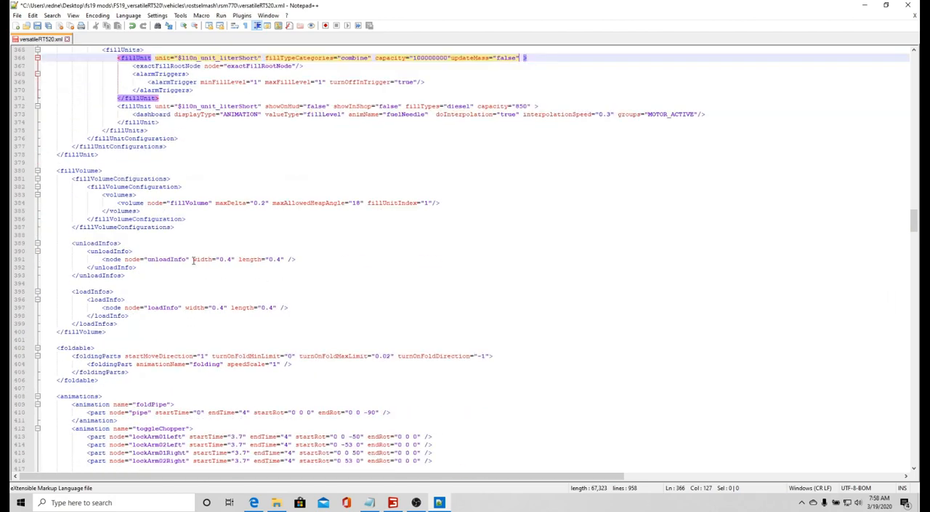
scroll(down, 3)
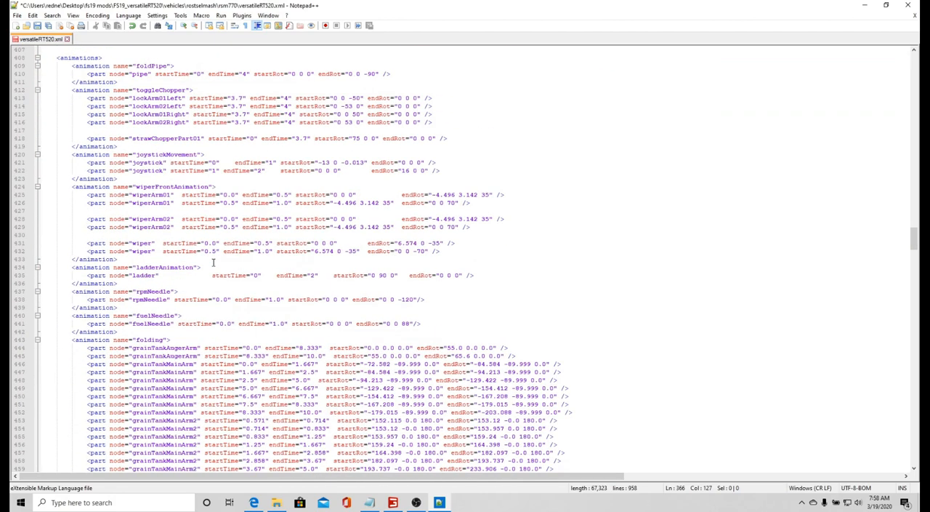
scroll(down, 3)
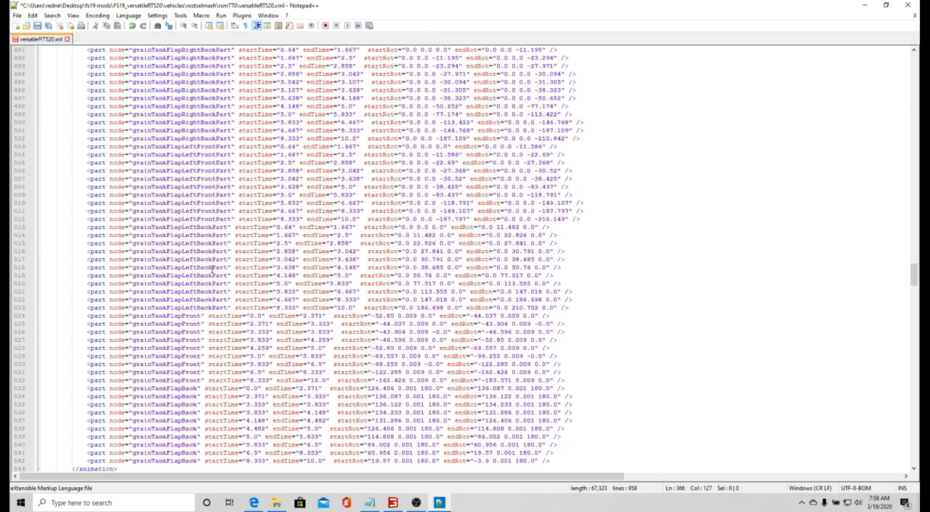
scroll(down, 3)
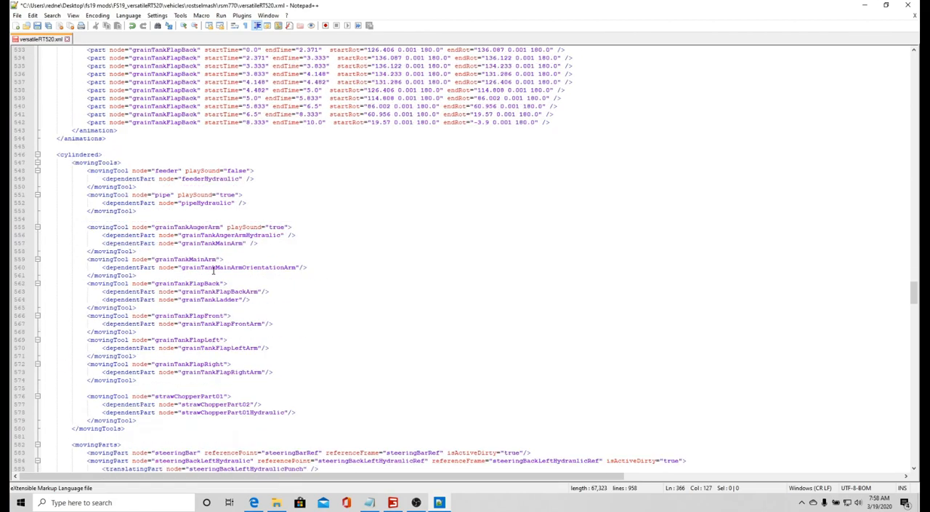
scroll(down, 3)
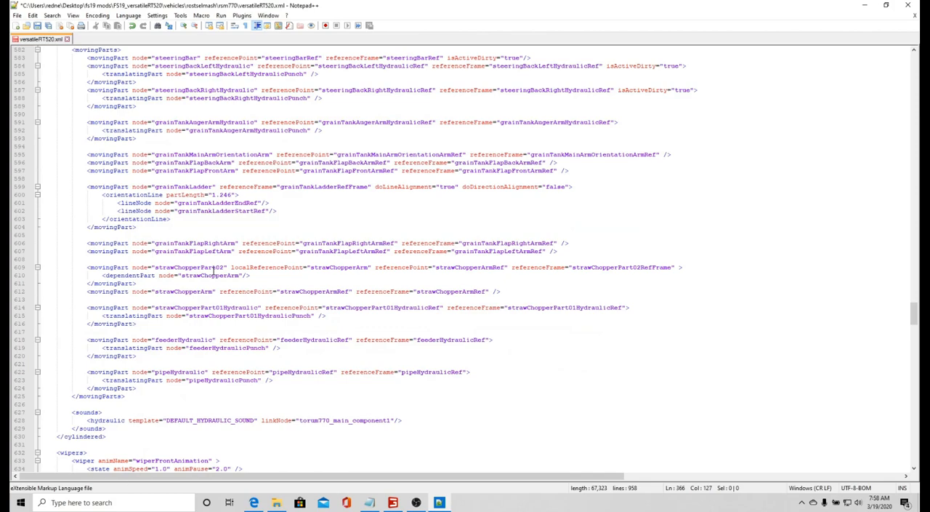
scroll(down, 3)
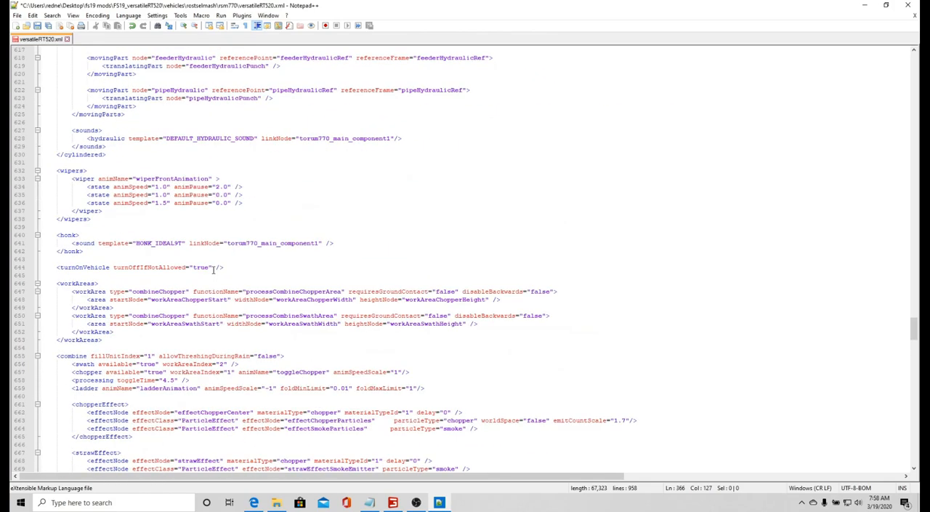
scroll(down, 3)
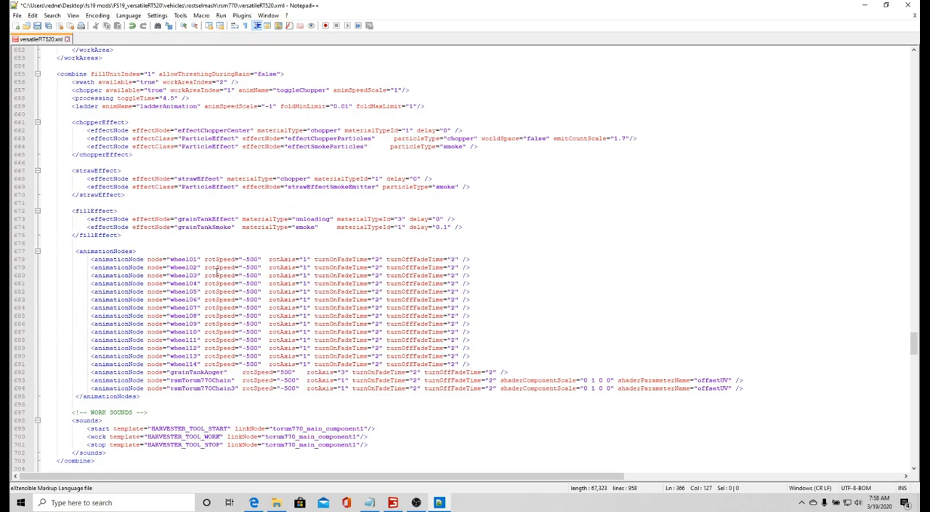
scroll(down, 3)
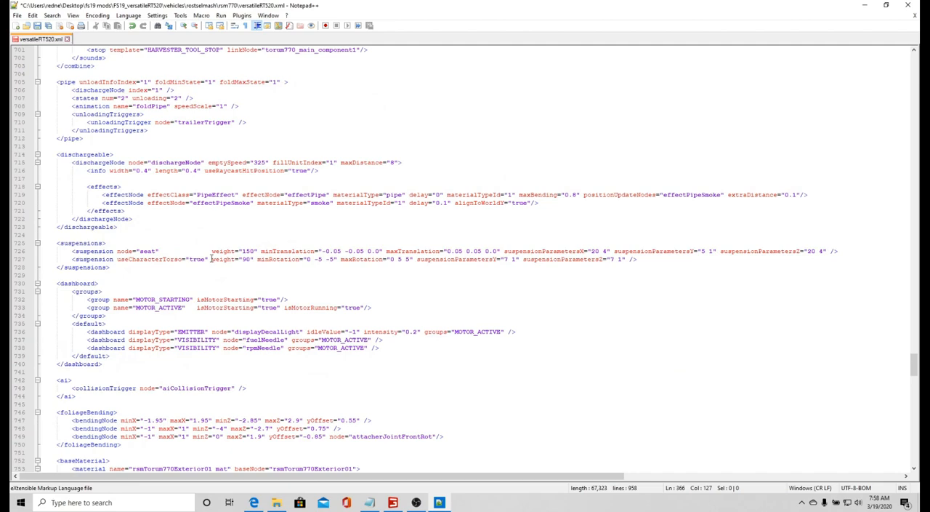
scroll(down, 3)
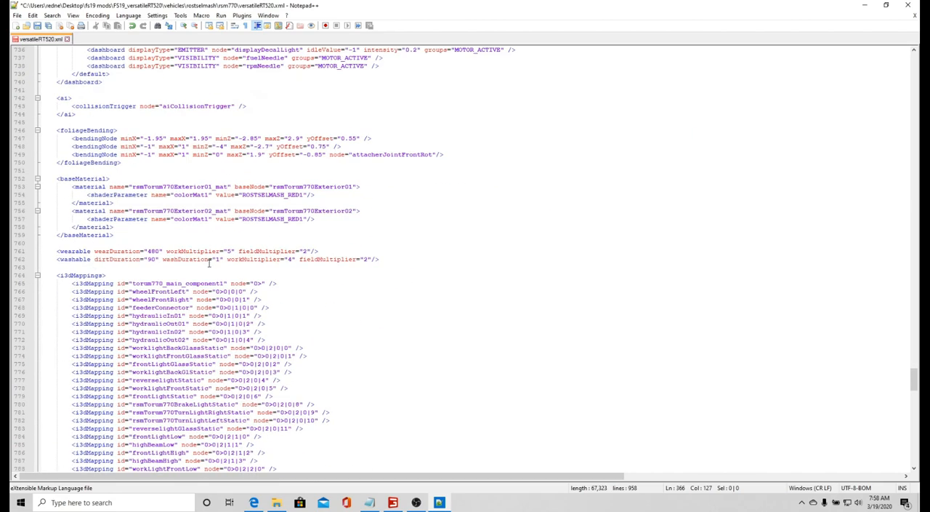
scroll(down, 3)
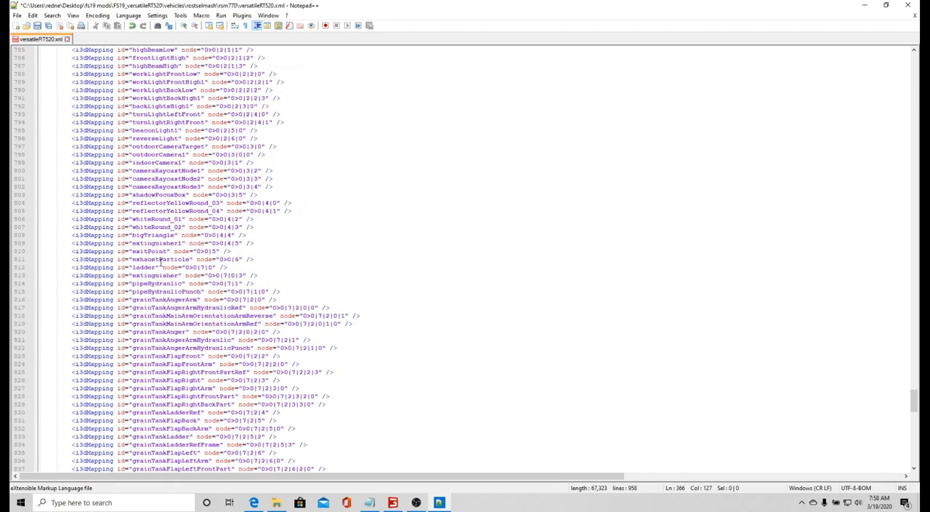
scroll(down, 3)
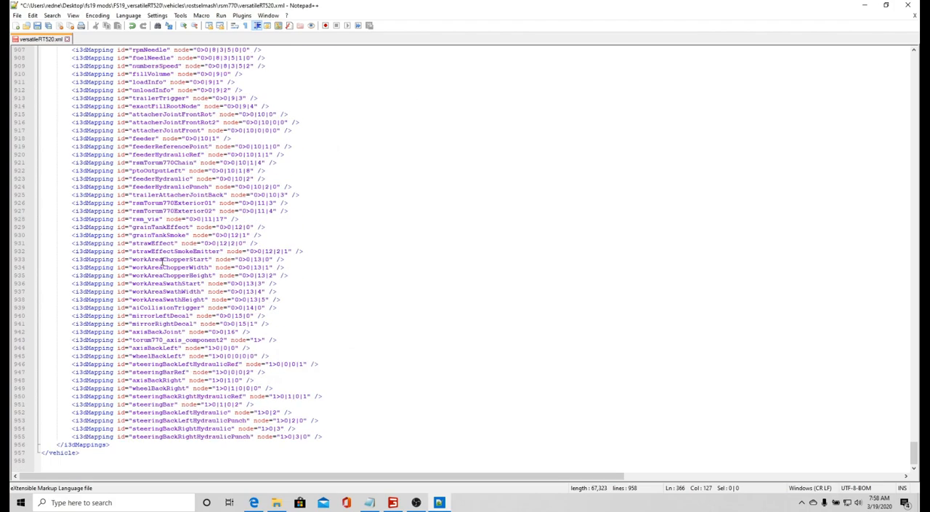
scroll(up, 3)
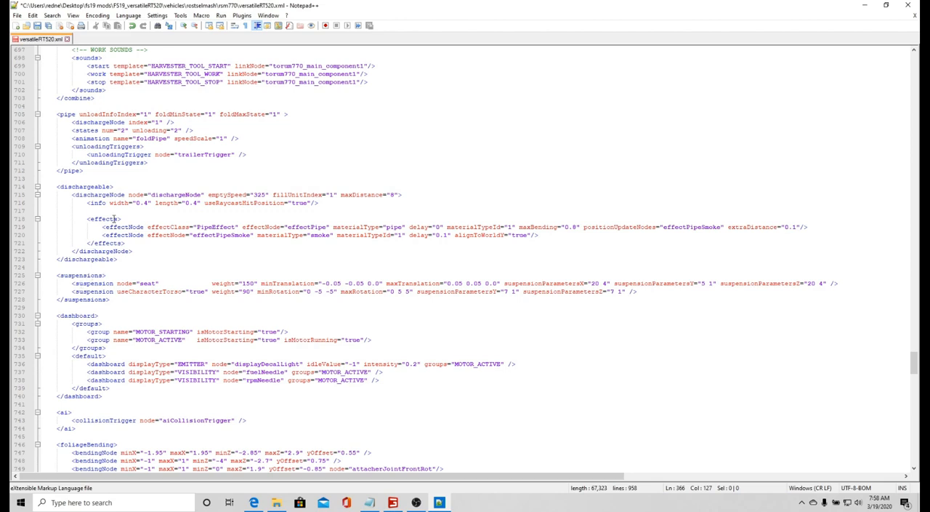
mouse_move(213, 175)
text(1)
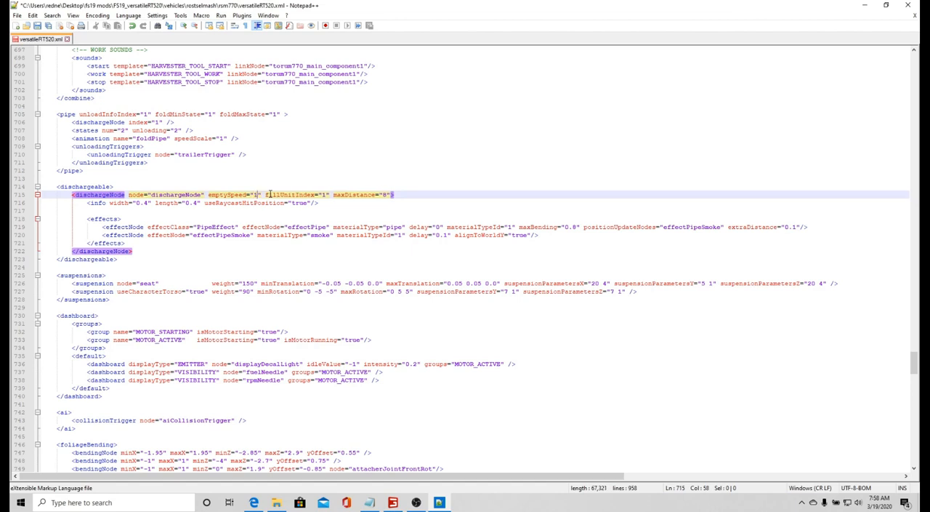
Enter 2500000 as the discharge node's emptySpeed on line 715
text(0)
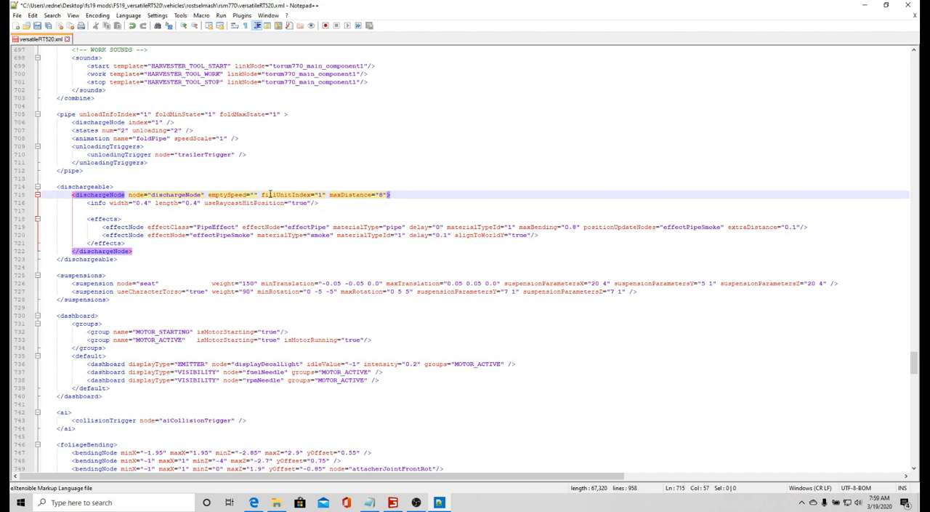
text(2500000)
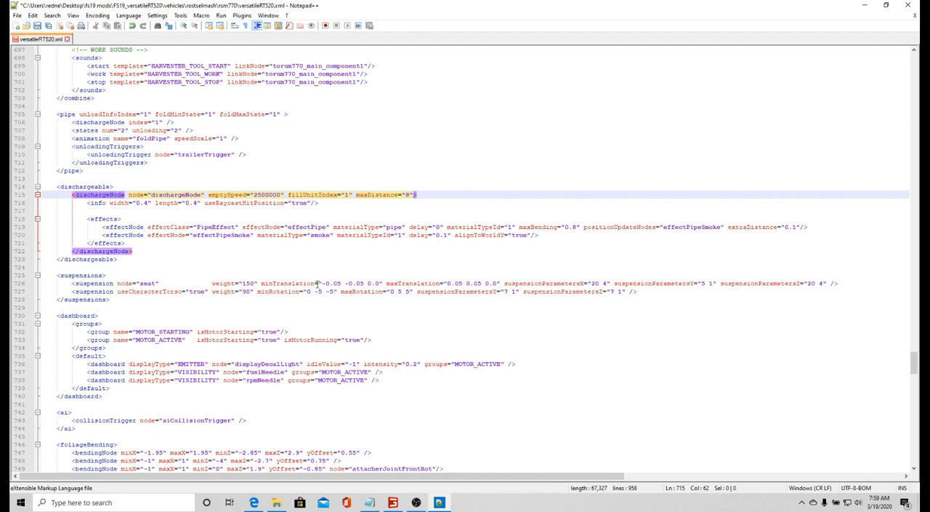
Scroll to the top and append 'Modded' to the Versatile RT520 name on line 6
scroll(up, 3)
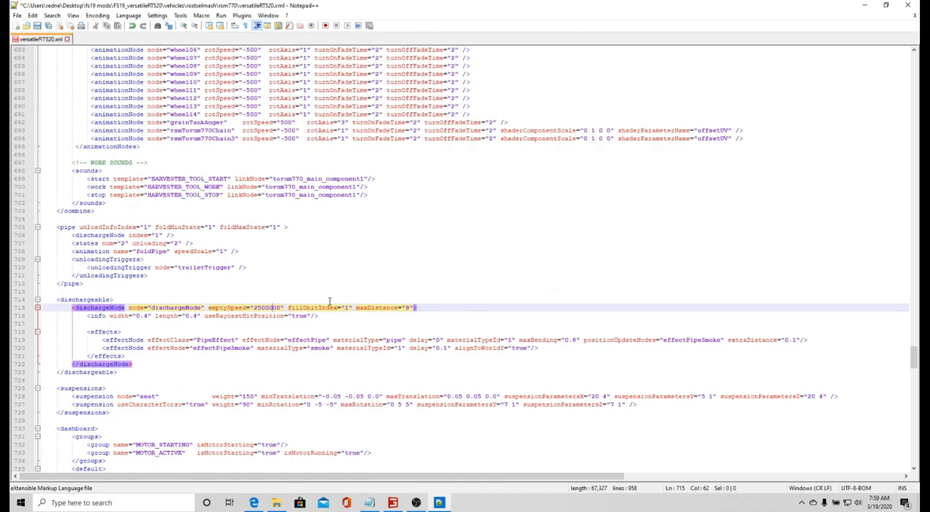
scroll(up, 3)
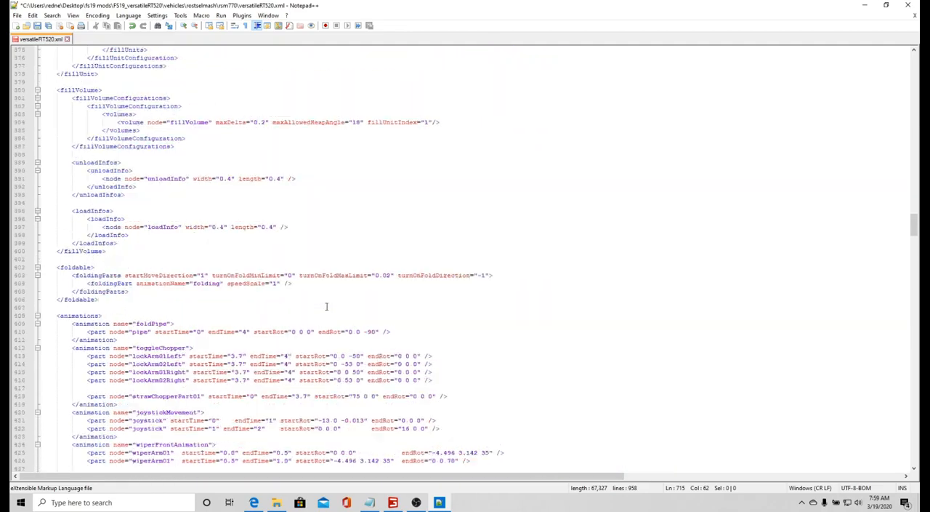
scroll(up, 3)
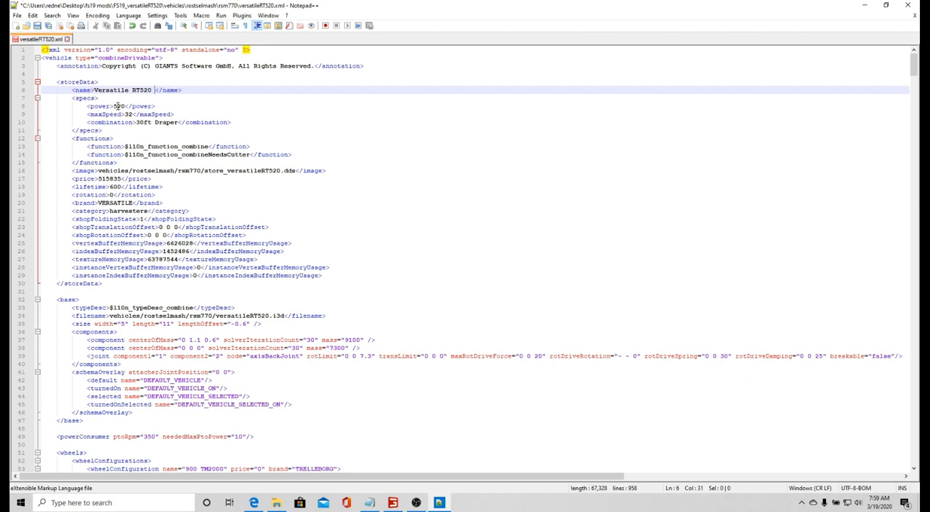
text(Mo)
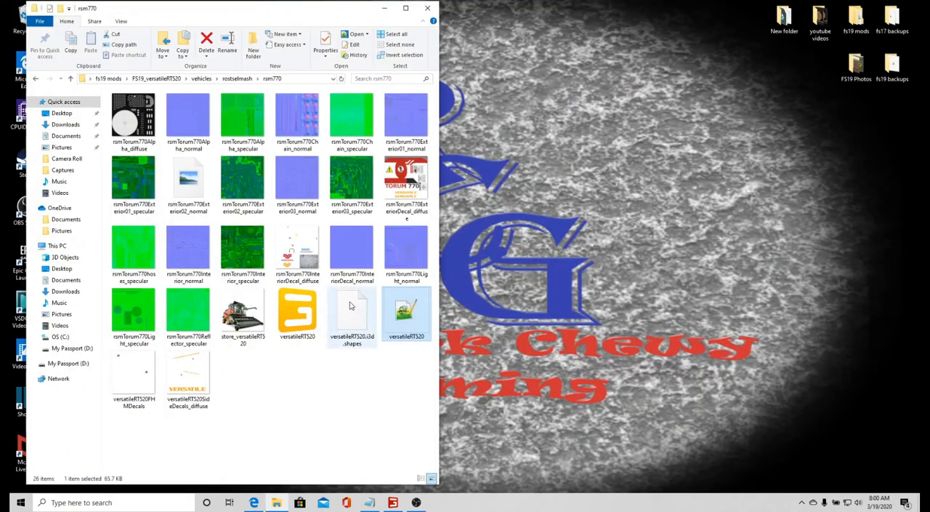
Go back twice to FS19_versatileRT520, then briefly open modDesc in Notepad++ and close it
click(35, 79)
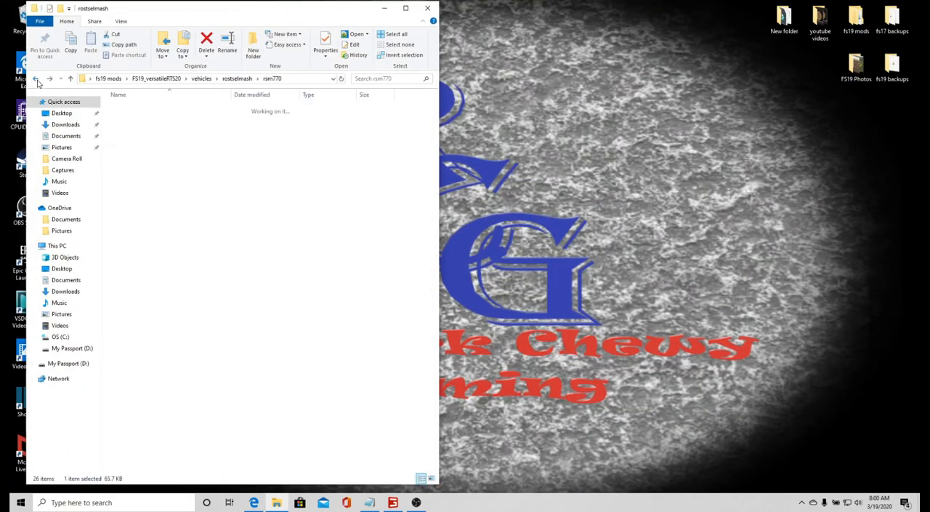
click(35, 78)
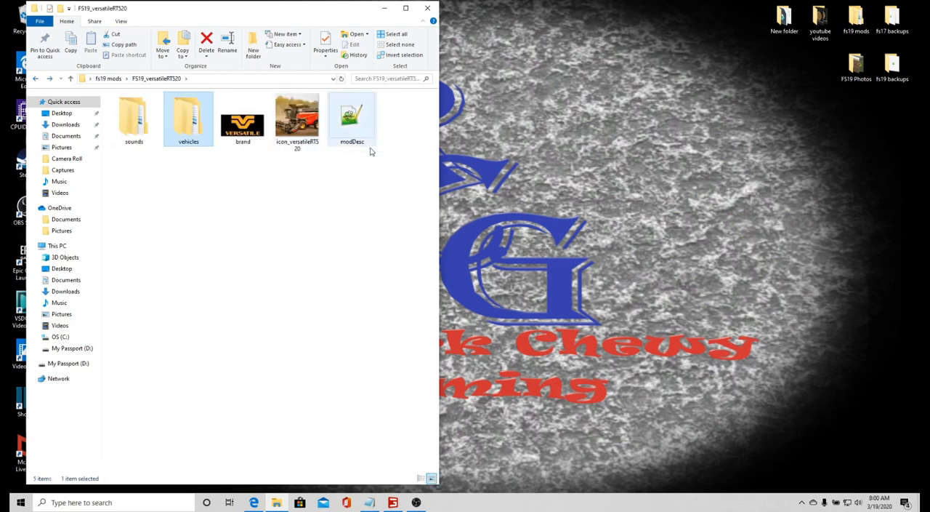
click(352, 119)
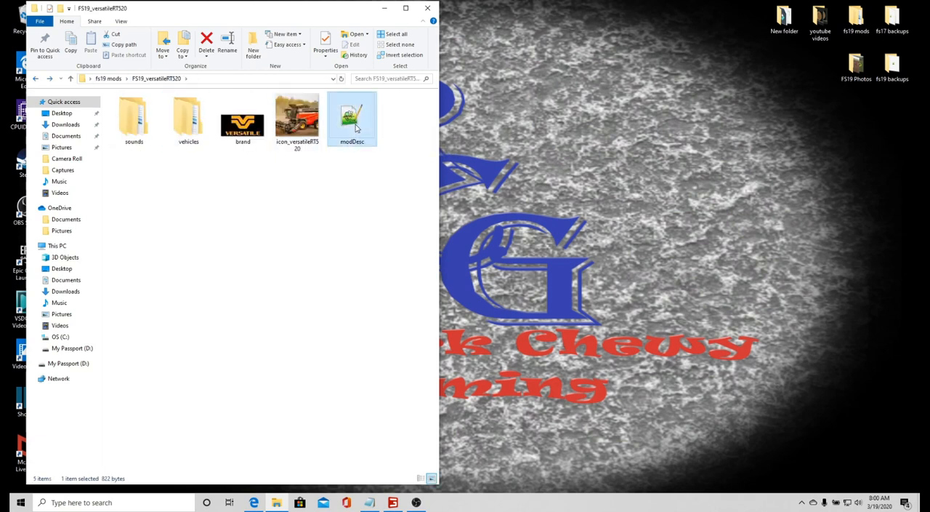
double_click(352, 117)
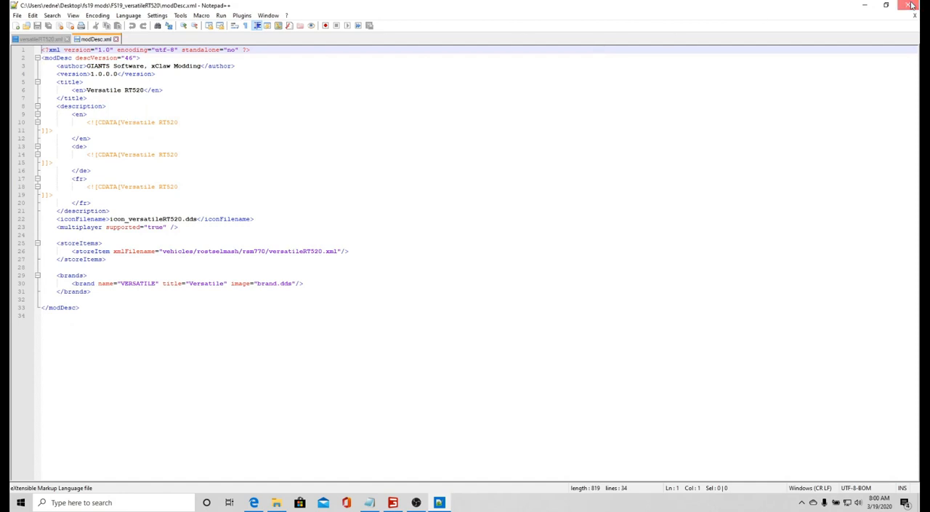
right_click(352, 116)
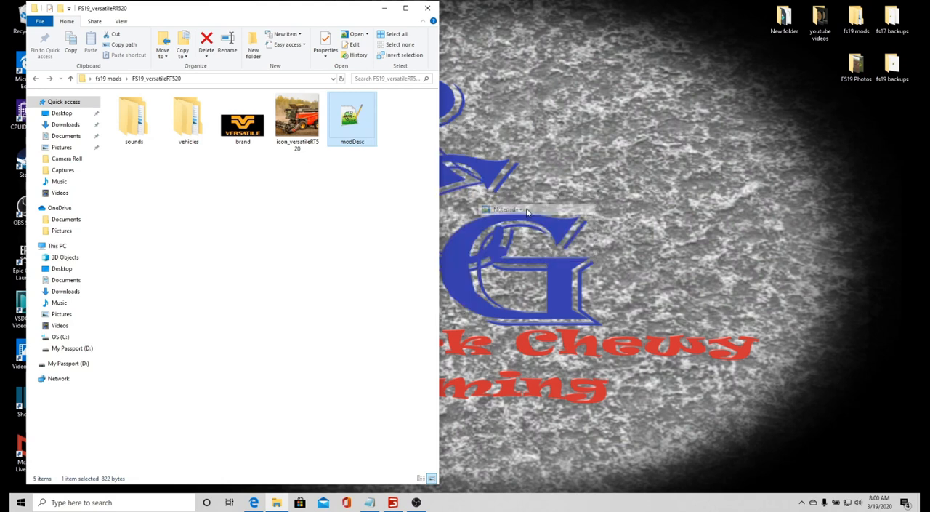
Reopen modDesc and append 'Modded' after 'Versatile RT520' in the English title
double_click(352, 117)
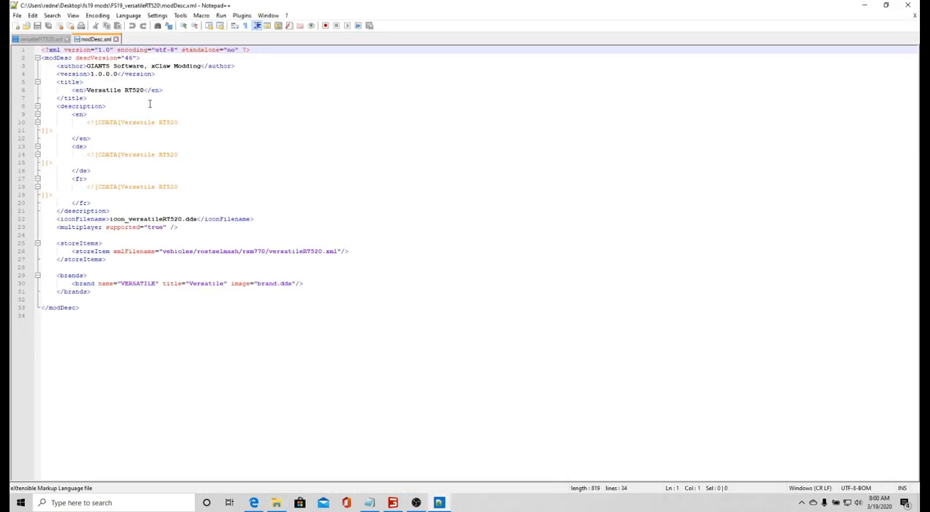
mouse_move(127, 111)
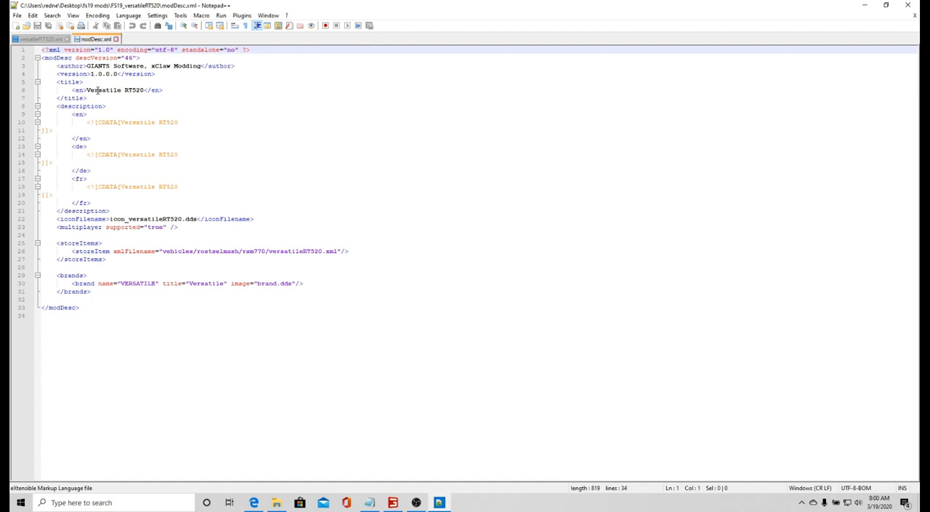
click(145, 89)
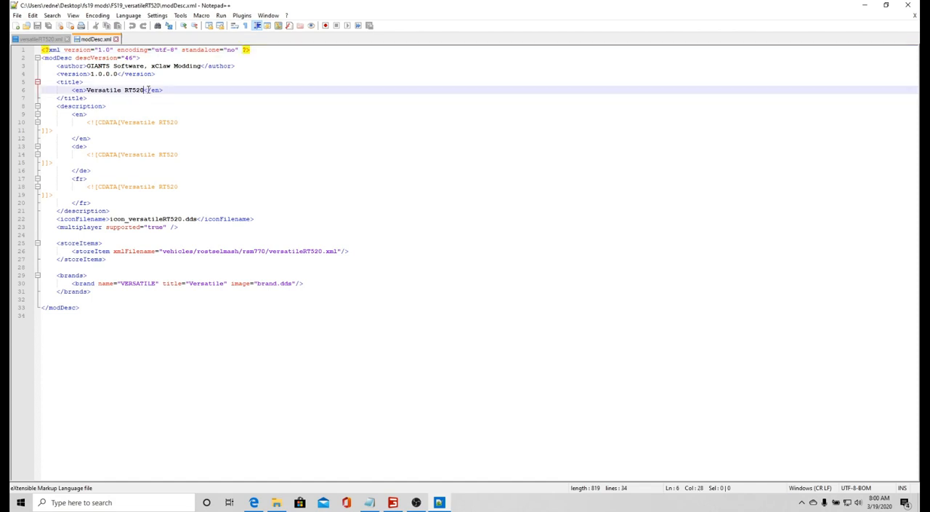
text(Mo)
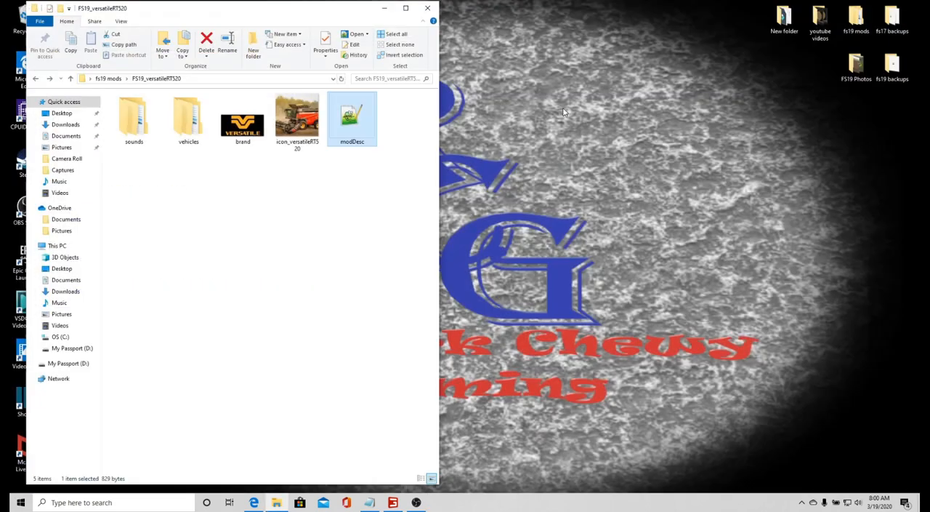
mouse_move(366, 187)
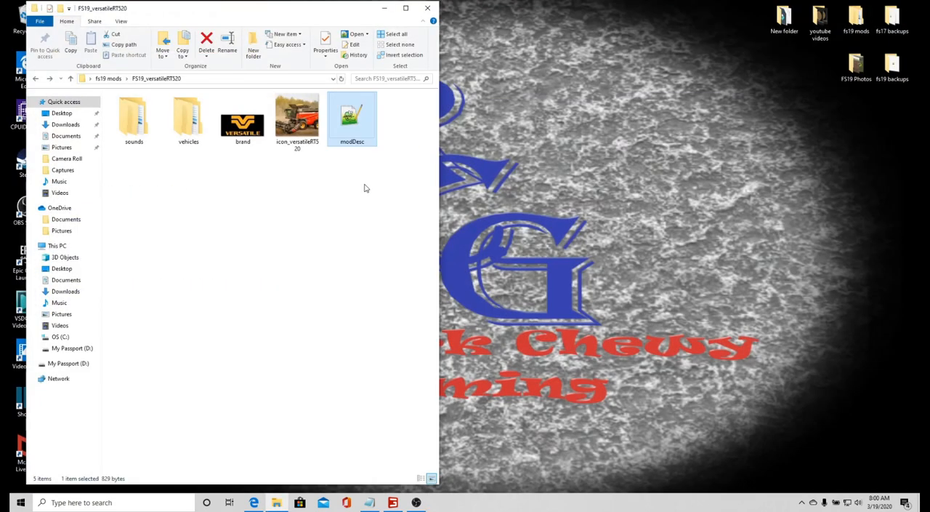
Compress all mod files into a zip named FS19_VersatileRT520_Modded
click(432, 478)
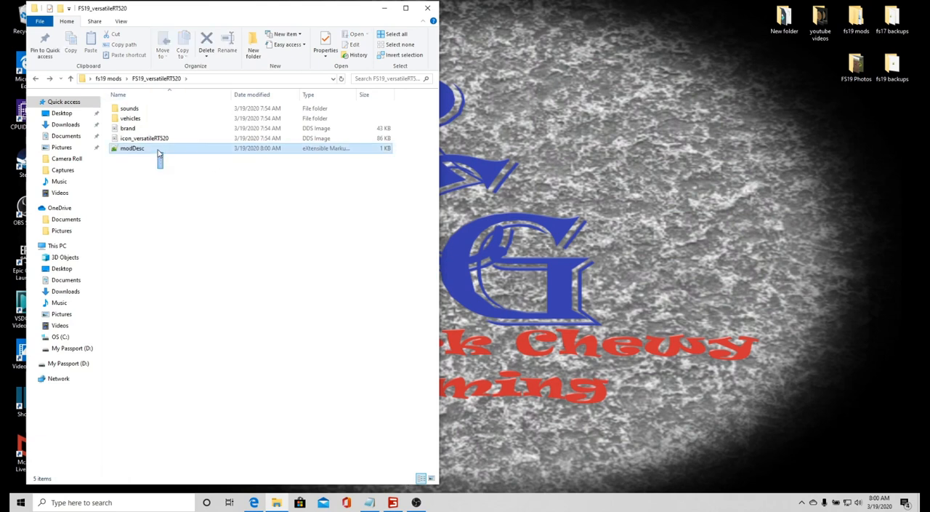
key(ctrl+a)
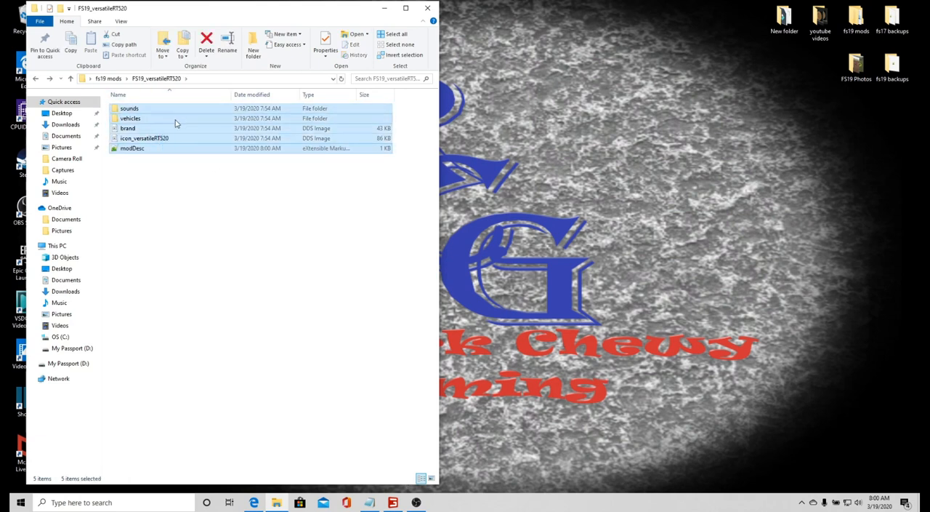
right_click(175, 118)
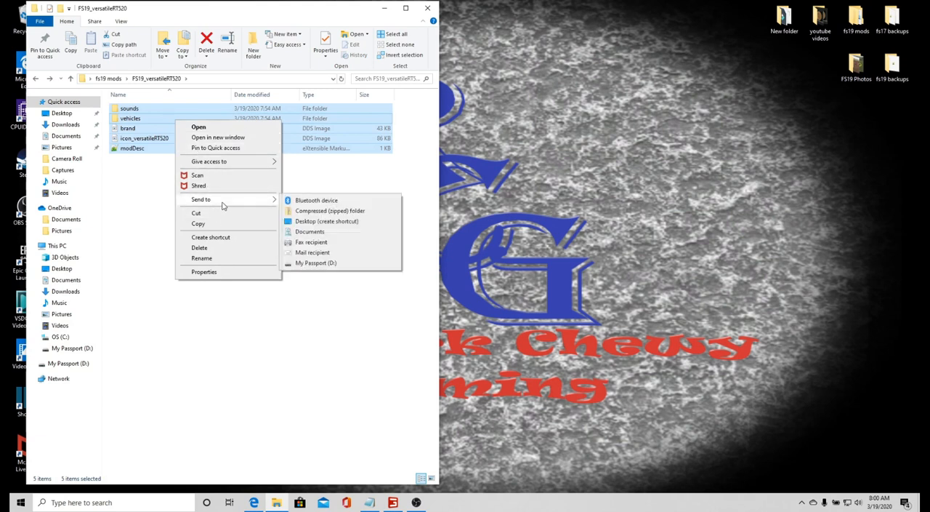
click(207, 174)
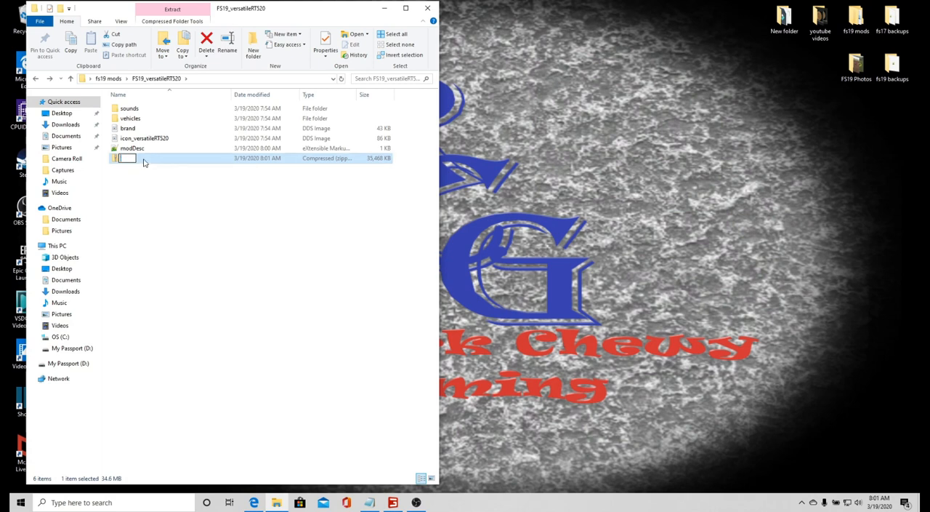
text(FS19_VersatileRT)
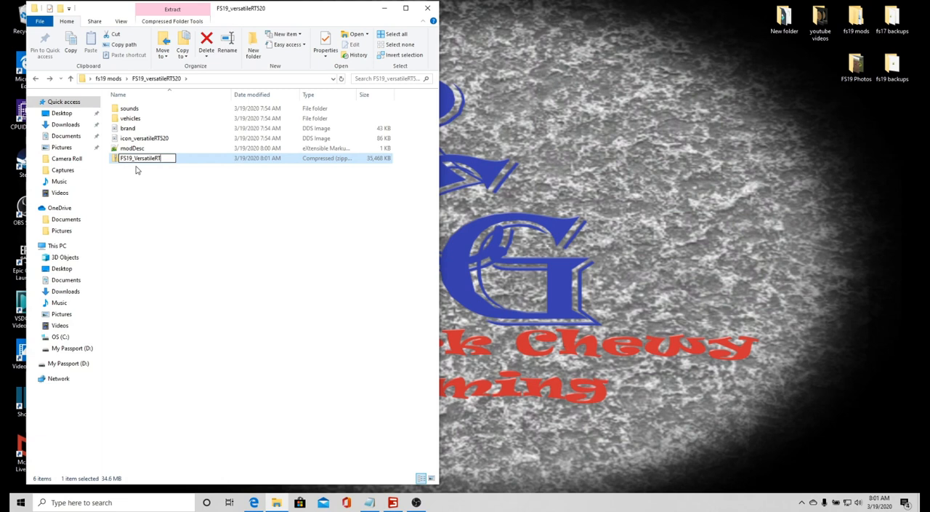
text(520_)
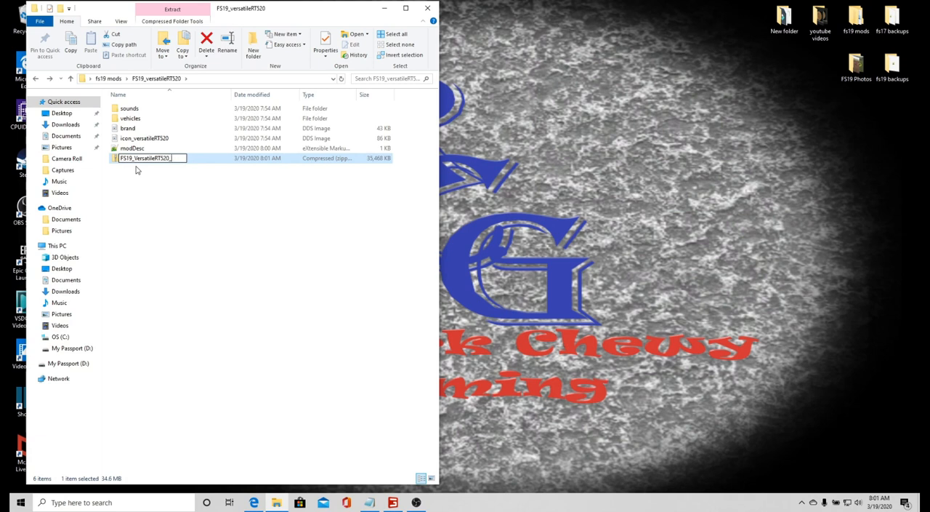
text(Modded)
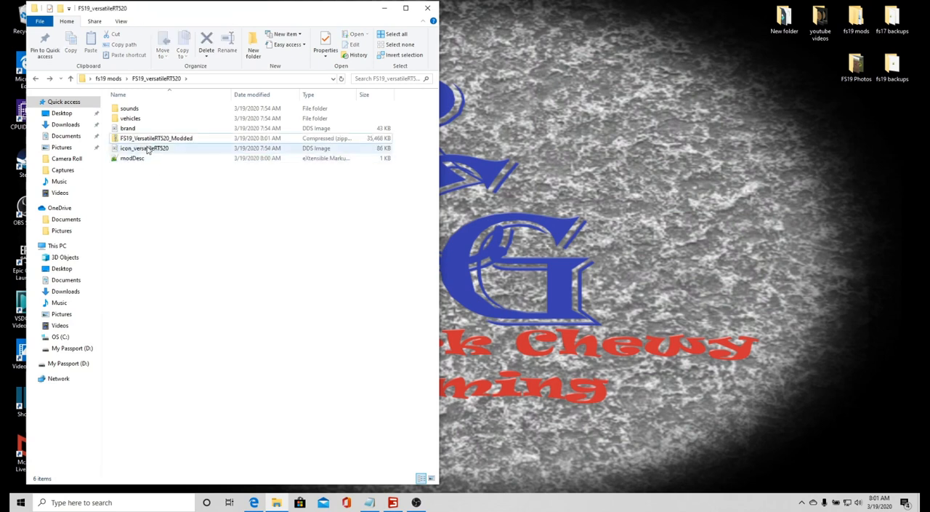
right_click(156, 138)
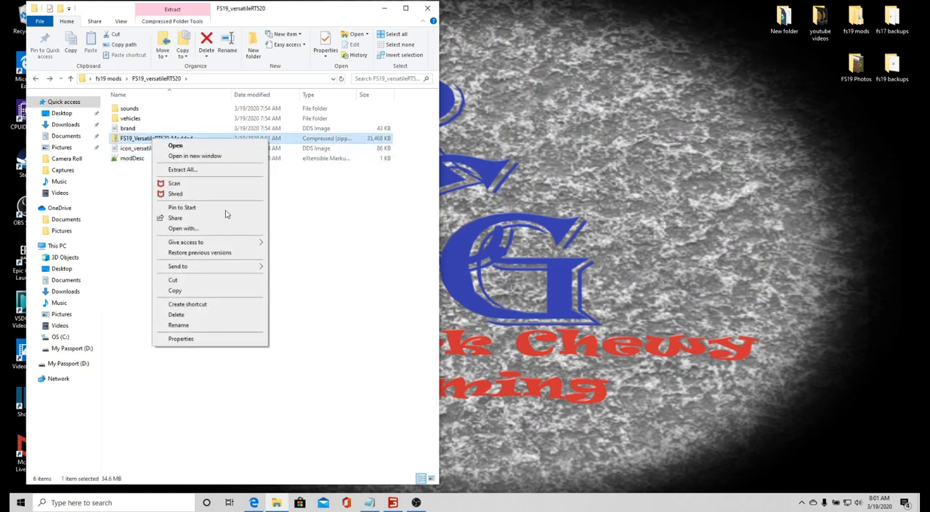
Copy the FS19_VersatileRT520_Modded zip and bring up File Explorer's jump list
click(175, 290)
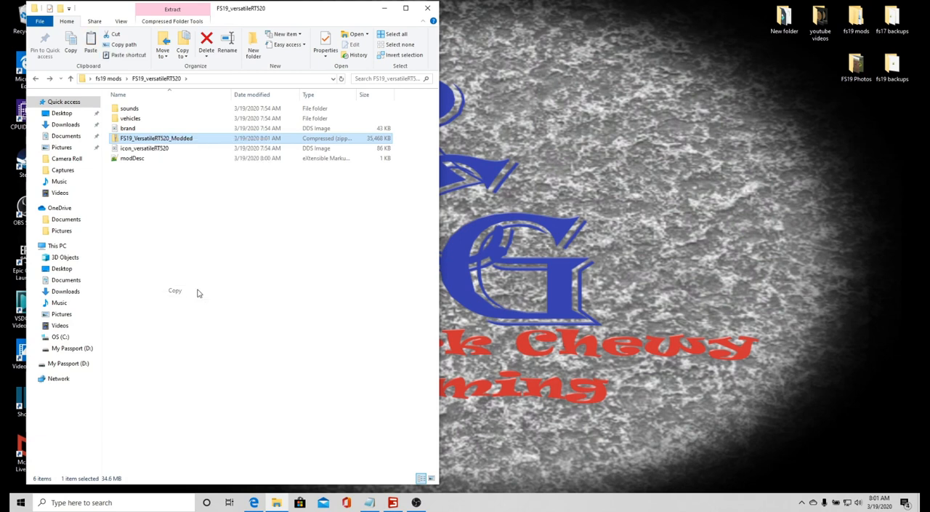
mouse_move(38, 86)
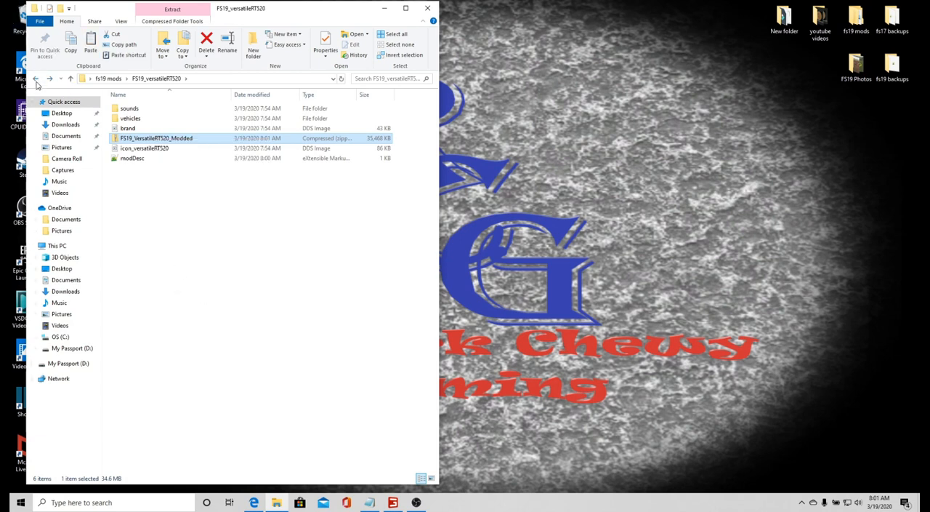
mouse_move(275, 506)
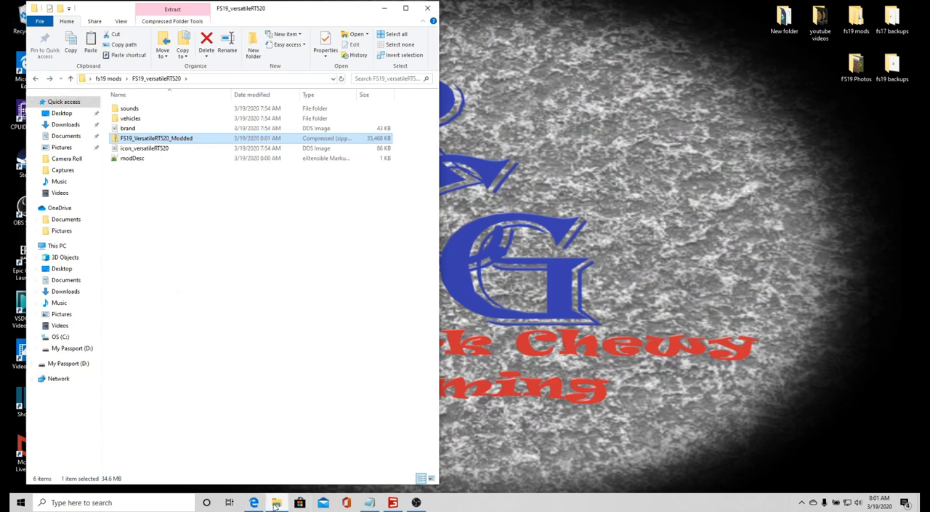
right_click(276, 502)
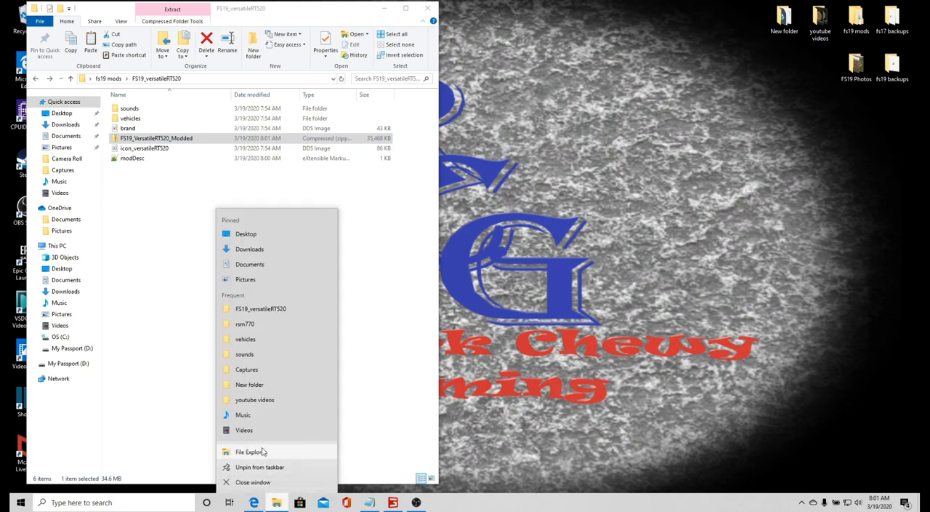
In a new Explorer window, paste the zip into Documents > My Games > FarmingSimulator2019 > mods
click(250, 452)
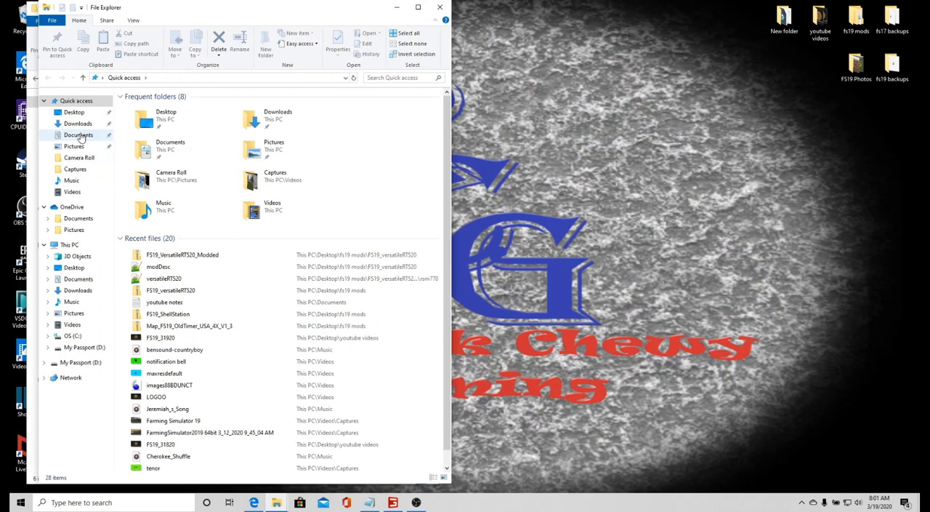
click(78, 134)
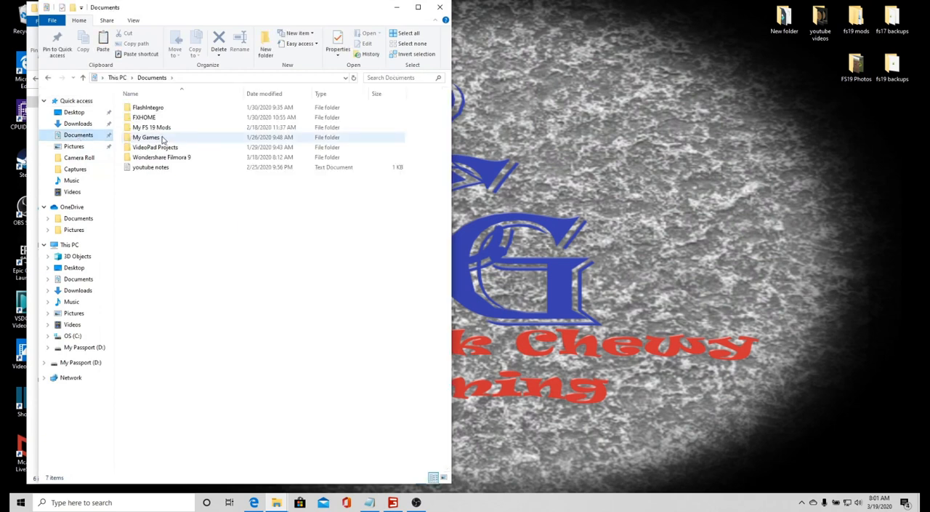
double_click(147, 137)
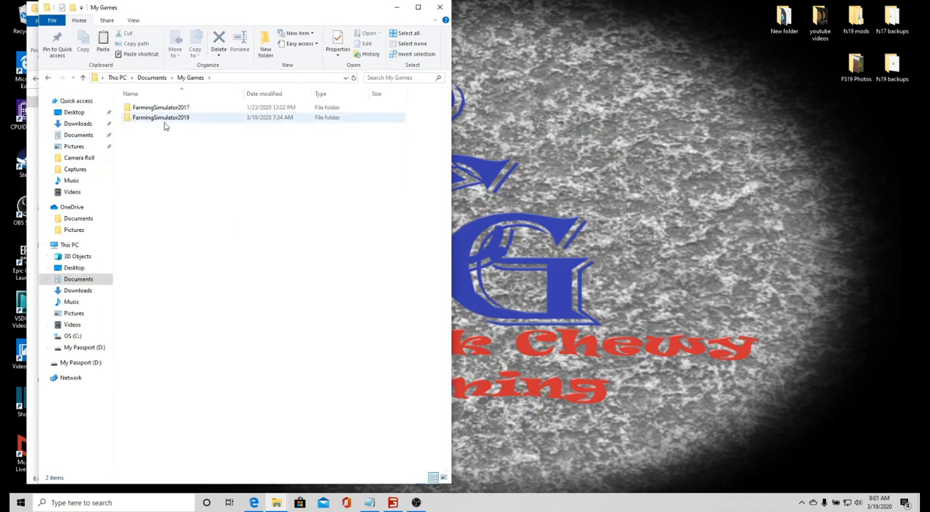
double_click(160, 117)
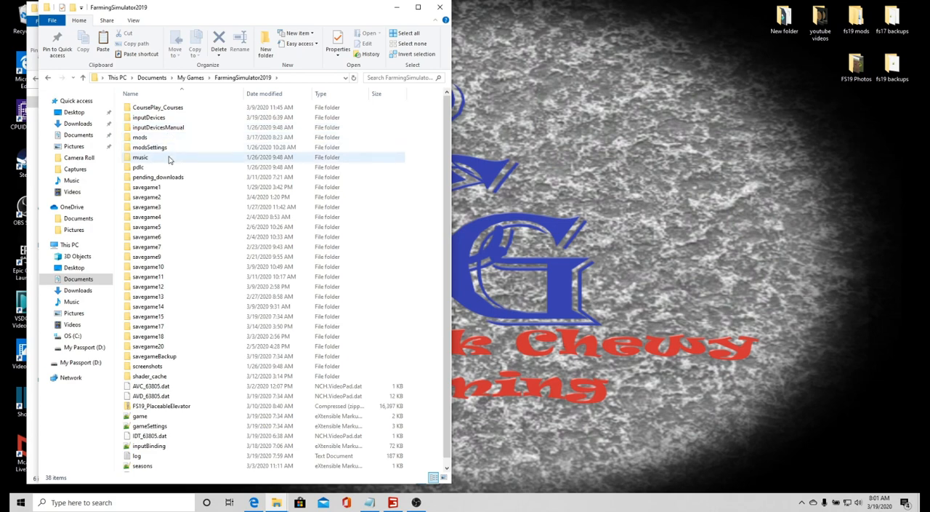
double_click(139, 136)
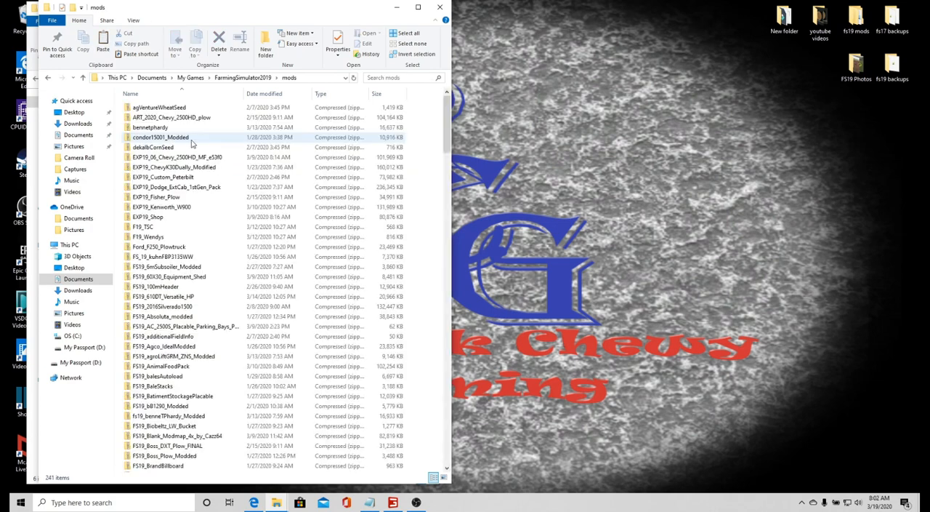
scroll(down, 3)
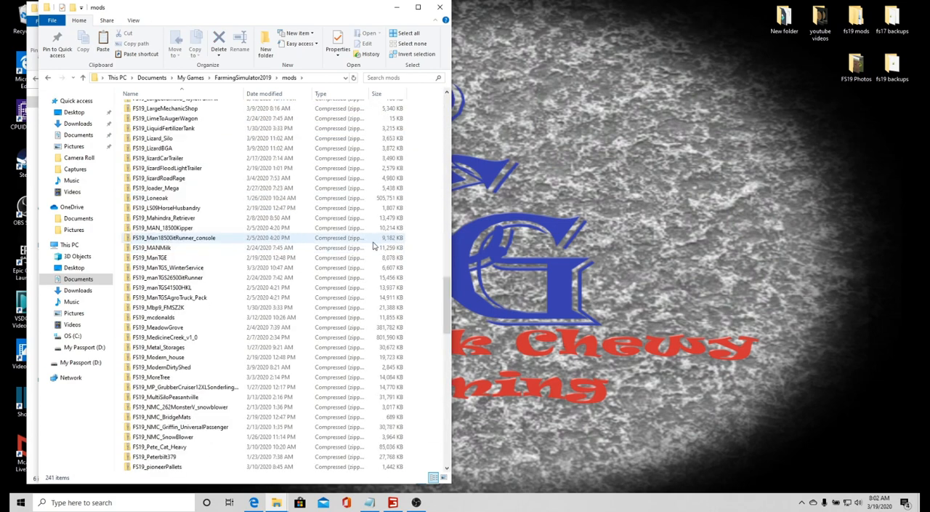
scroll(up, 3)
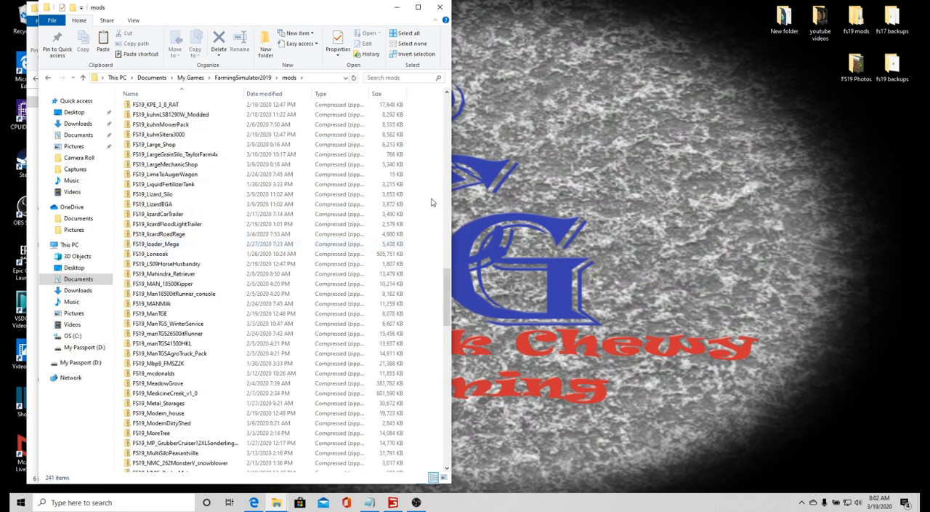
right_click(432, 204)
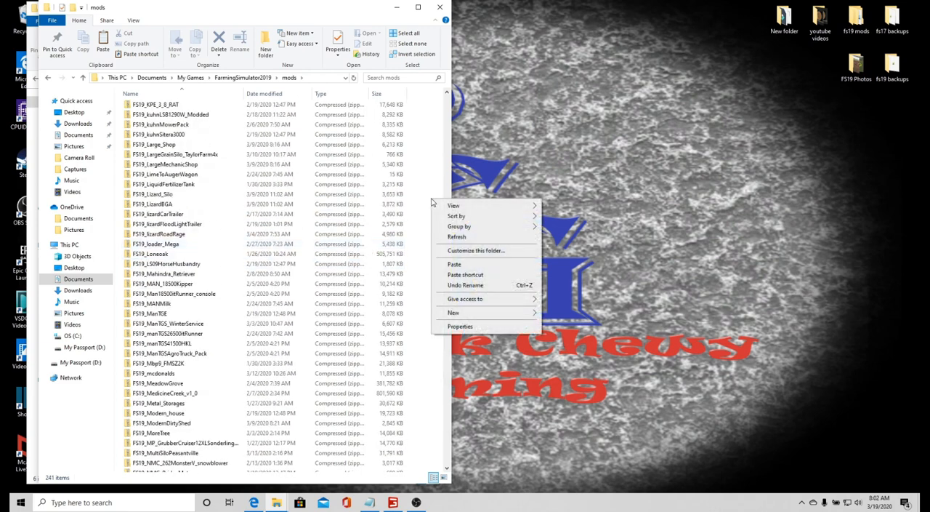
click(468, 269)
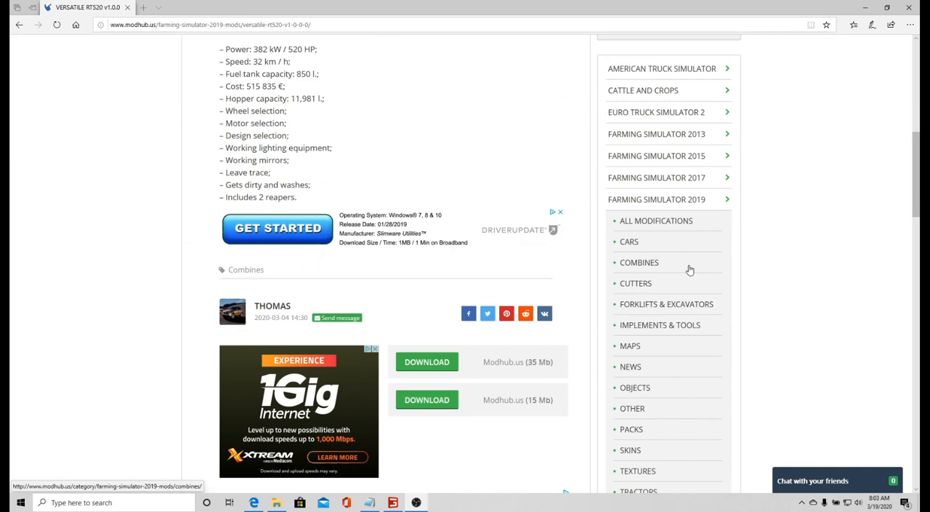
Open the FS19 Cutters category, pick Lizard Cutter Set V1.0.0.0, and download it
click(638, 262)
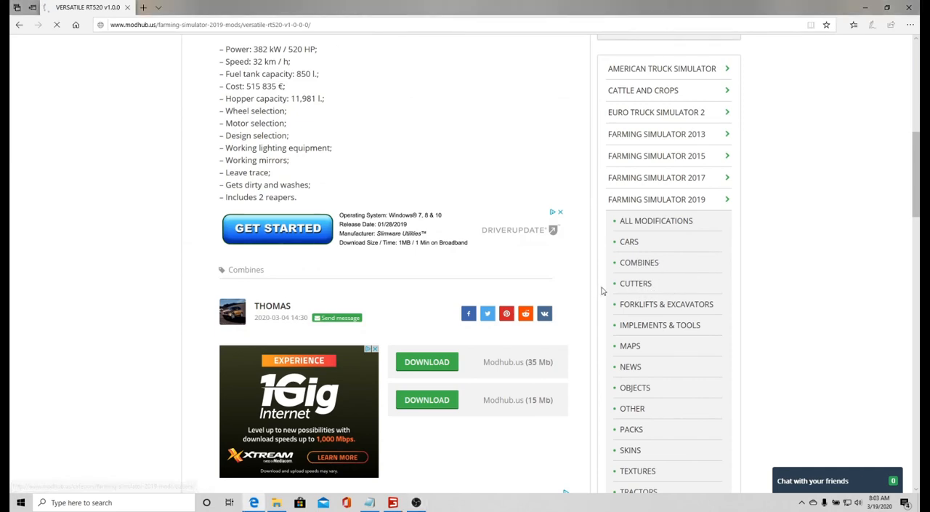
click(635, 283)
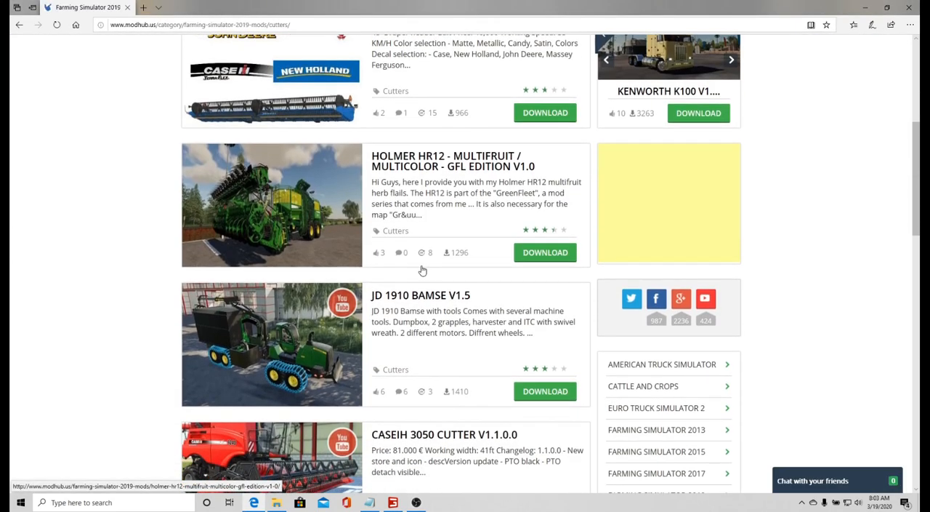
scroll(down, 3)
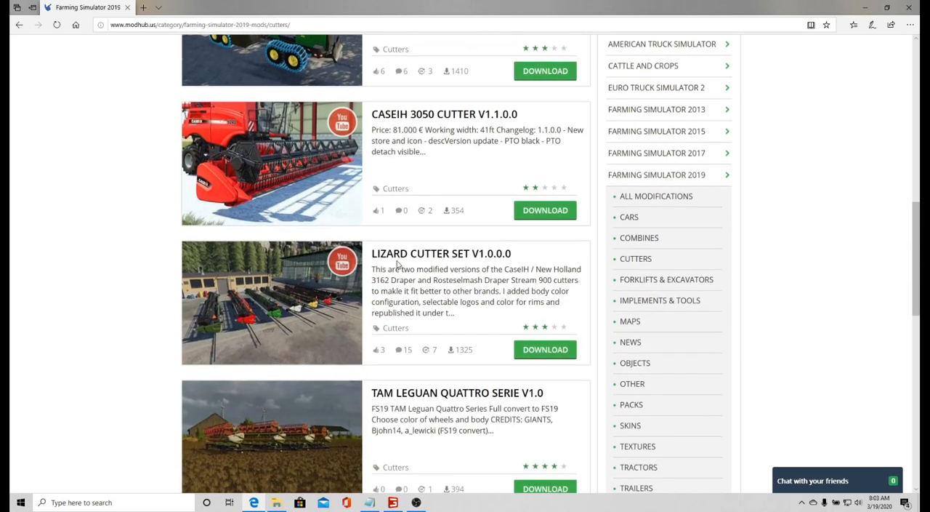
mouse_move(494, 262)
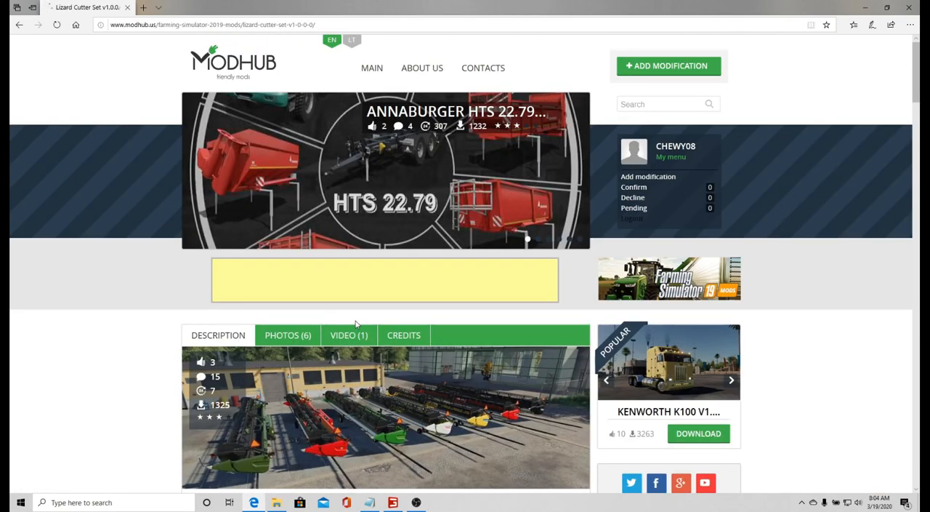
scroll(down, 3)
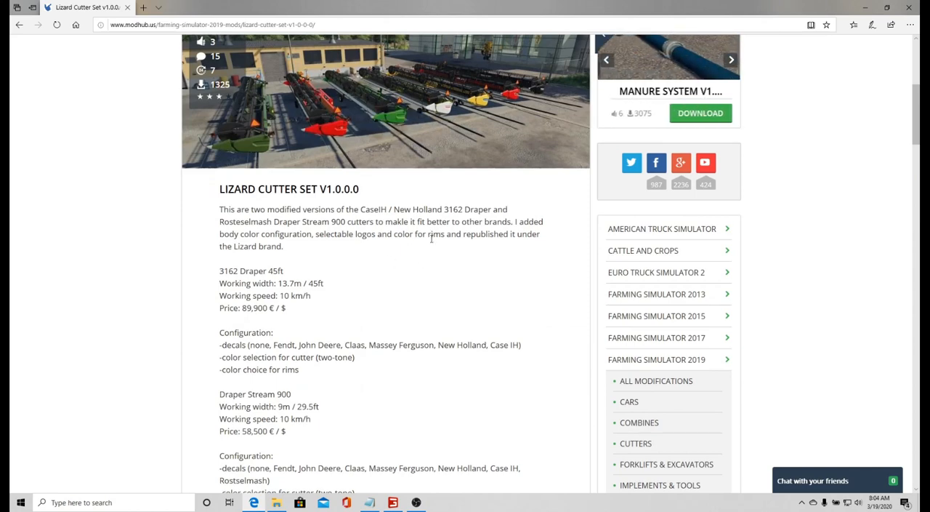
scroll(down, 3)
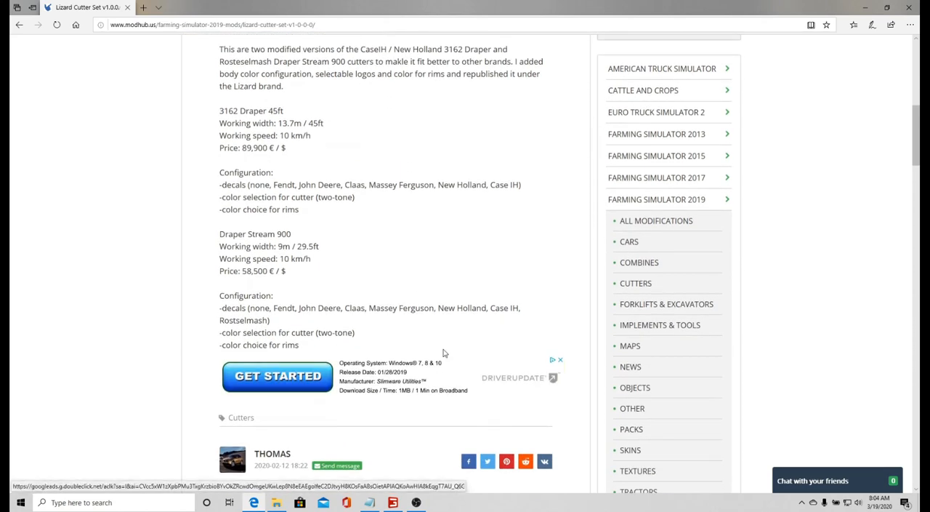
scroll(down, 3)
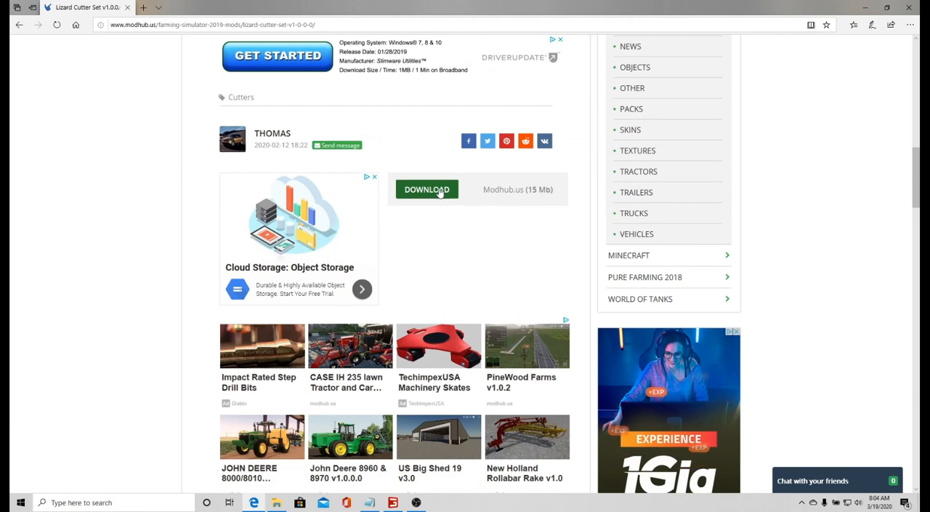
click(427, 189)
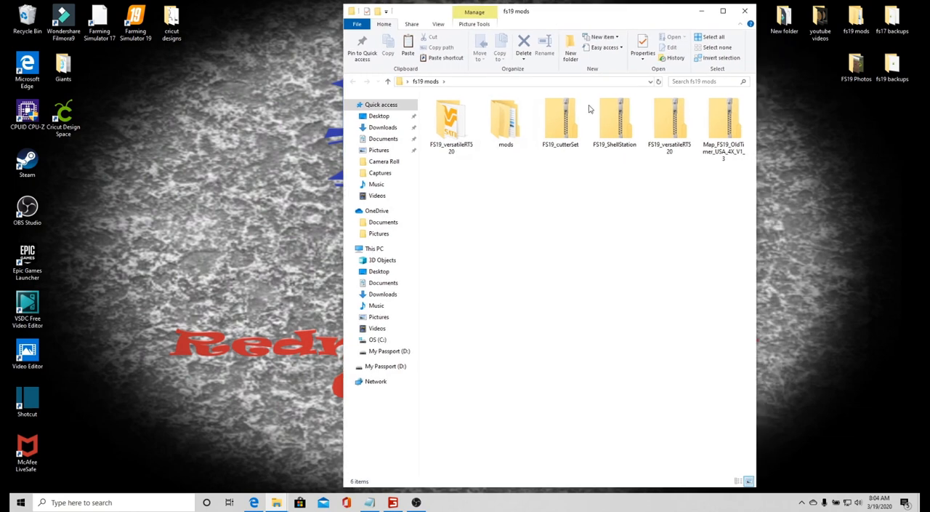
Delete the FS19_versatileRT520 zip and its extracted folder from fs19 mods
right_click(668, 123)
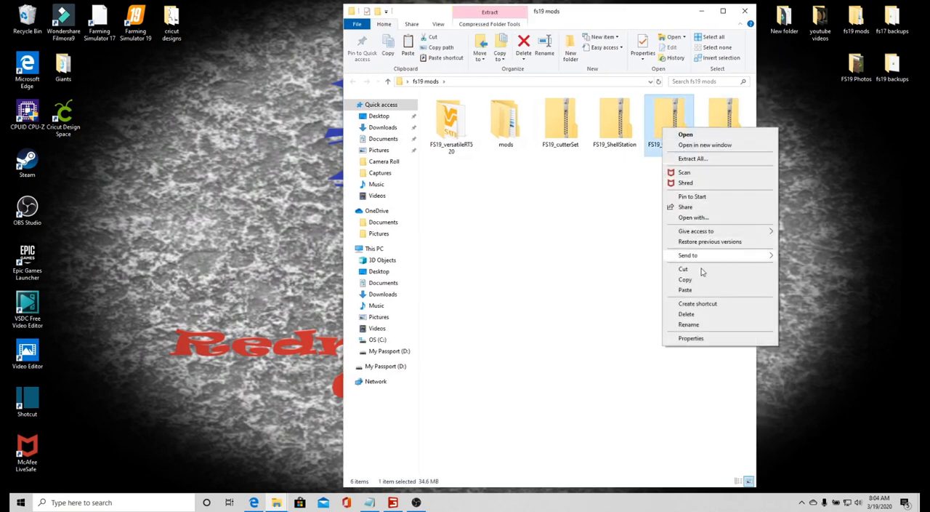
click(686, 313)
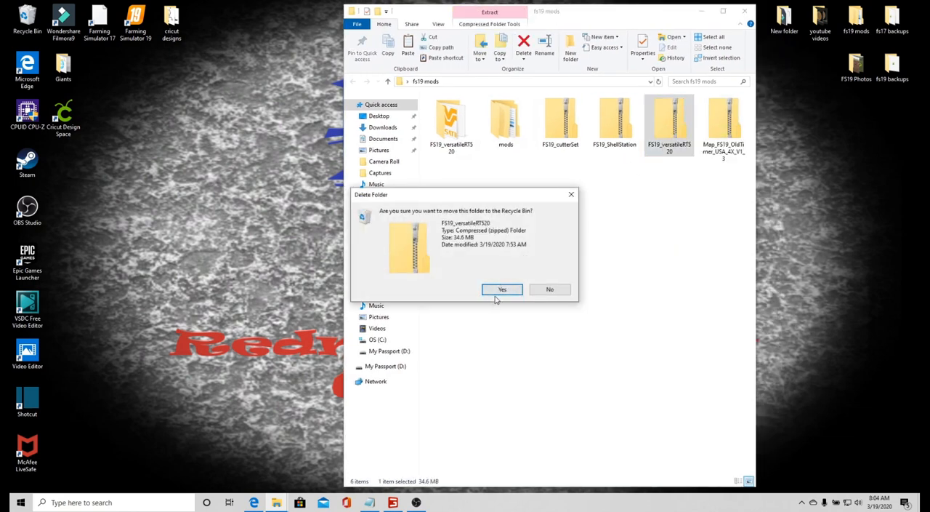
click(502, 289)
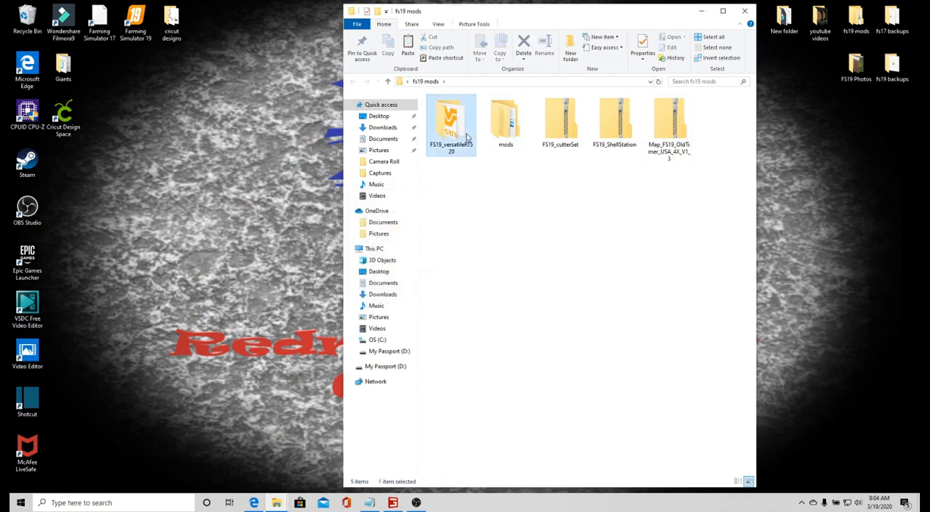
click(523, 42)
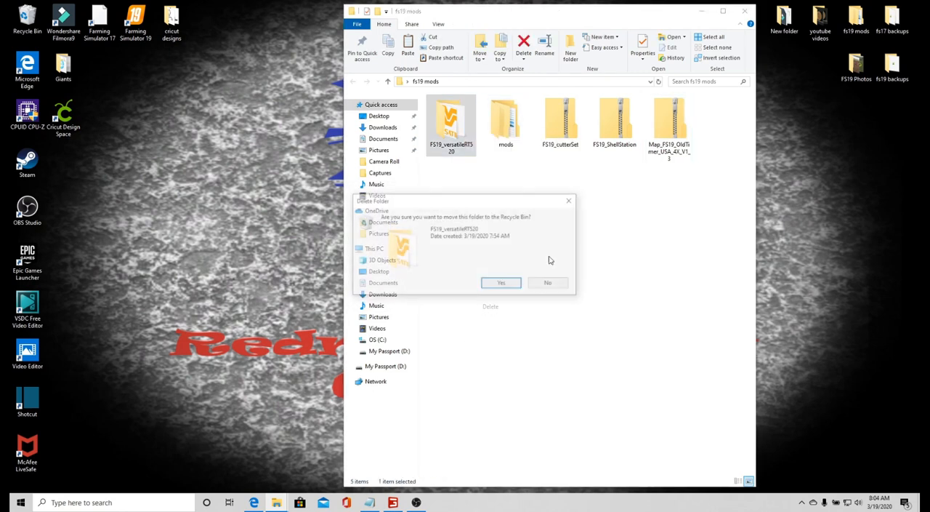
click(501, 282)
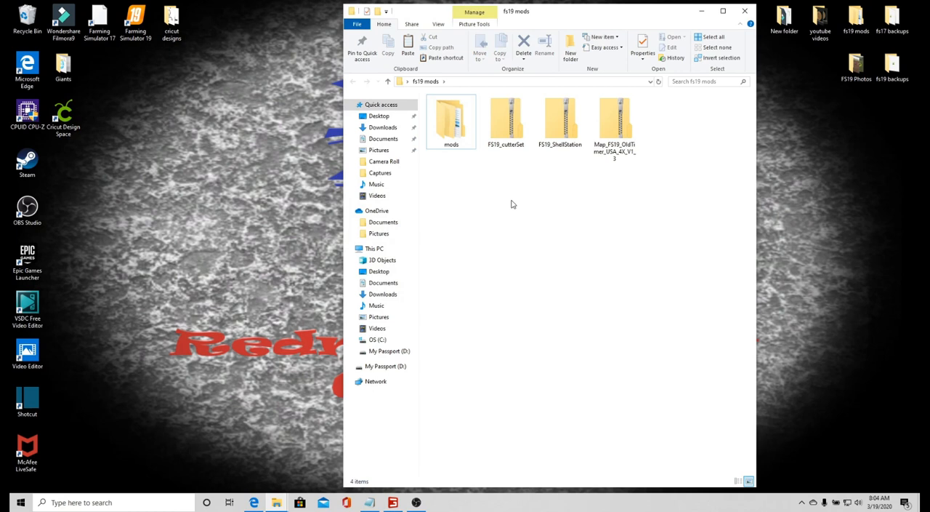
mouse_move(580, 125)
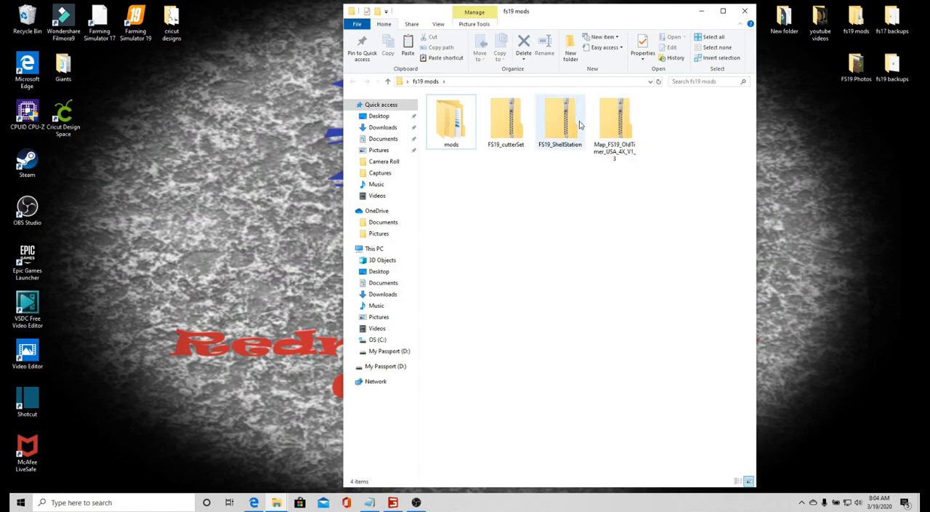
right_click(505, 120)
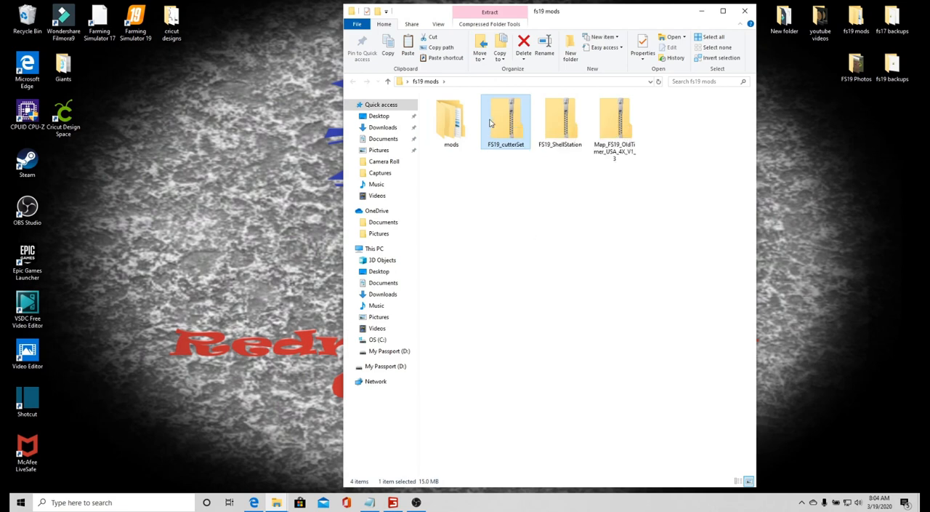
Paste the FS19_cutterSet copy into the mods subfolder and return to fs19 mods
double_click(452, 120)
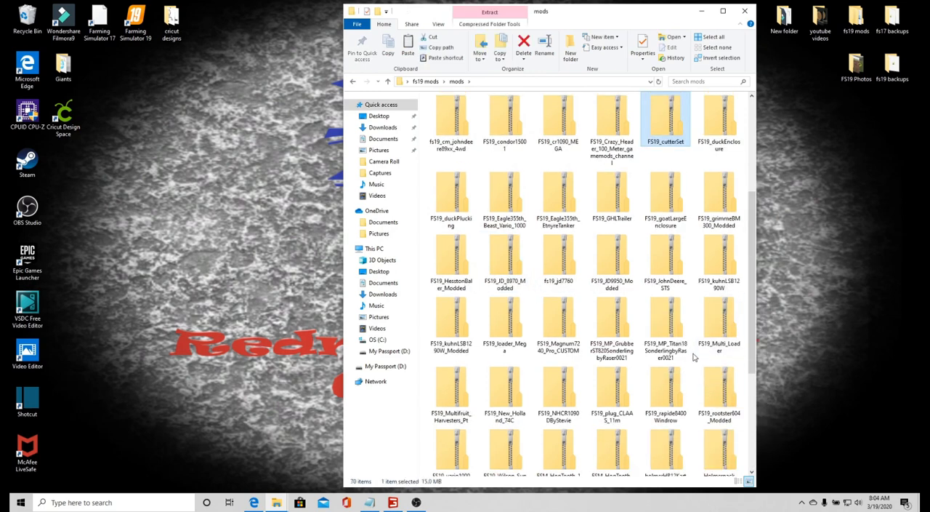
scroll(up, 3)
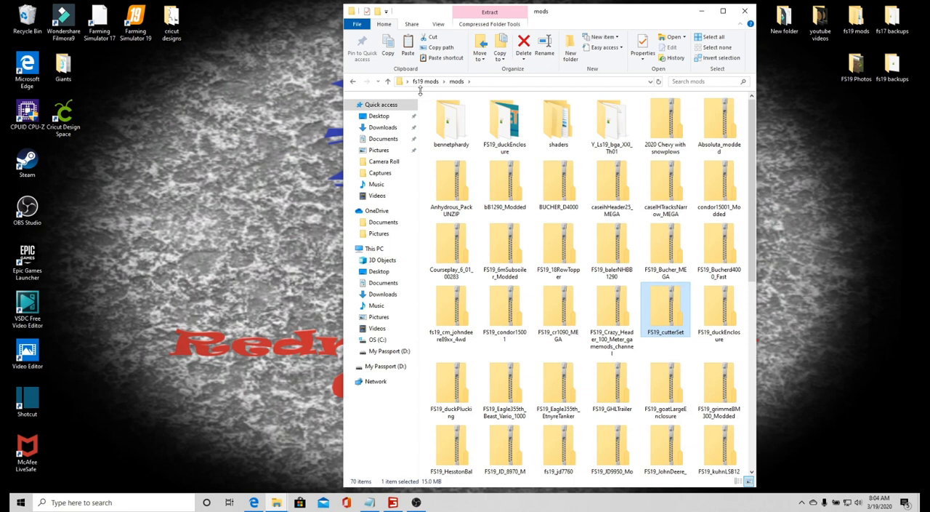
click(425, 80)
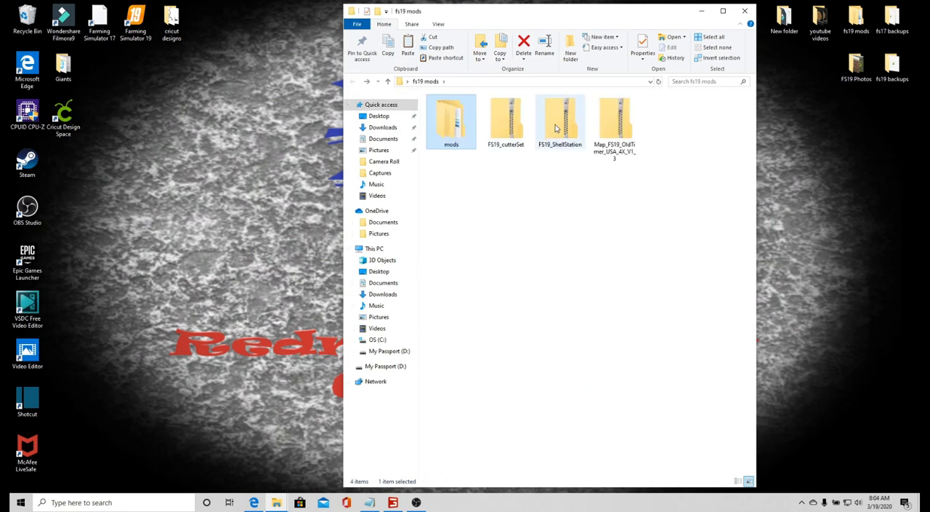
Extract the FS19_ShellStation archive into fs19 mods
right_click(559, 121)
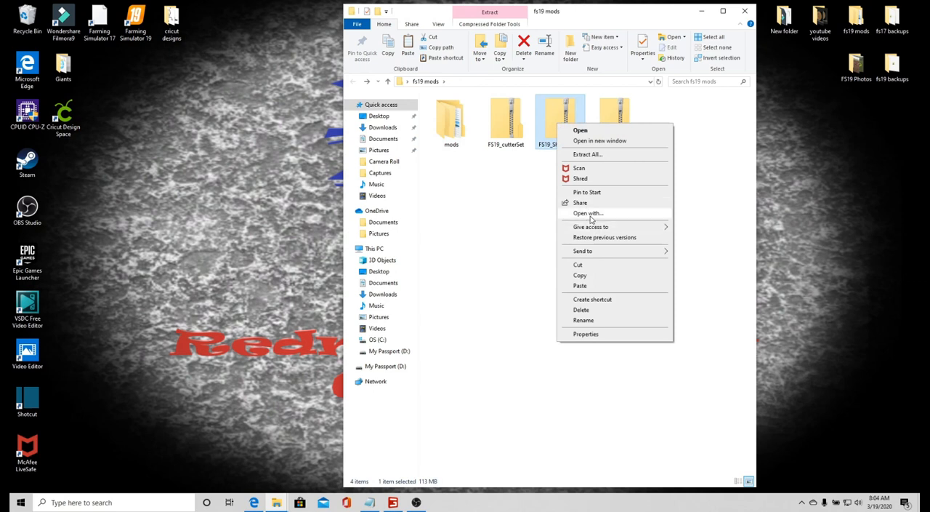
mouse_move(605, 274)
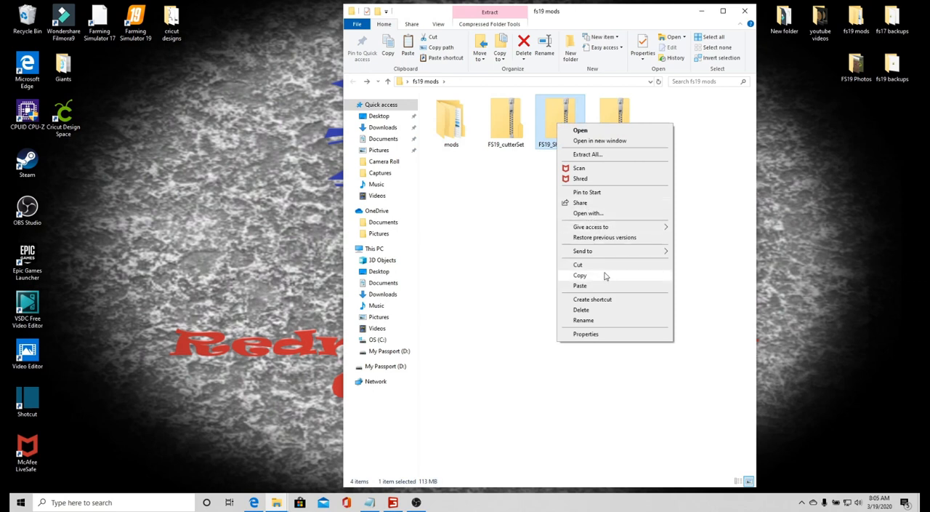
mouse_move(615, 192)
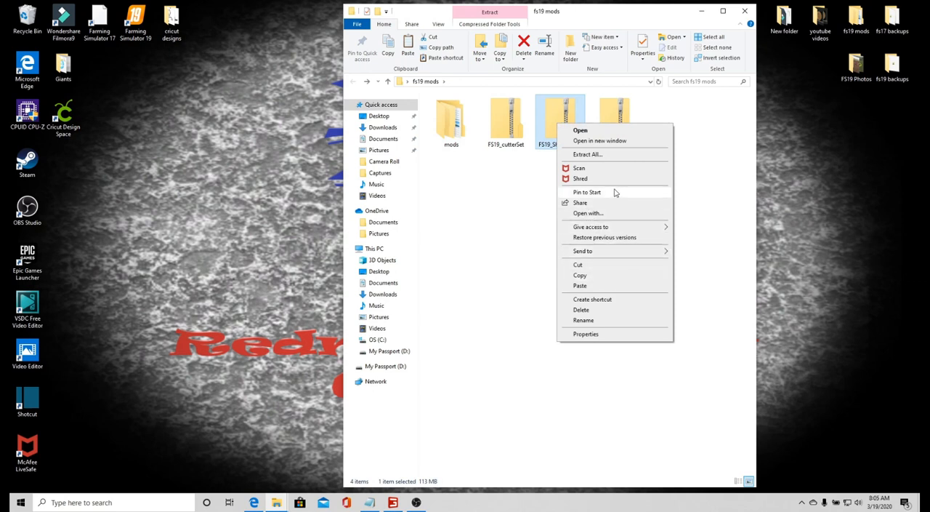
click(587, 154)
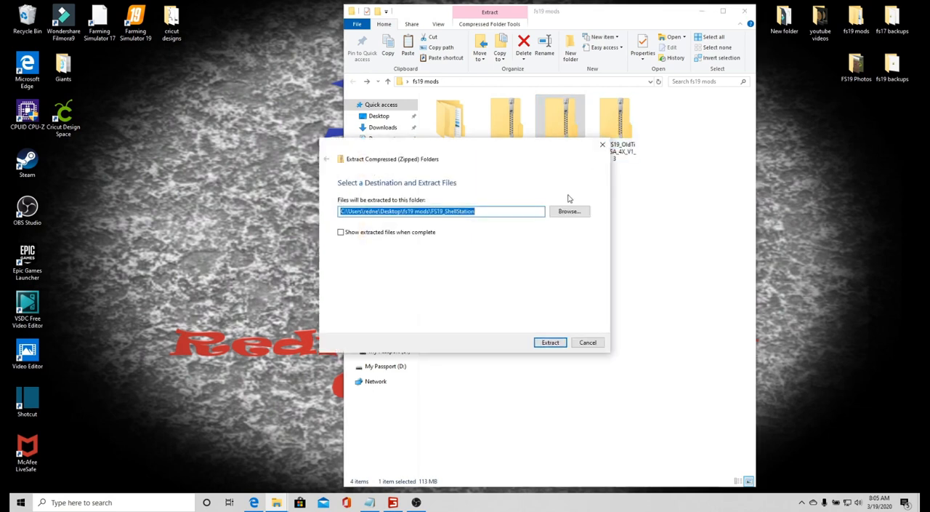
click(550, 341)
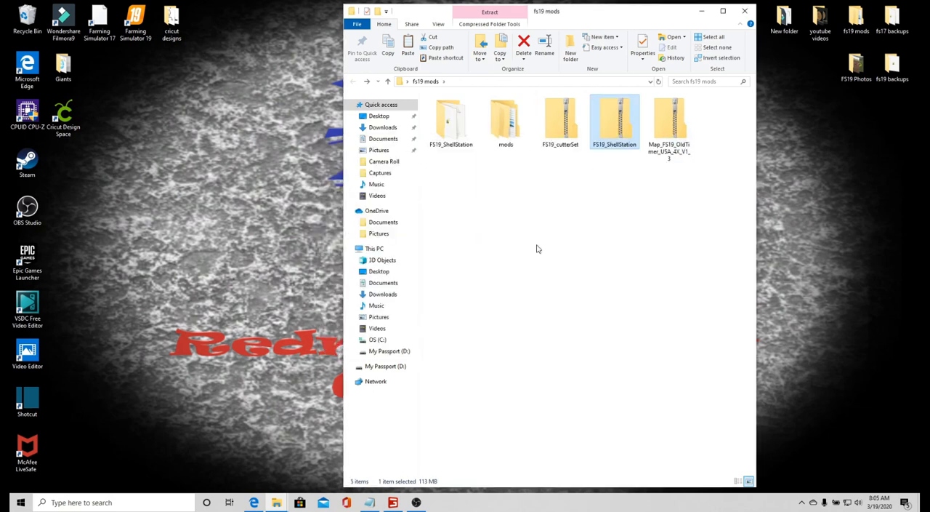
mouse_move(451, 120)
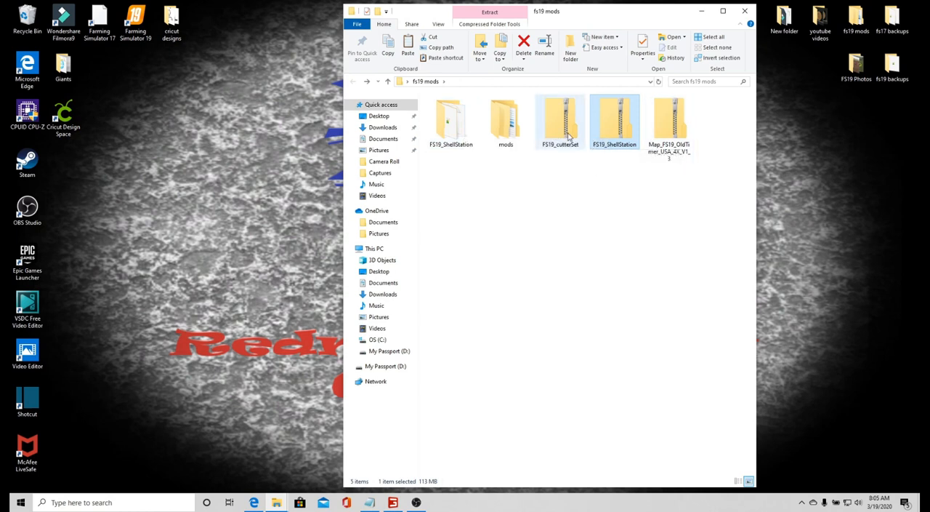
Extract the FS19_cutterSet archive into fs19 mods and open its folder
right_click(560, 120)
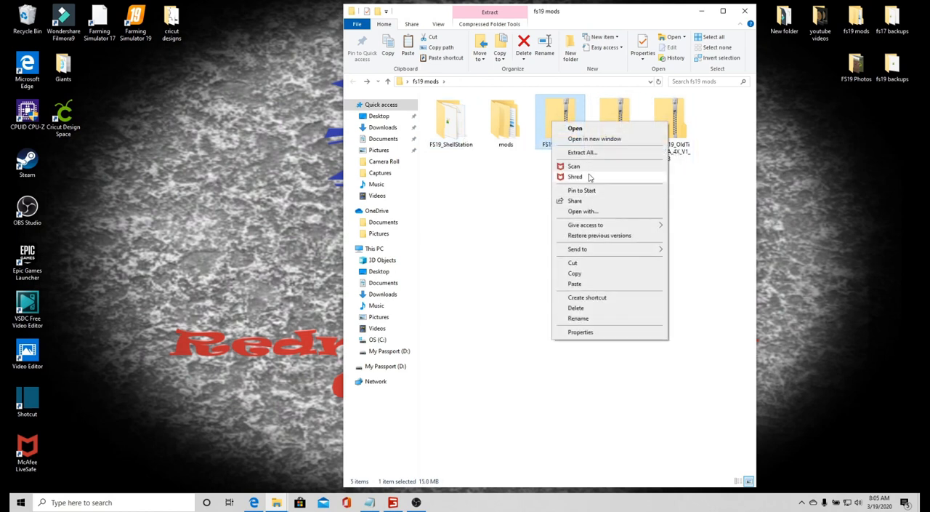
click(450, 121)
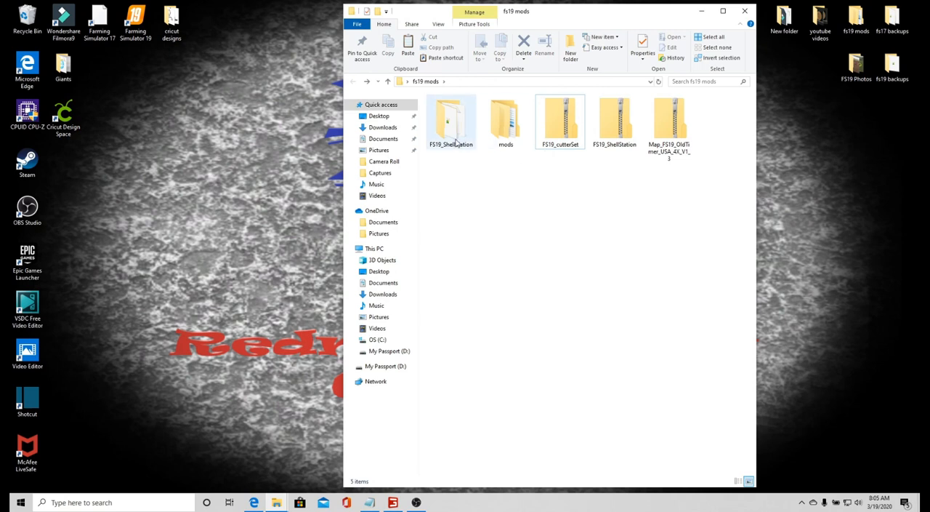
right_click(559, 121)
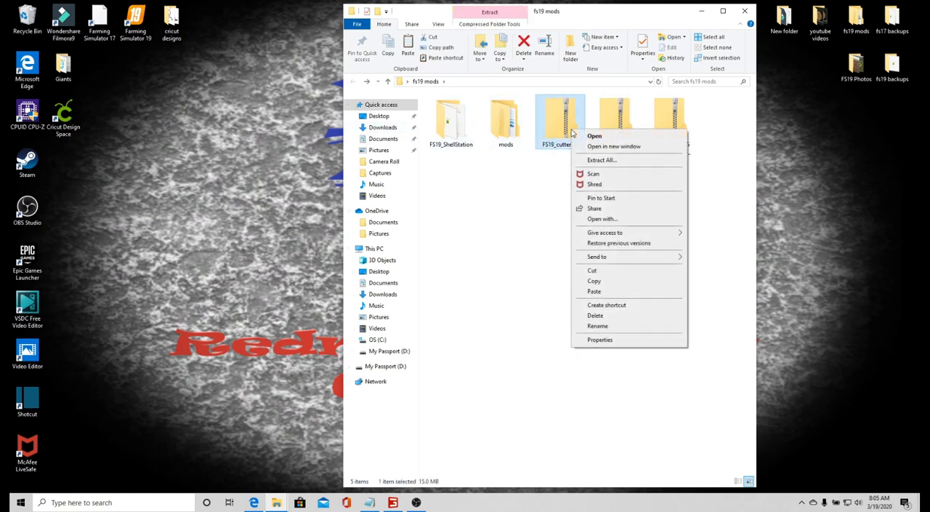
click(543, 163)
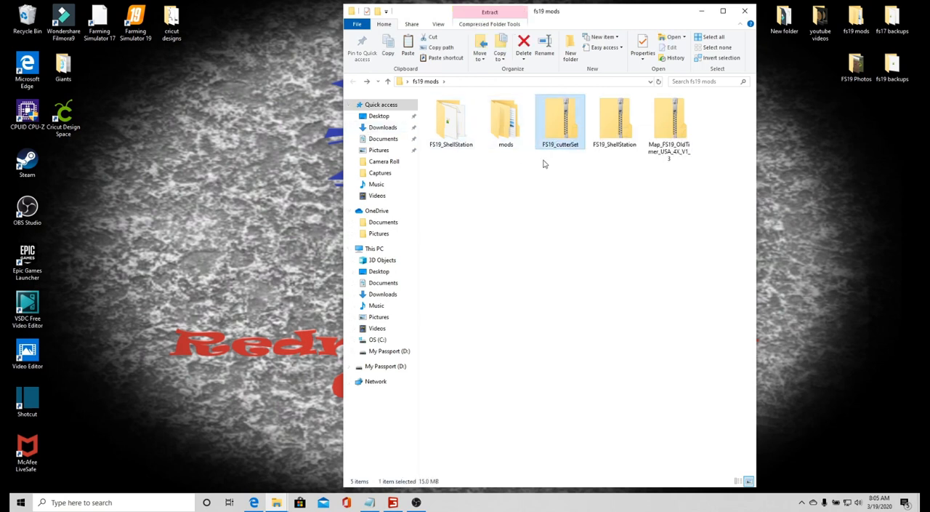
right_click(560, 121)
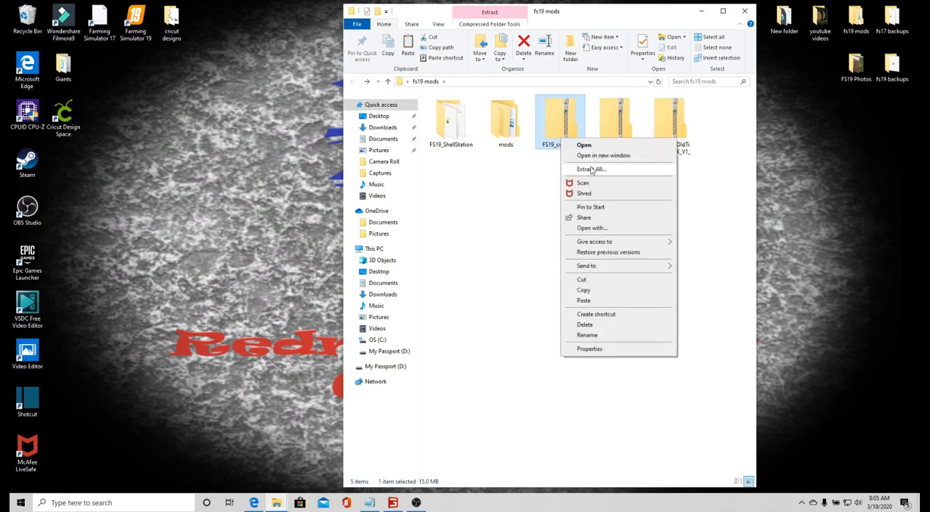
click(592, 168)
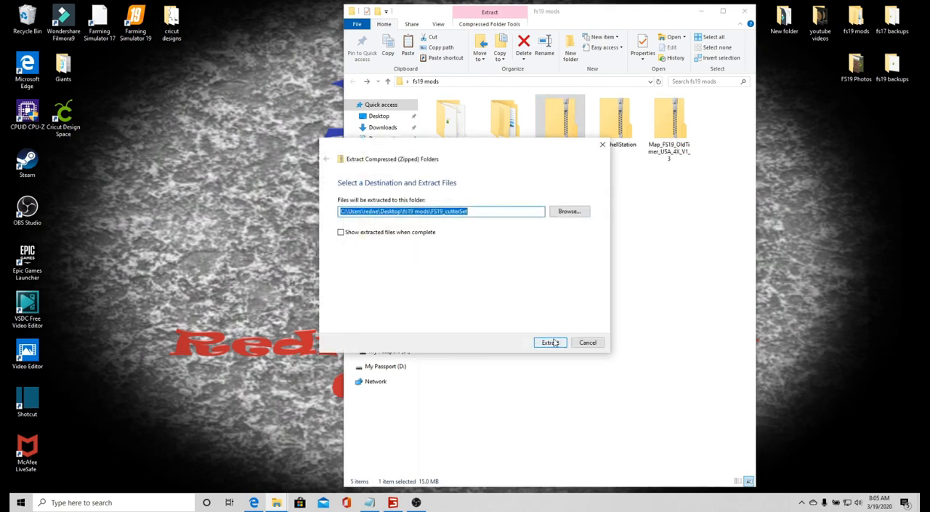
click(550, 341)
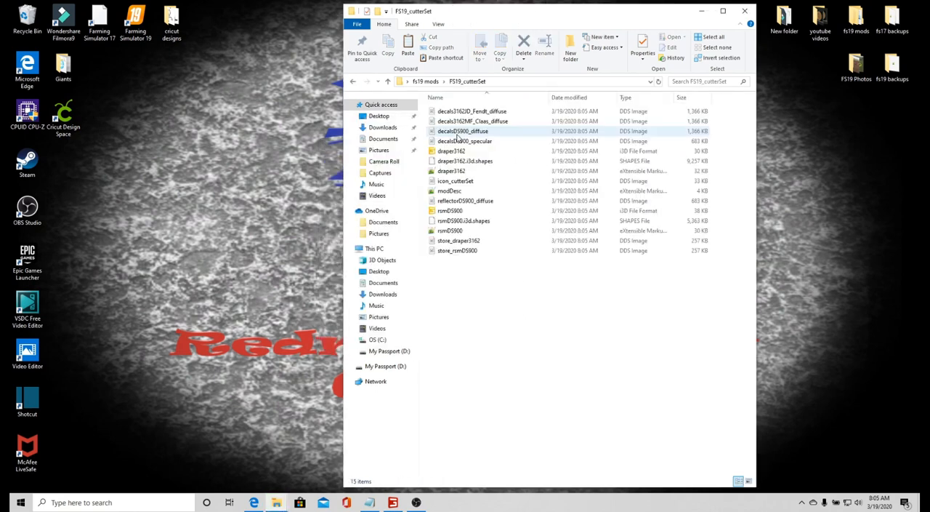
click(465, 160)
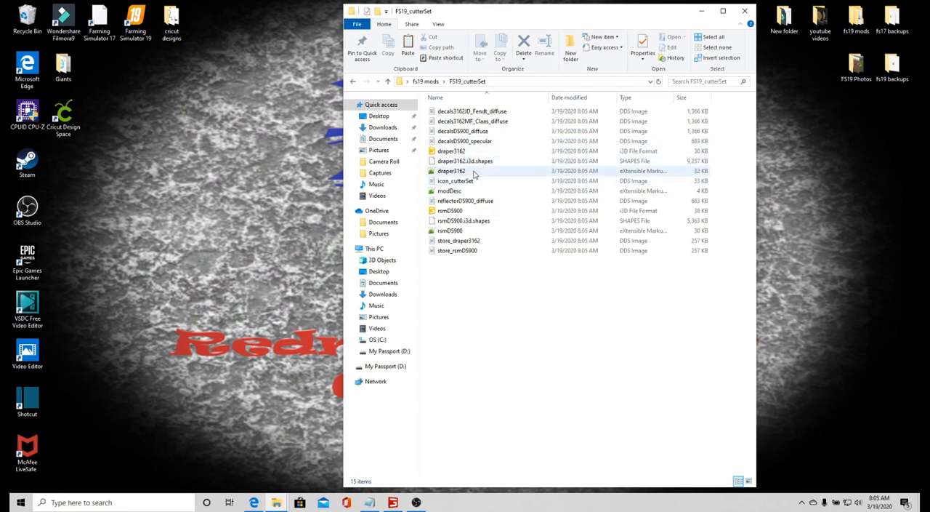
mouse_move(473, 192)
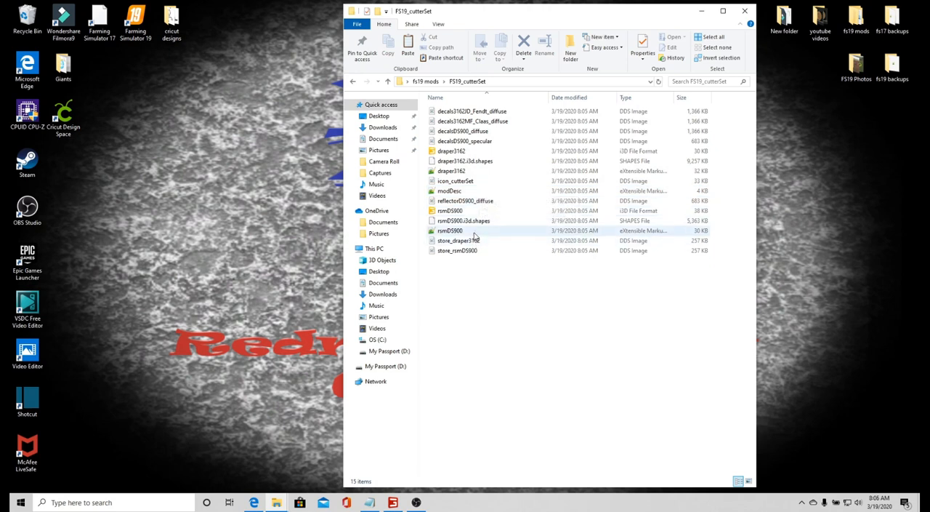
mouse_move(473, 230)
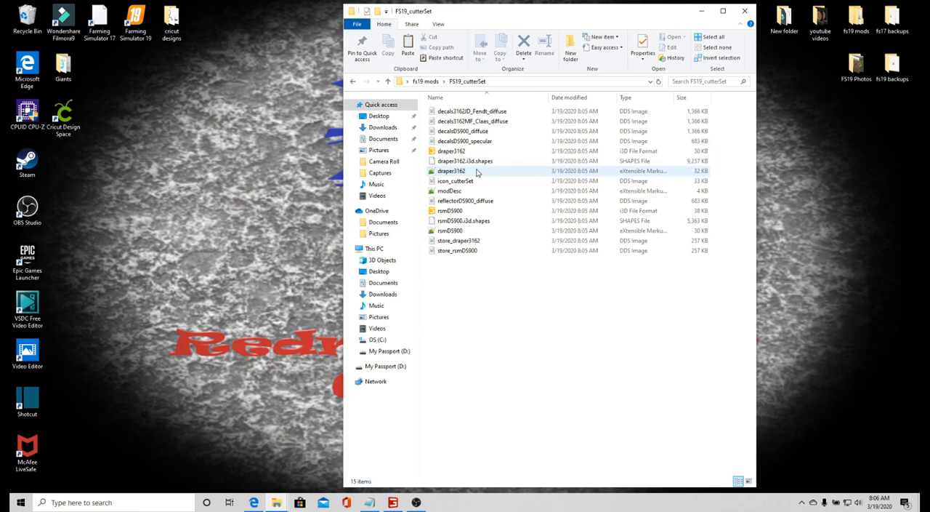
Select the draper3162 XML file in FS19_cutterSet and open it for editing
double_click(452, 170)
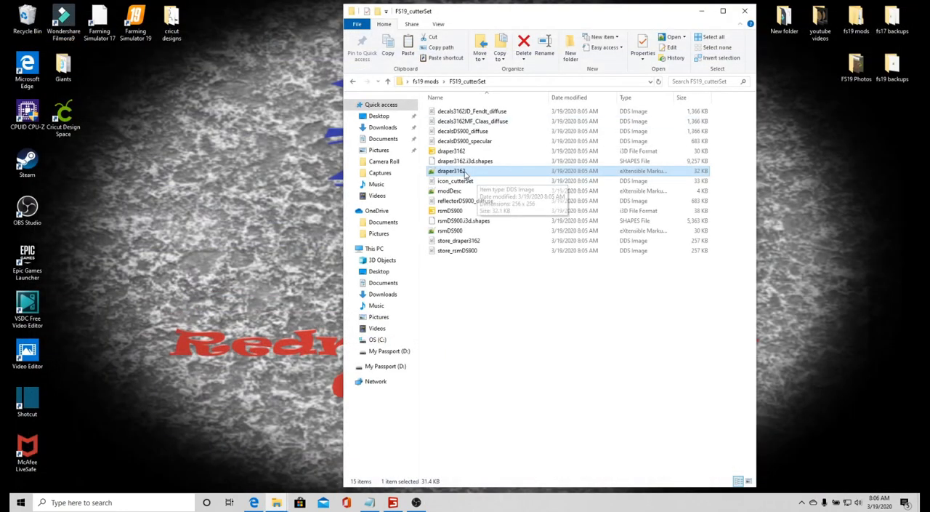
right_click(451, 171)
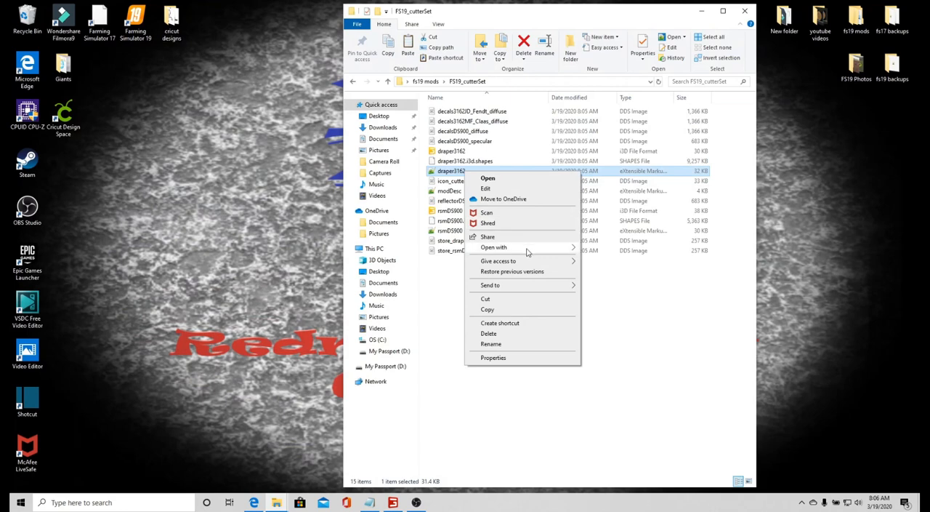
click(485, 189)
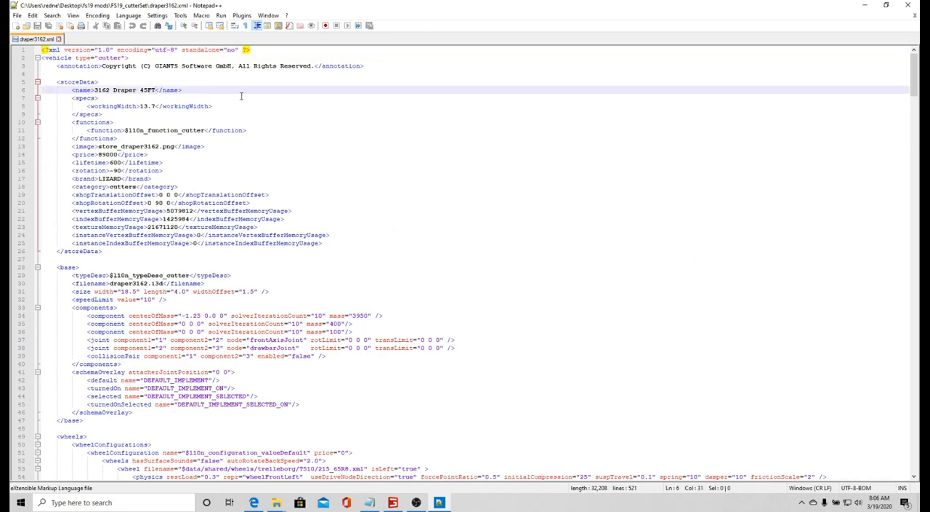
Open draper3162.xml in Notepad++ and make the store name '3162 Draper 45FT Modded'
text(Mo)
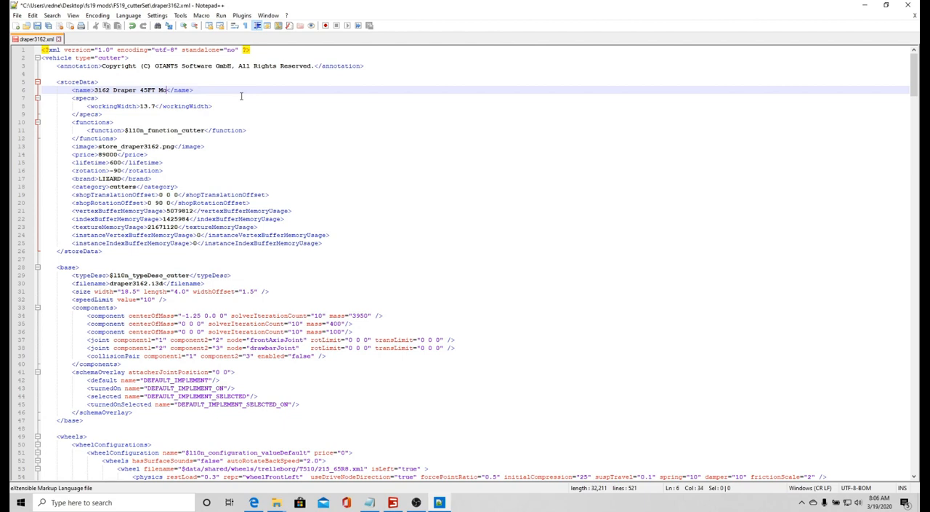
text(dded)
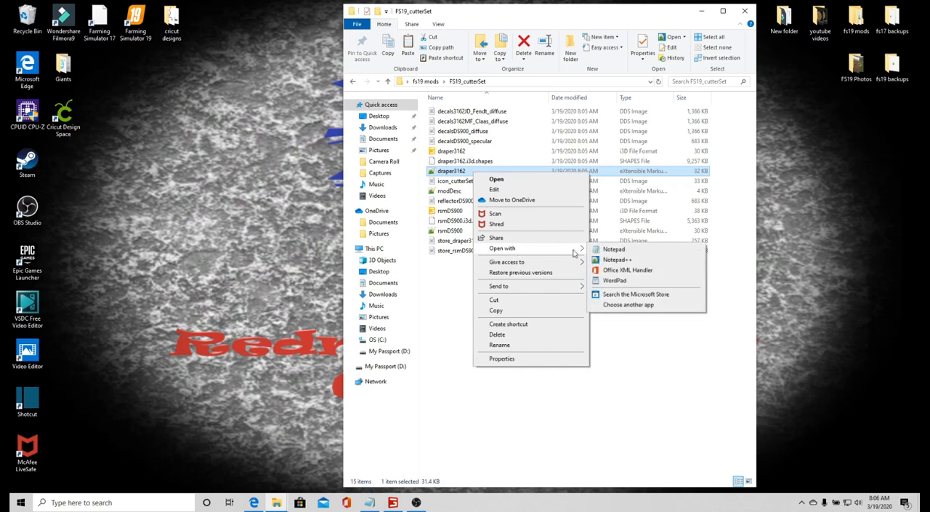
click(617, 260)
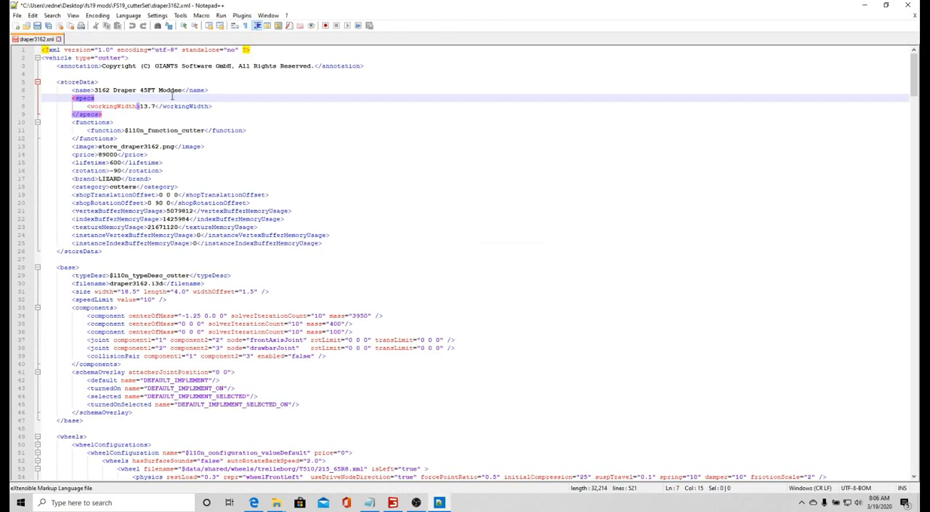
click(187, 90)
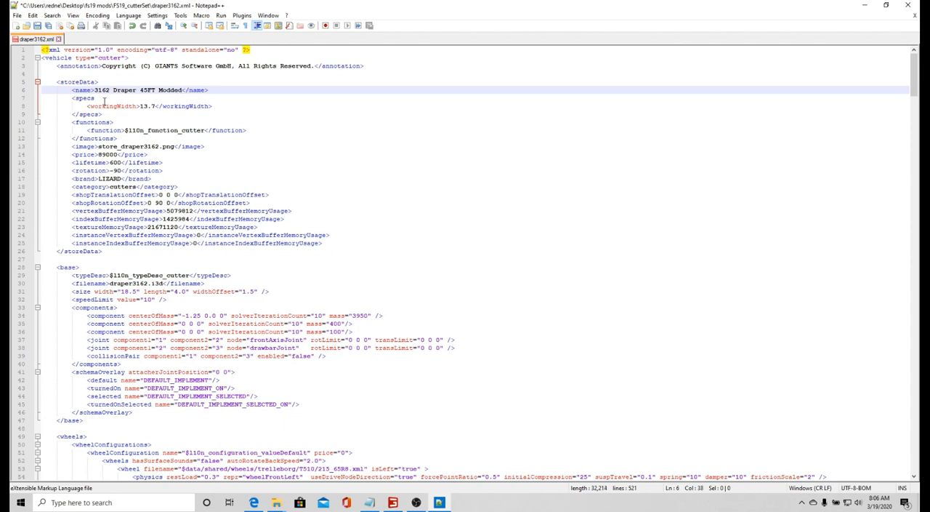
click(83, 97)
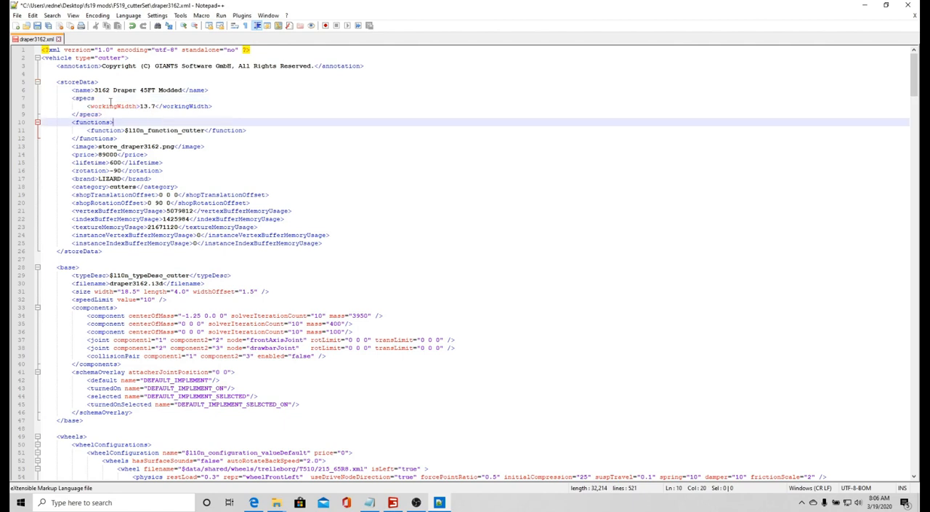
click(83, 98)
text(>)
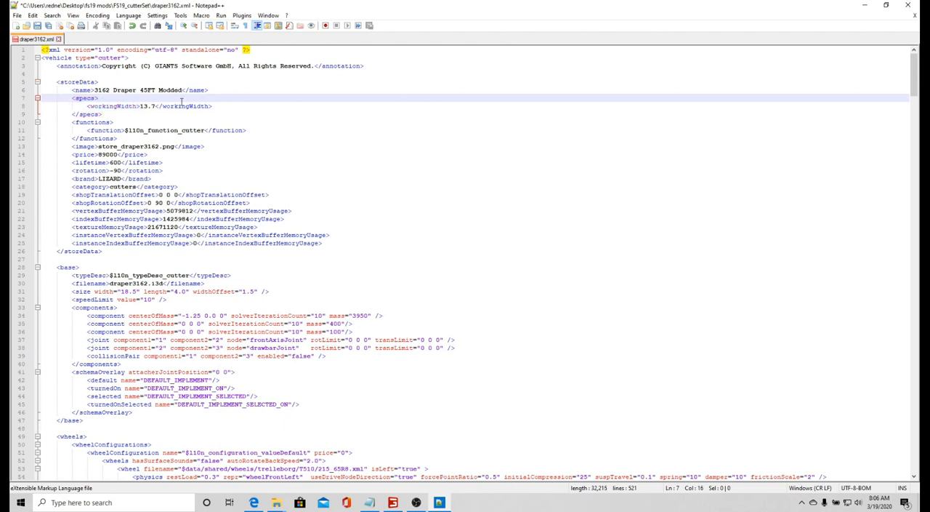
scroll(down, 3)
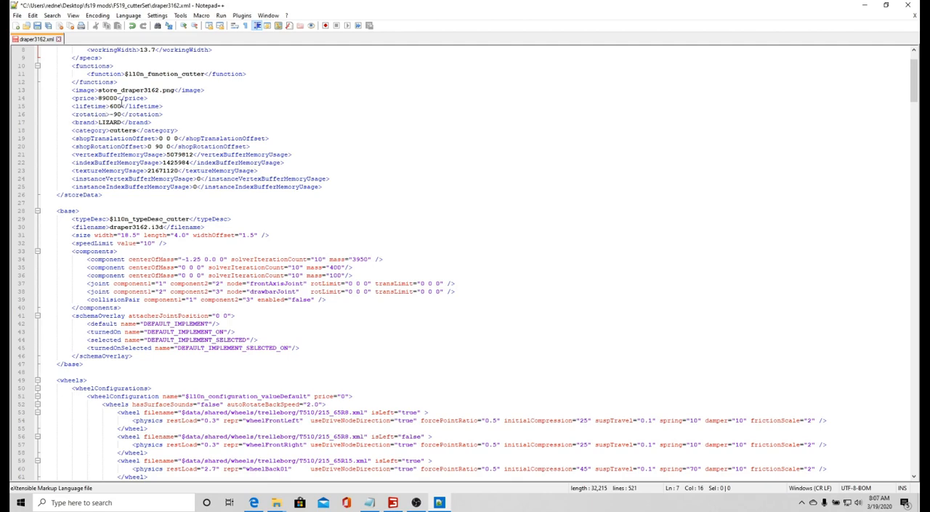
scroll(down, 3)
text(25)
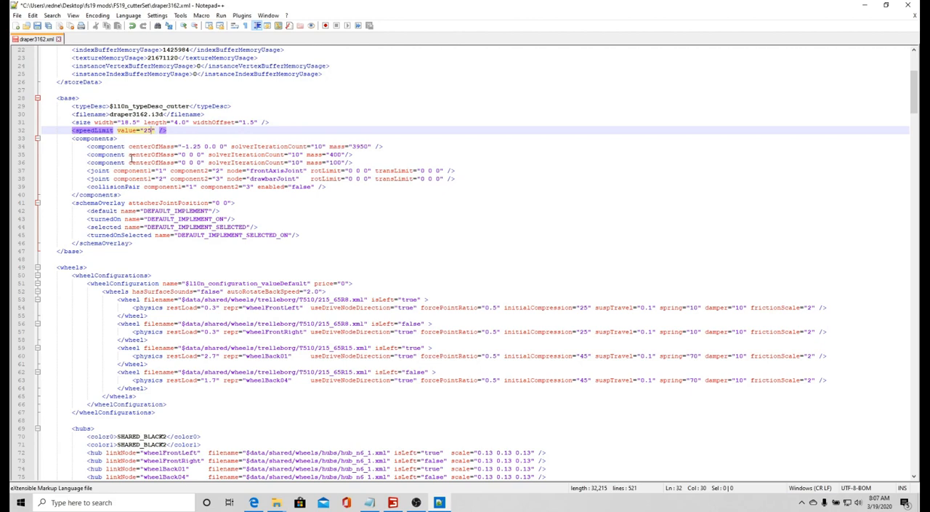
scroll(up, 3)
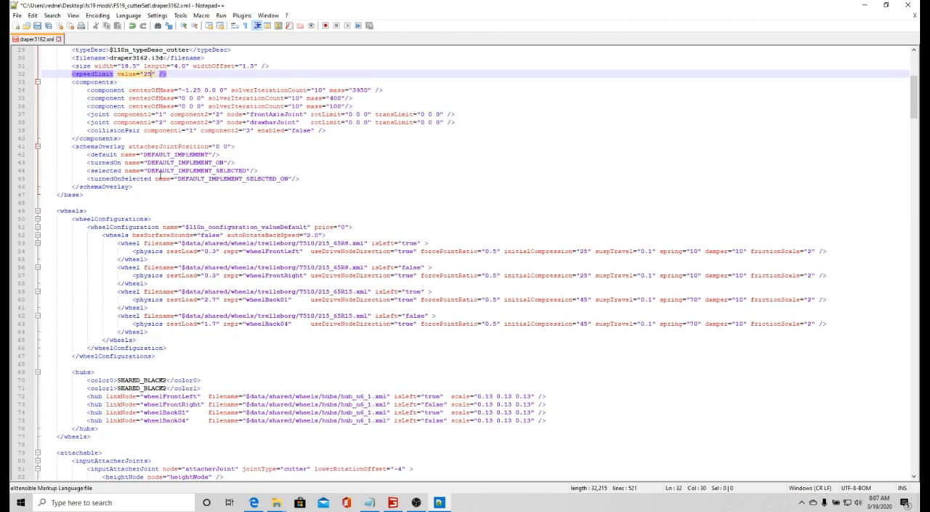
scroll(down, 3)
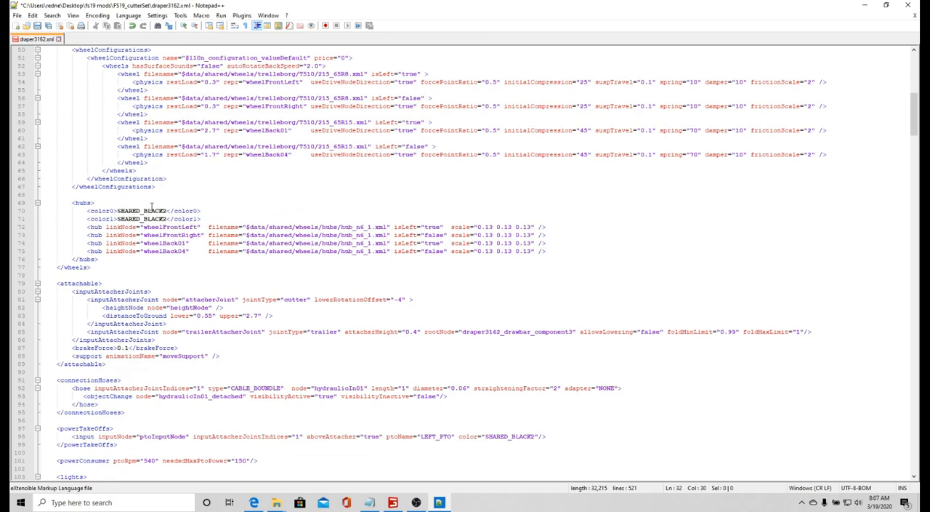
scroll(down, 3)
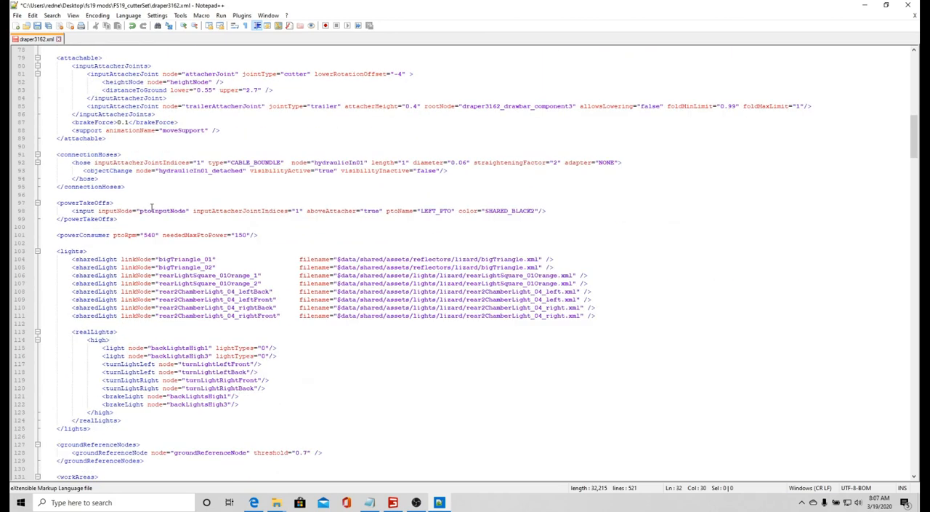
scroll(down, 3)
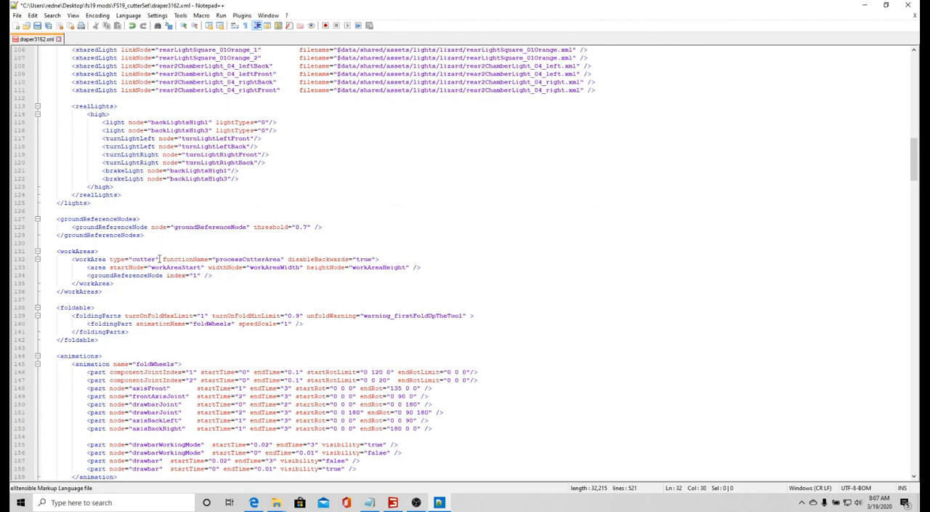
mouse_move(171, 284)
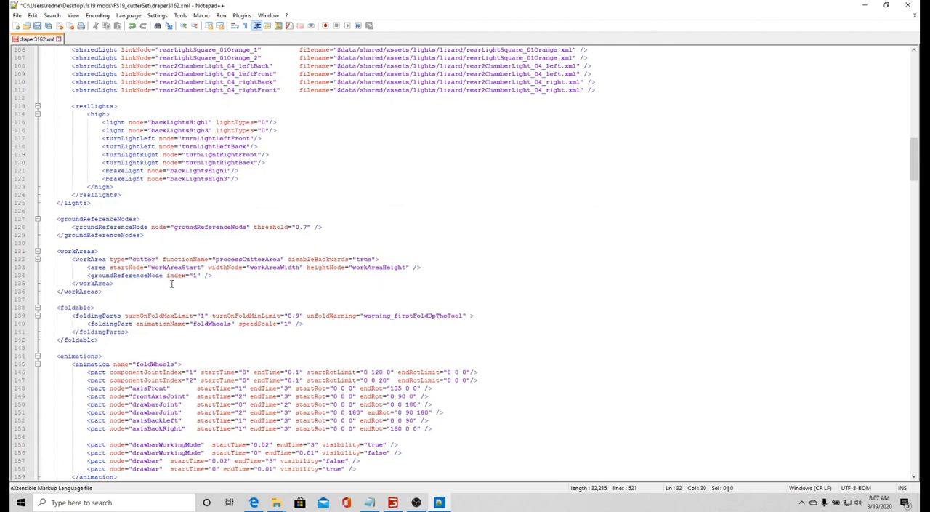
scroll(down, 3)
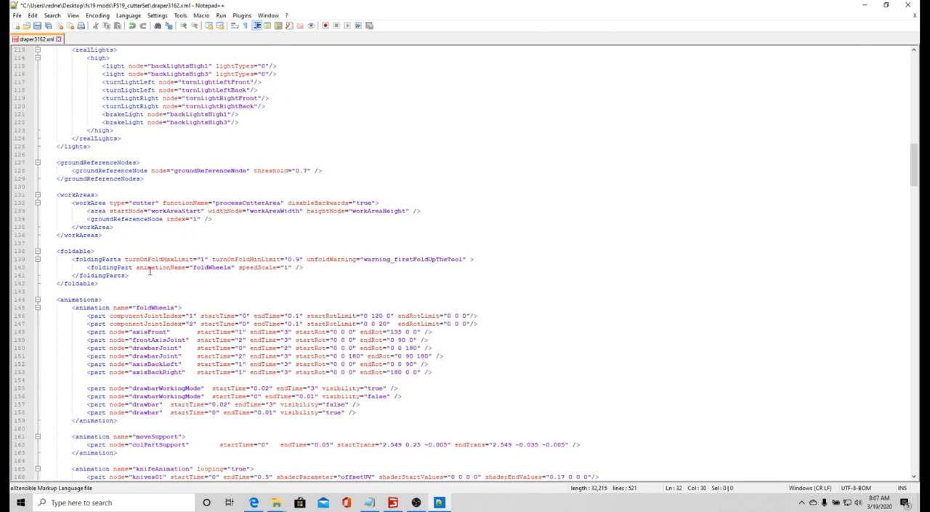
scroll(down, 3)
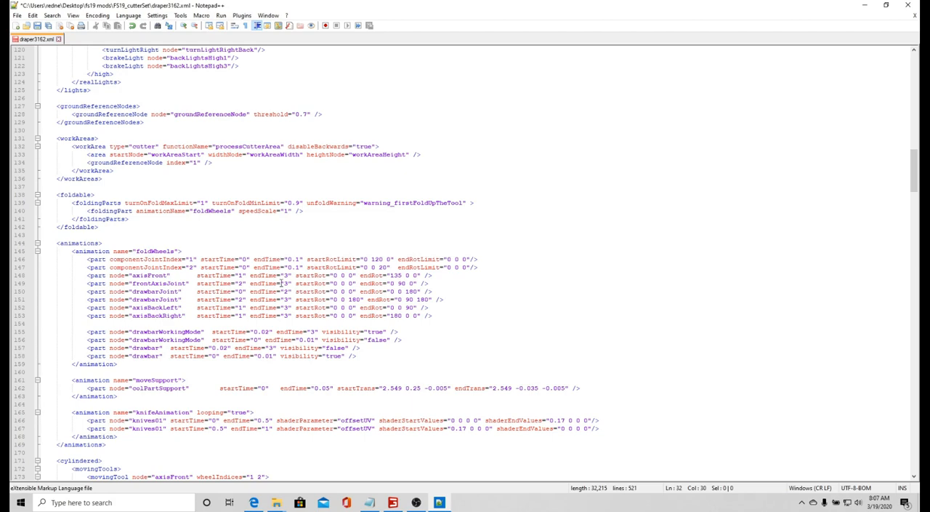
scroll(down, 3)
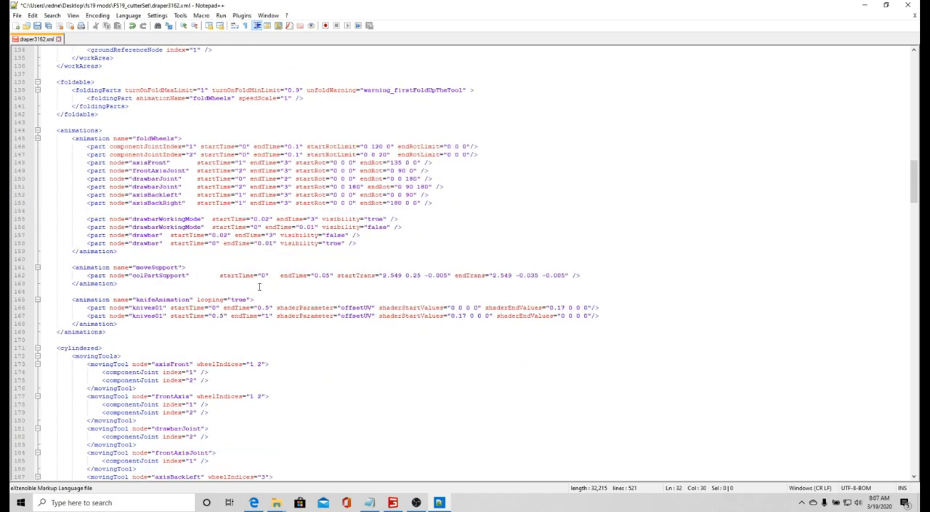
scroll(down, 3)
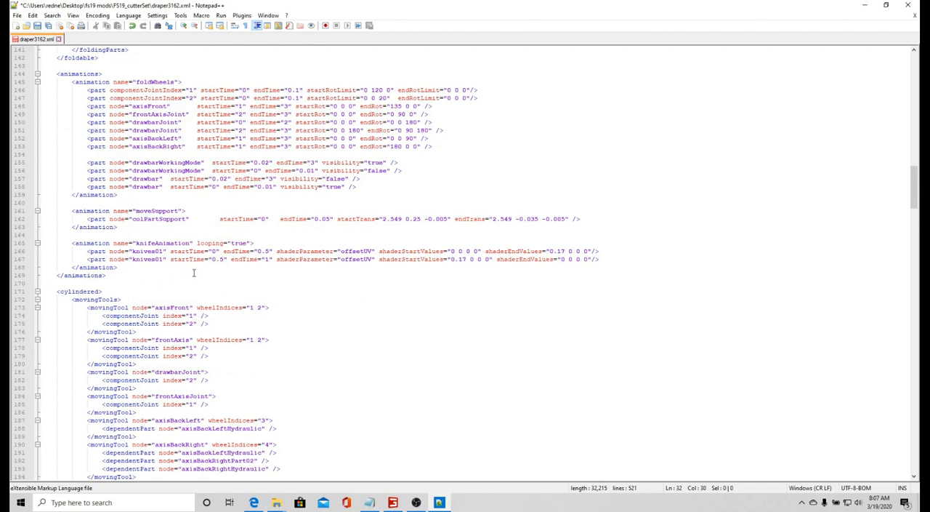
mouse_move(322, 238)
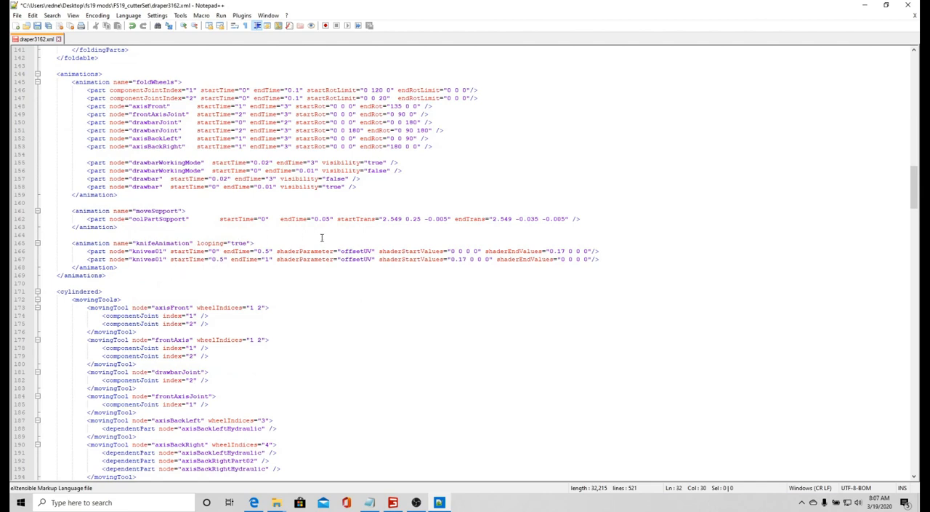
scroll(down, 3)
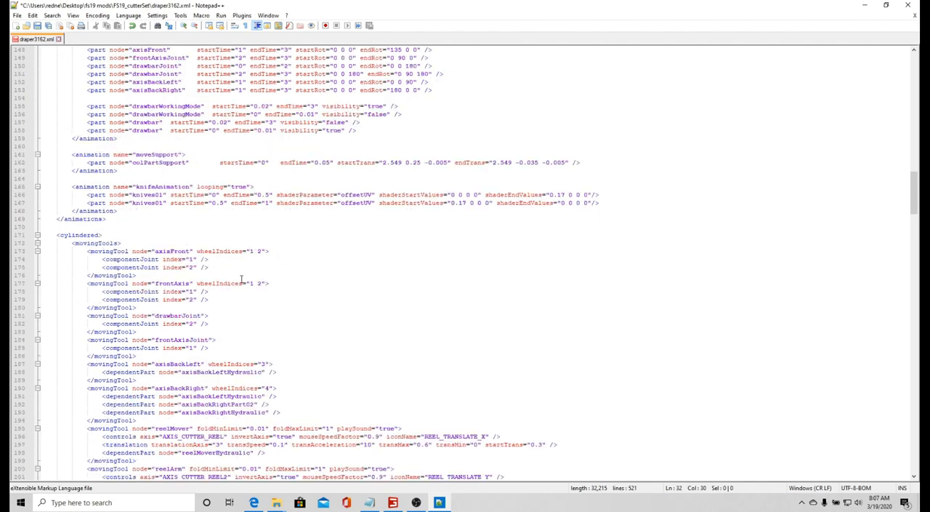
scroll(down, 3)
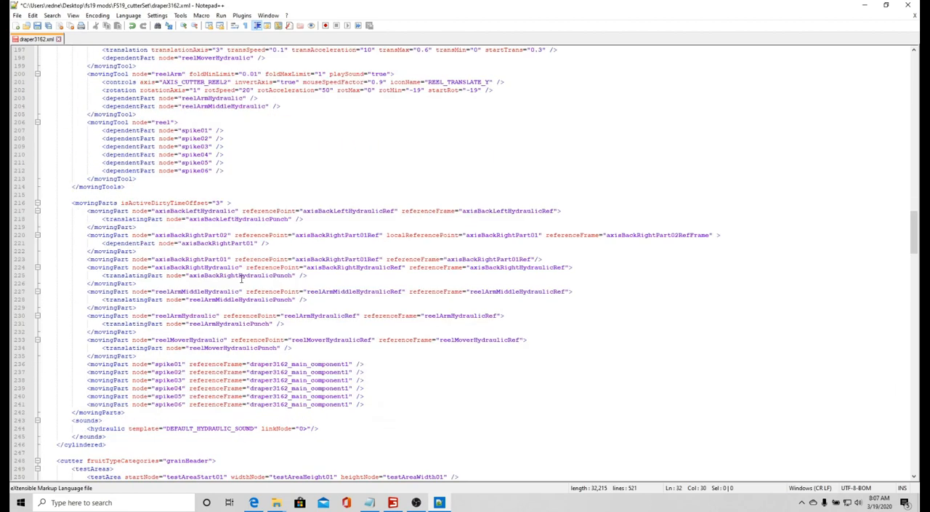
scroll(up, 3)
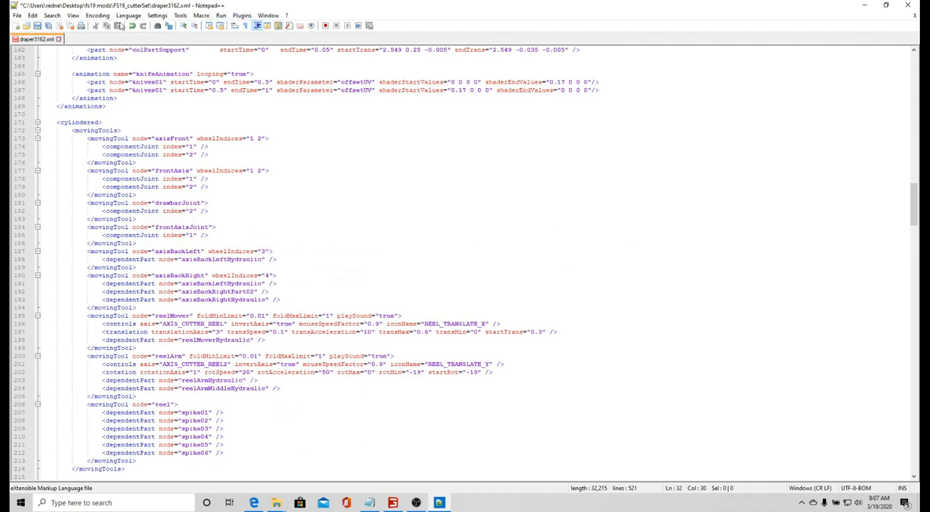
click(52, 15)
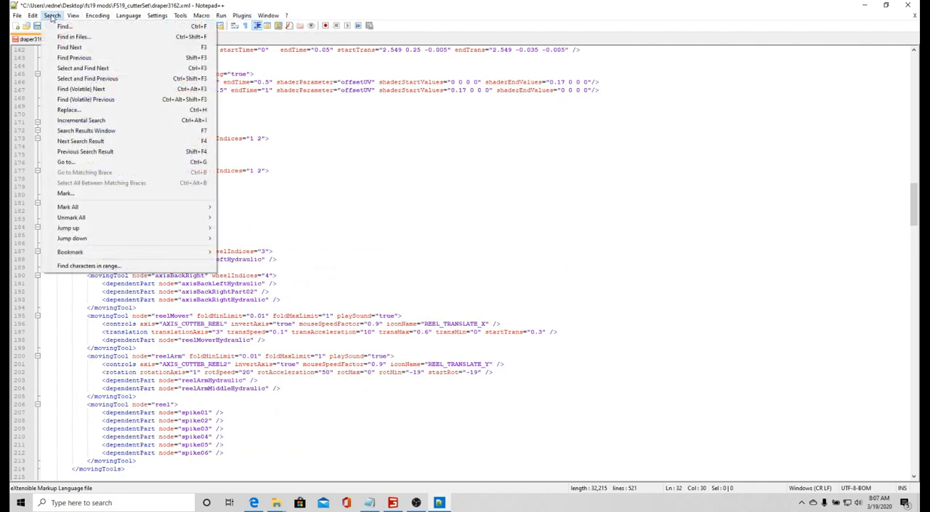
click(64, 26)
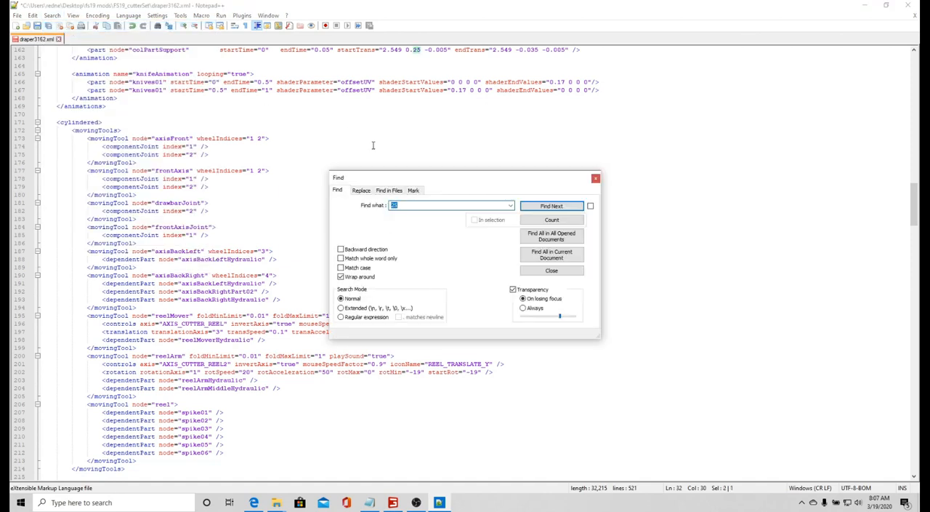
text(speed)
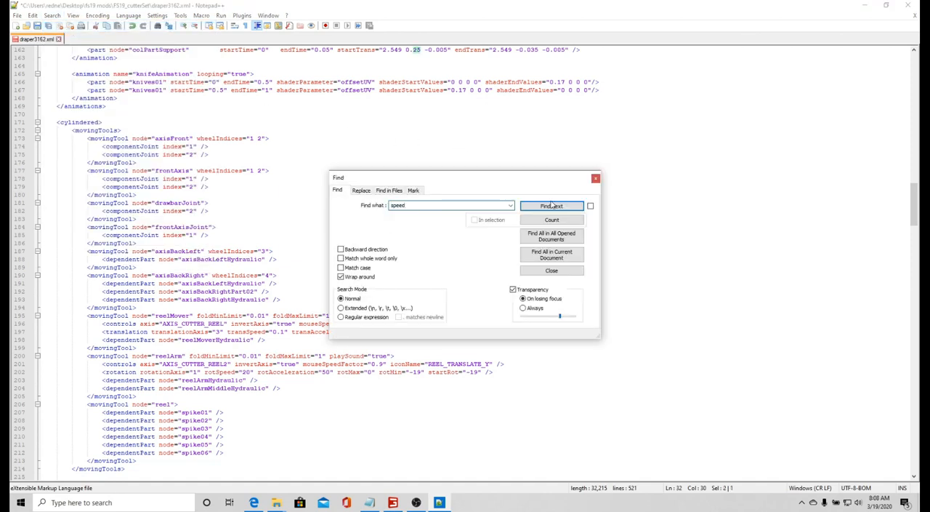
click(552, 205)
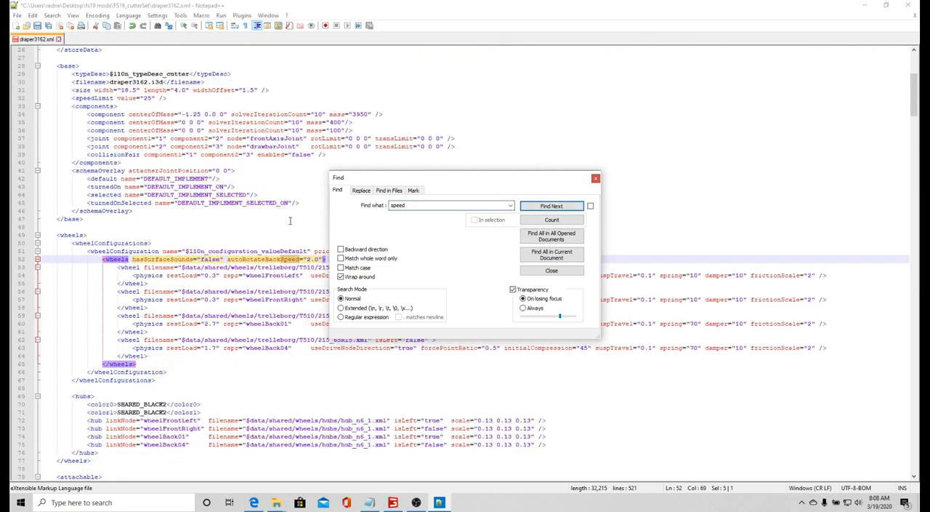
drag(465, 177, 570, 59)
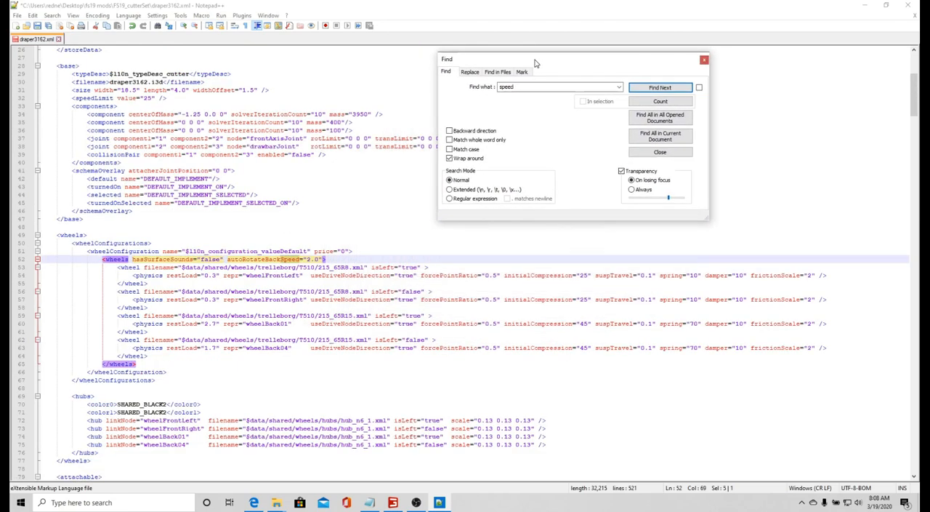
click(660, 88)
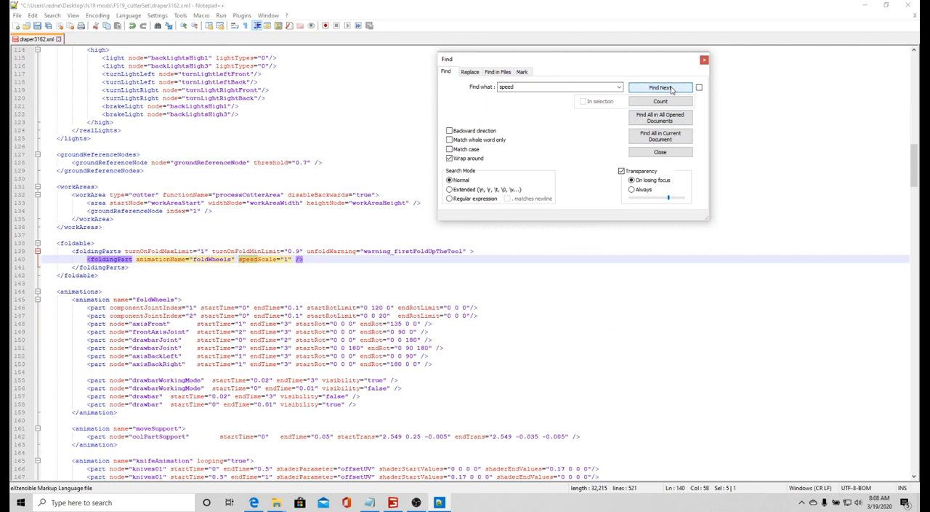
click(659, 88)
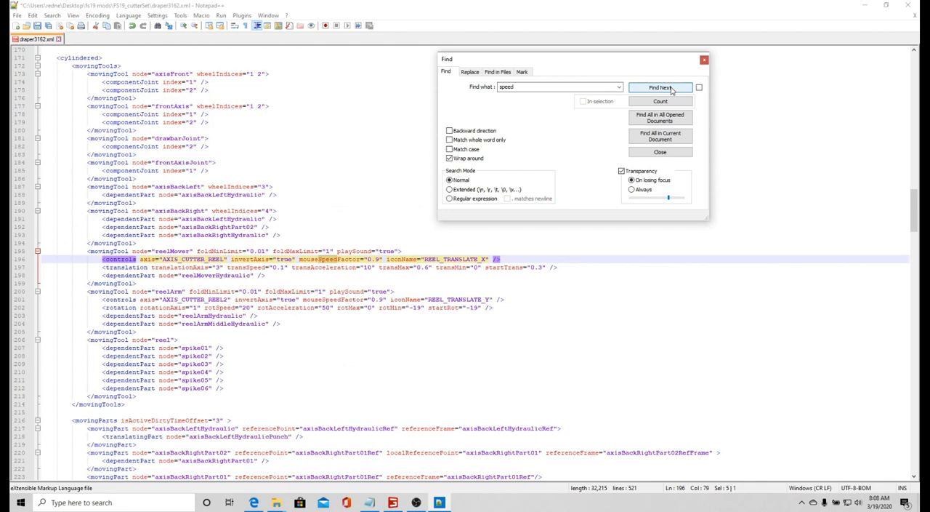
click(659, 87)
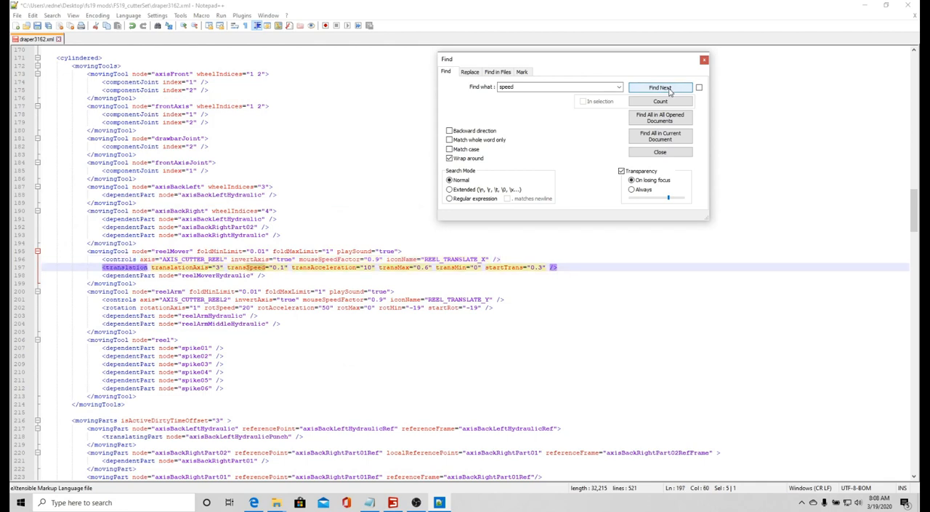
click(660, 87)
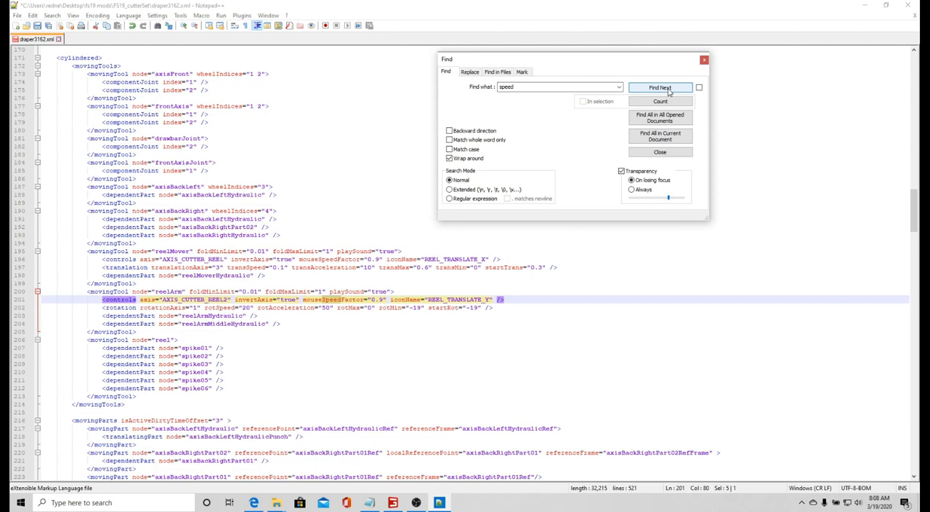
click(660, 87)
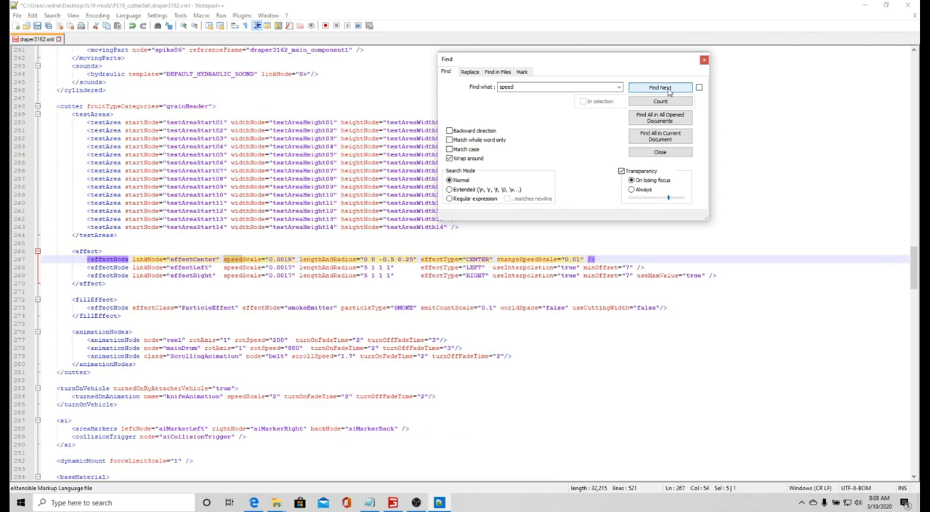
click(660, 87)
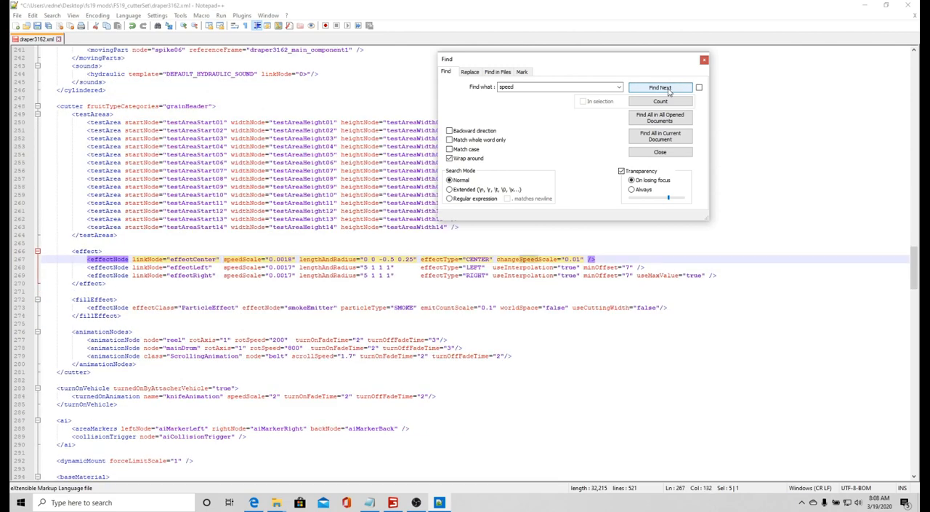
click(659, 87)
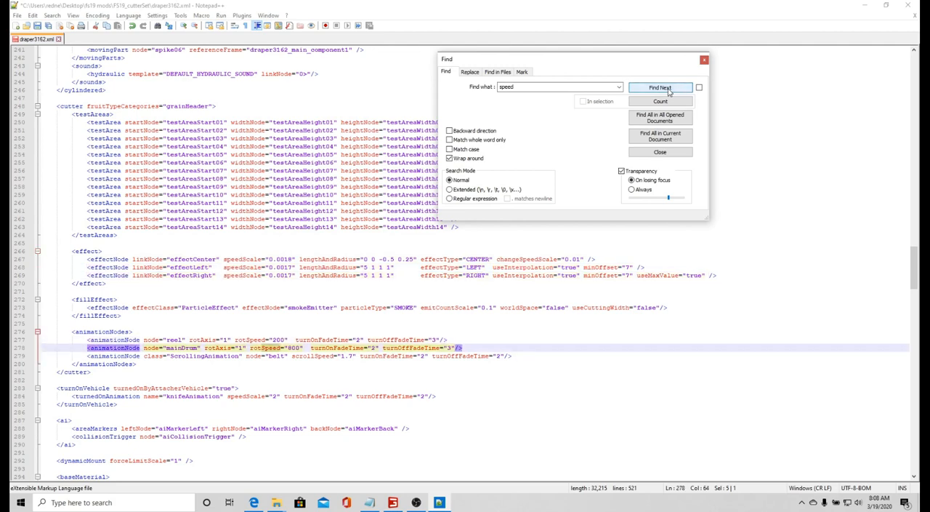
click(660, 87)
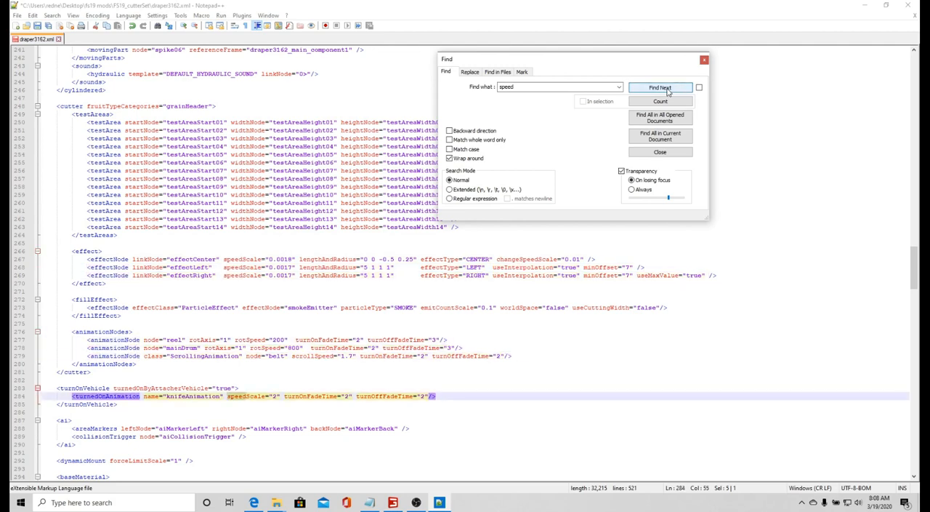
click(660, 87)
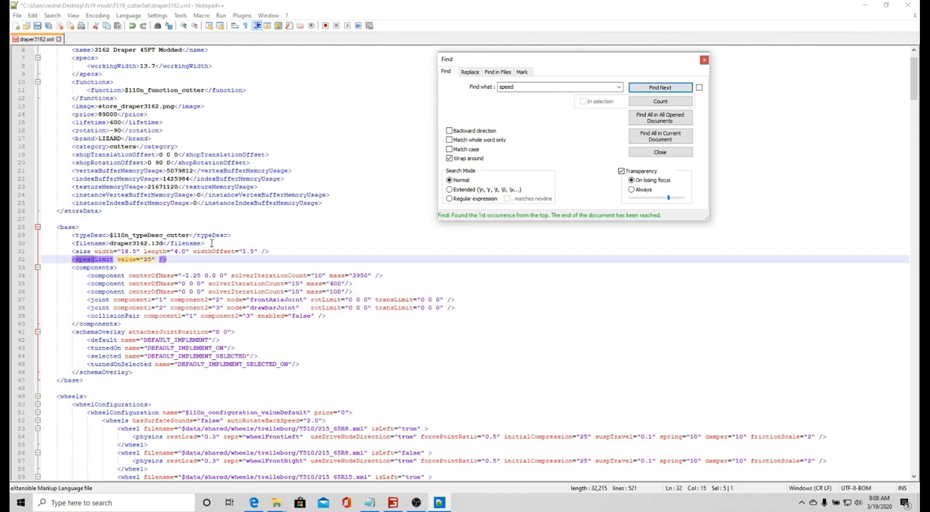
mouse_move(660, 87)
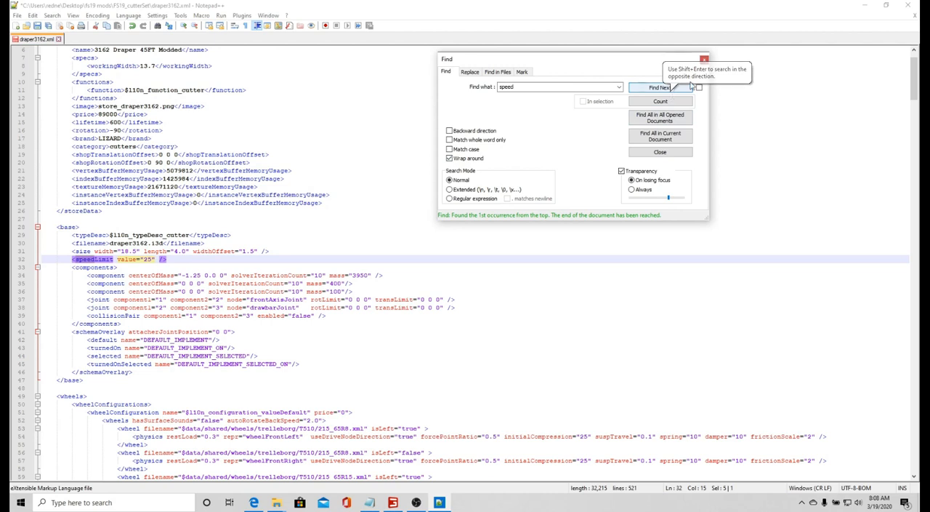
click(659, 152)
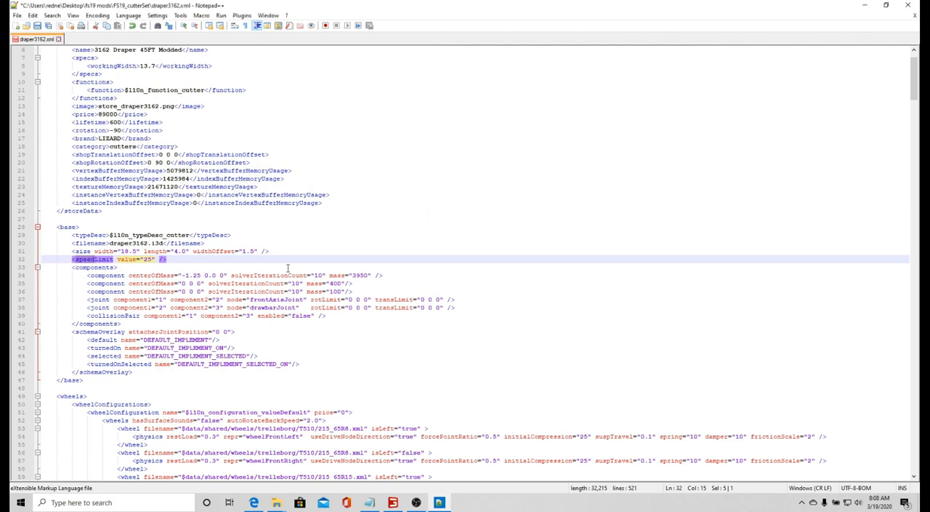
Scroll up in fs19 mods and open the FS19_cutterSet folder
scroll(up, 3)
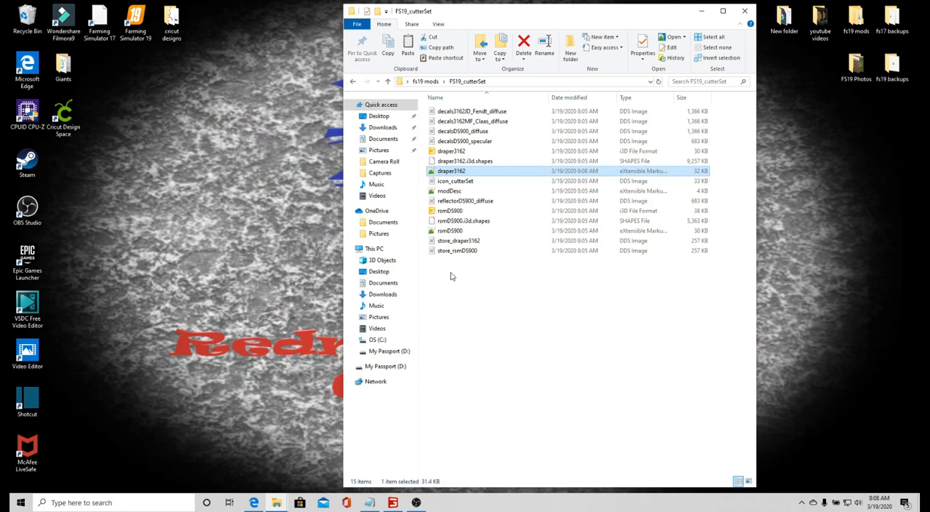
mouse_move(450, 230)
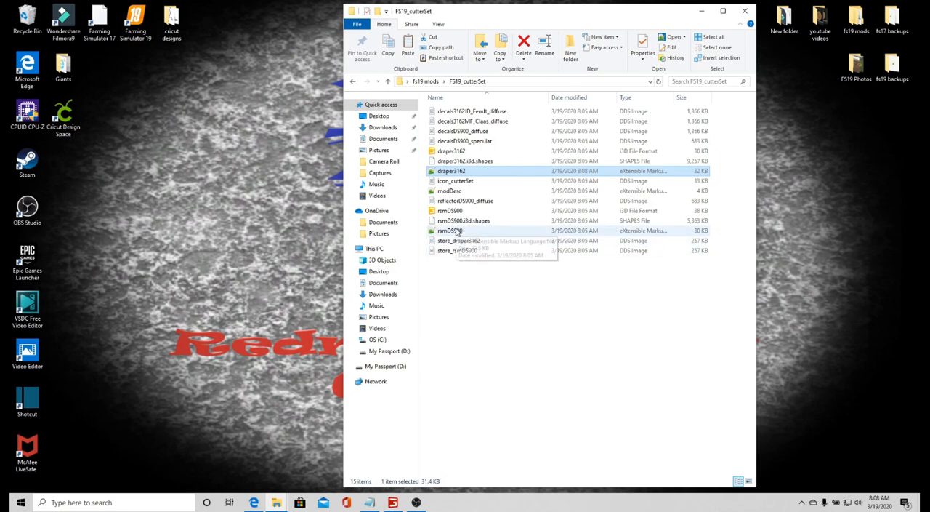
double_click(451, 231)
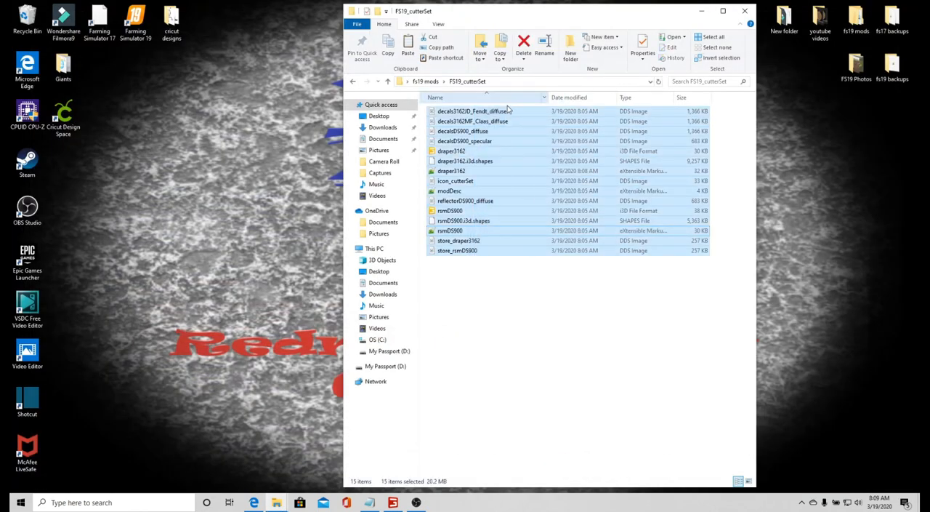
Zip the selected cutter set files into an archive named FS19_draper3162_Modded
right_click(465, 161)
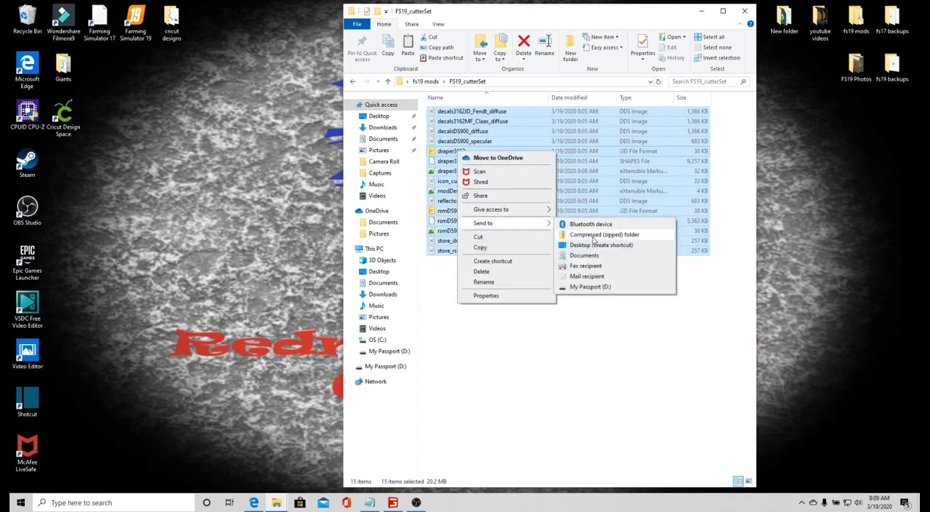
click(604, 234)
text(FS19_draper3162_)
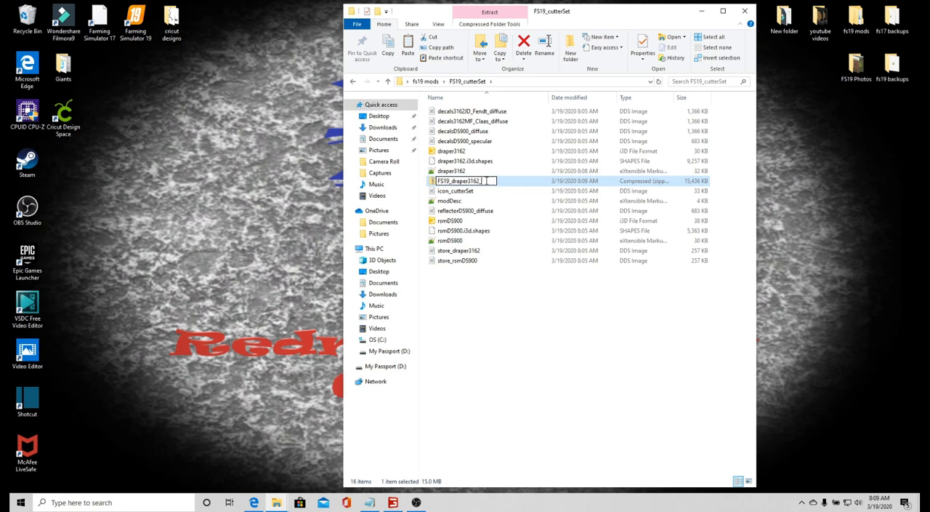
text(M)
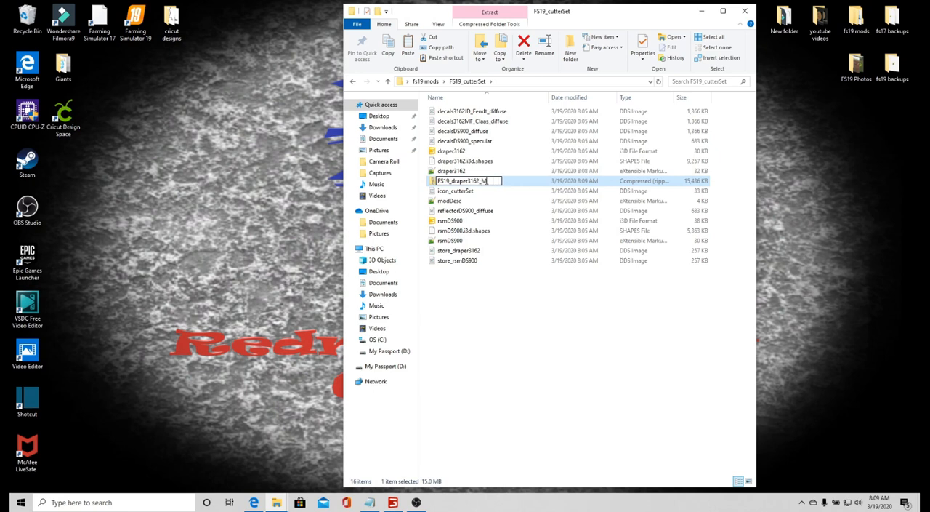
text(odded)
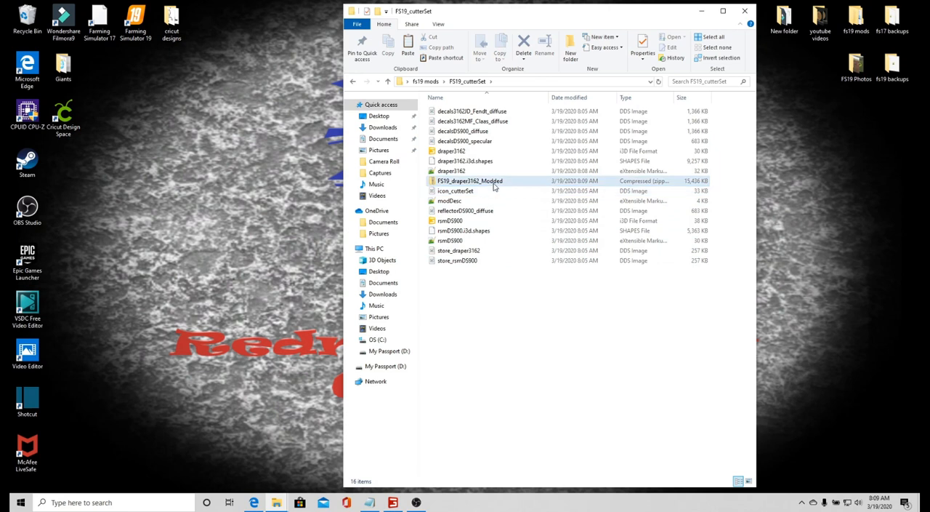
Paste FS19_draper3162_Modded into the FarmingSimulator2019 mods folder and close both folder windows
right_click(469, 181)
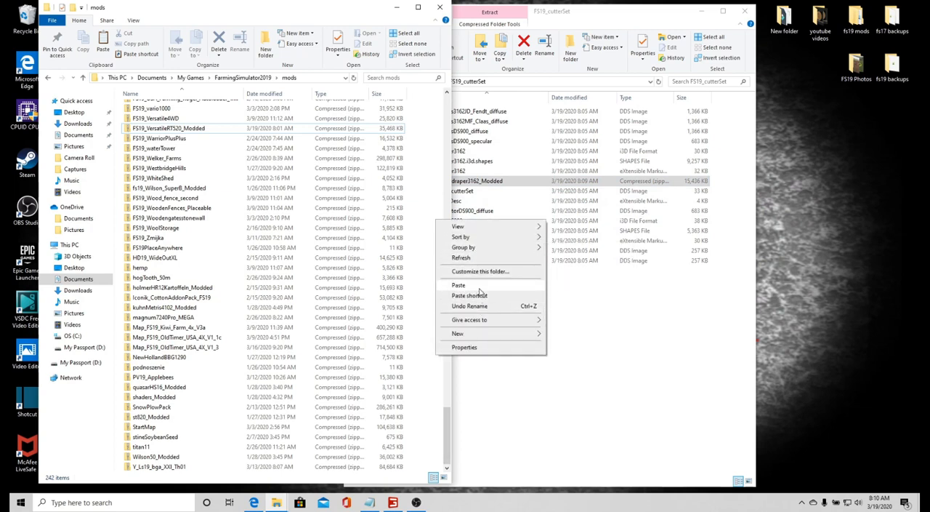
click(459, 284)
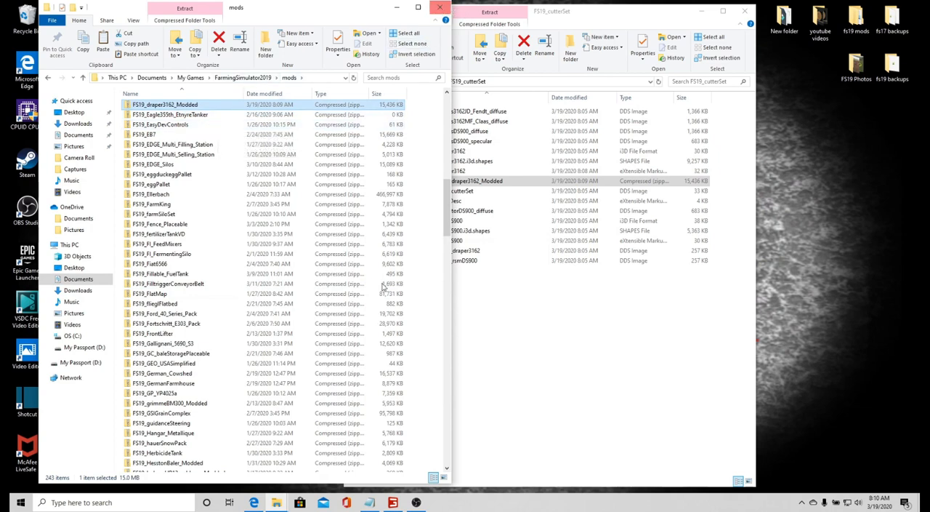
right_click(393, 501)
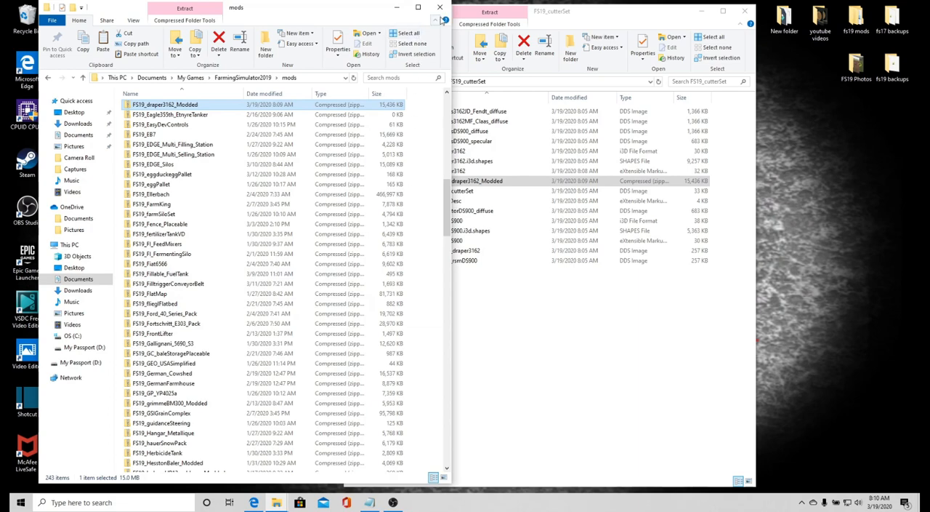
click(397, 8)
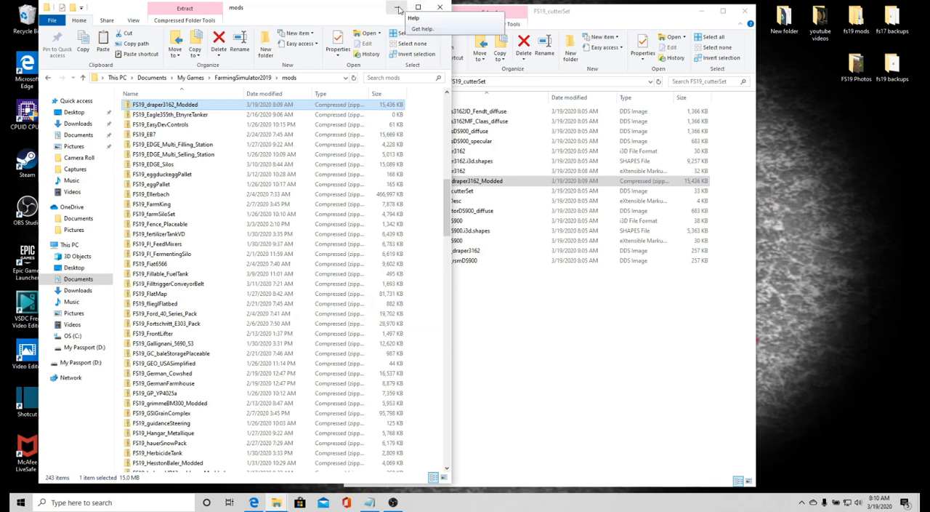
click(439, 8)
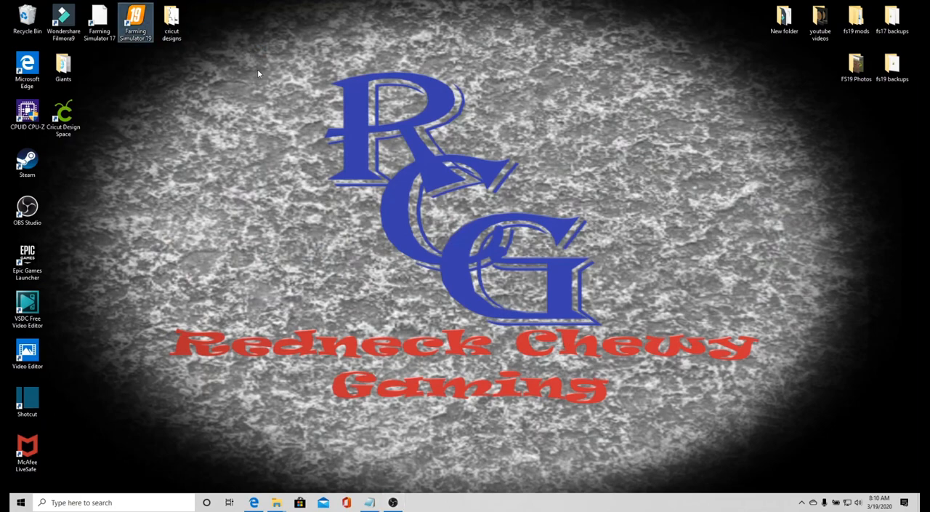
Launch Farming Simulator 19 and view ModHub's Installed list with Lizard Cutter Set
double_click(135, 22)
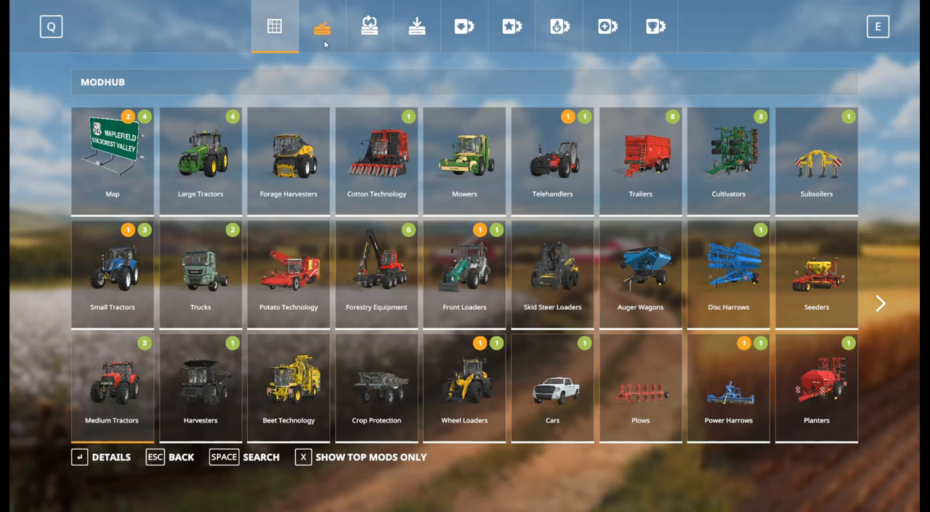
click(322, 27)
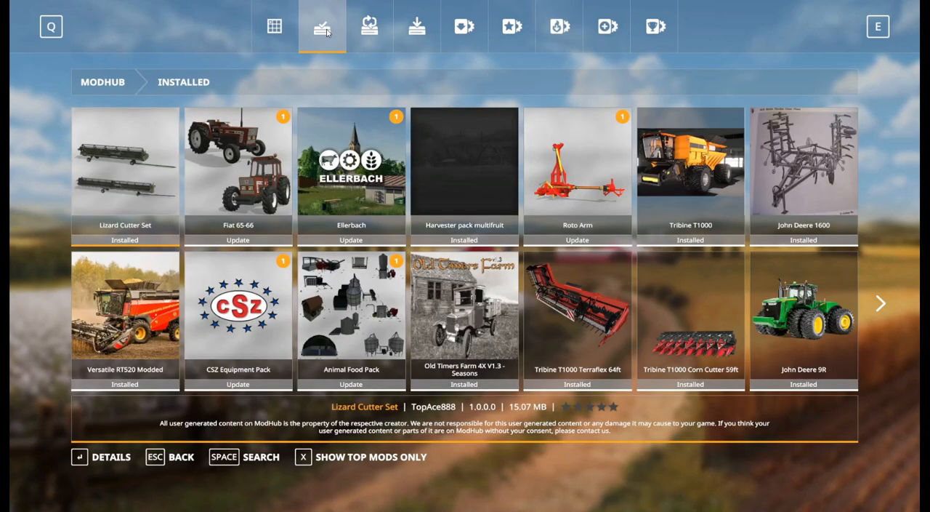
mouse_move(122, 347)
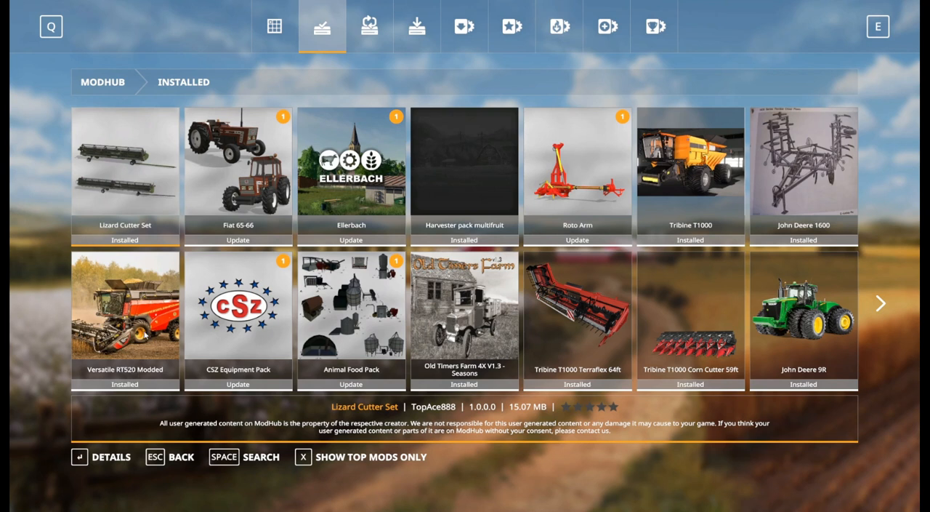
mouse_move(123, 158)
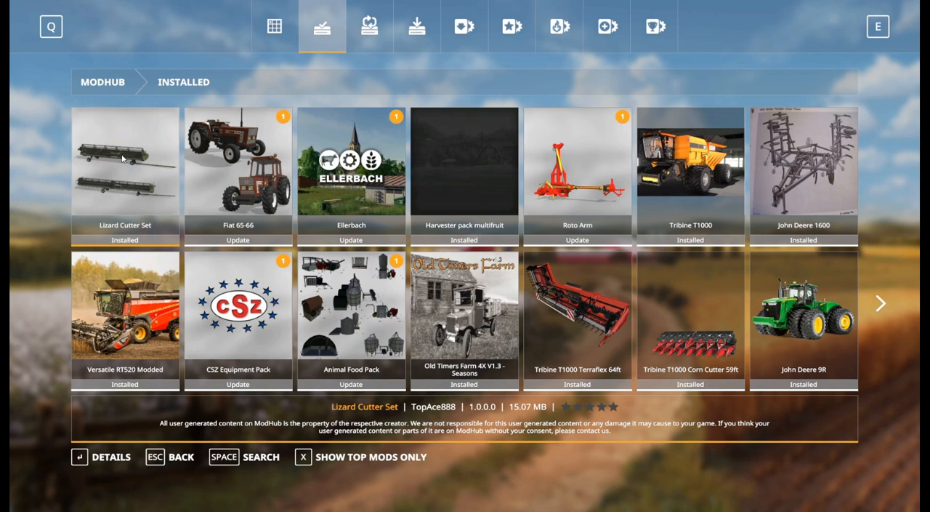
mouse_move(133, 192)
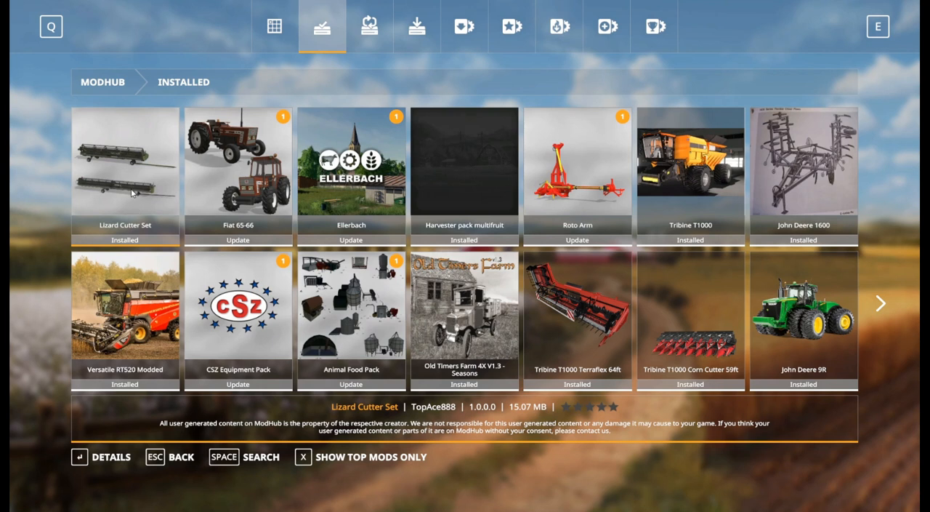
mouse_move(106, 34)
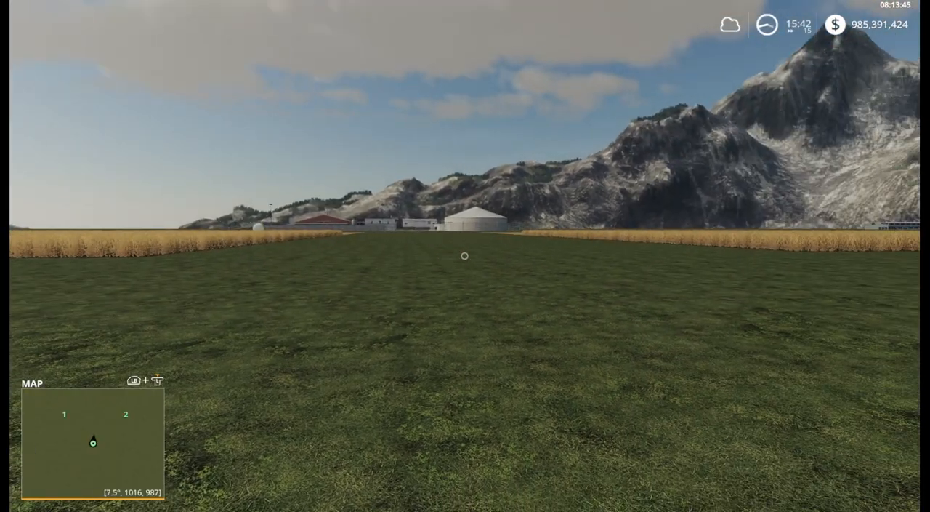
Page through the shop's Harvesters to the Versatile RT520 Modded and buy it
key(escape)
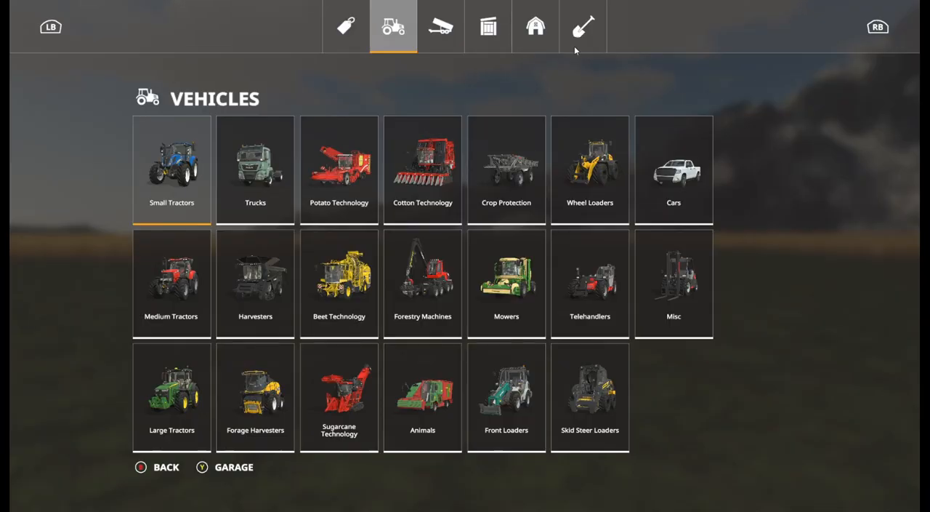
click(255, 283)
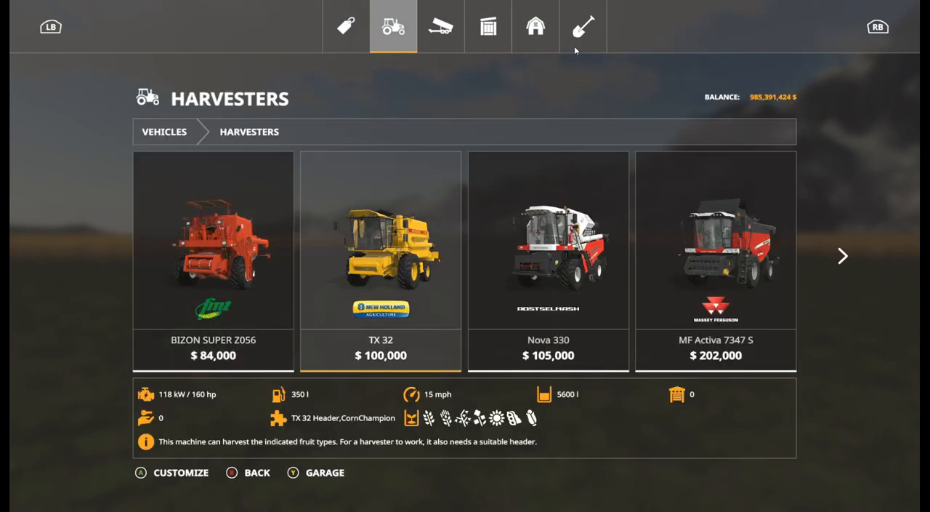
click(842, 255)
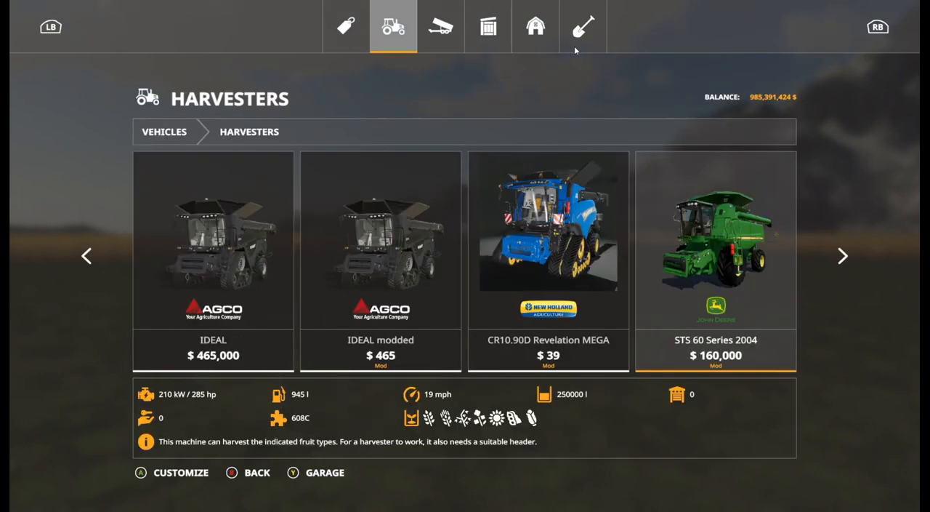
click(842, 256)
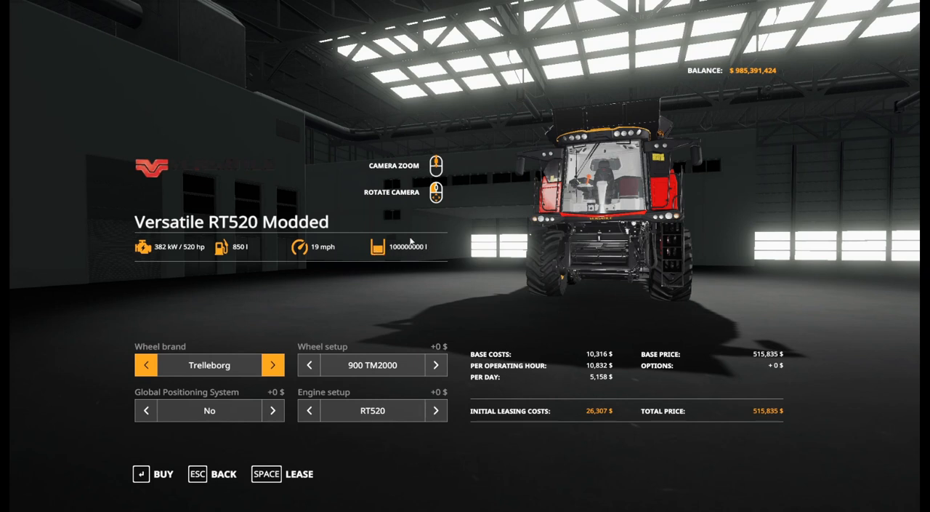
mouse_move(423, 249)
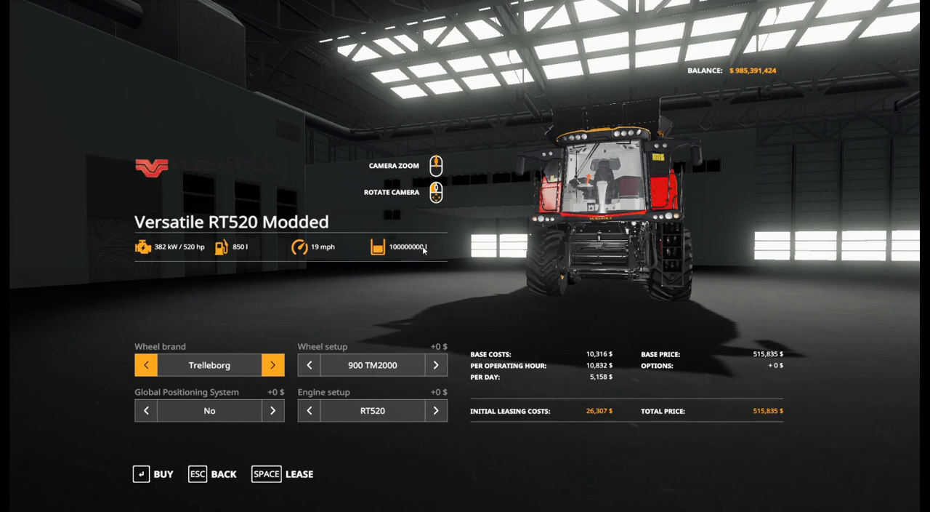
mouse_move(304, 173)
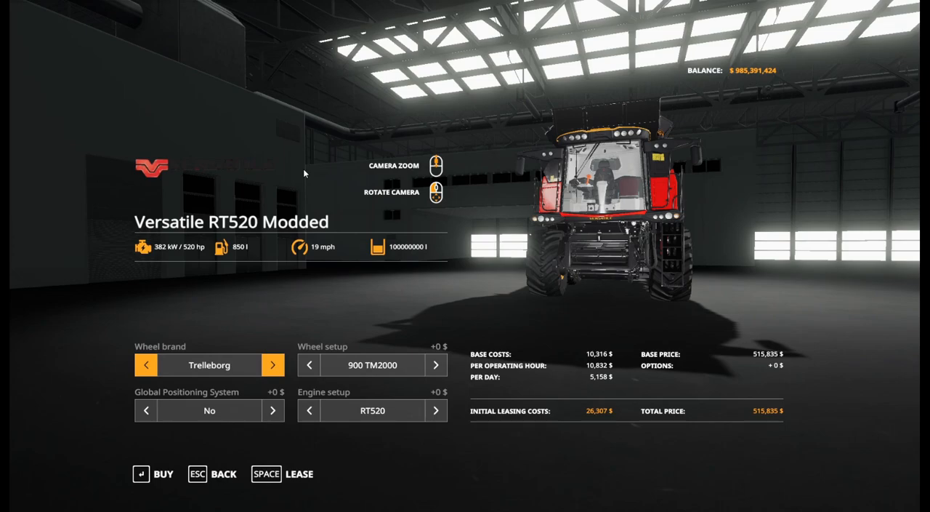
click(153, 473)
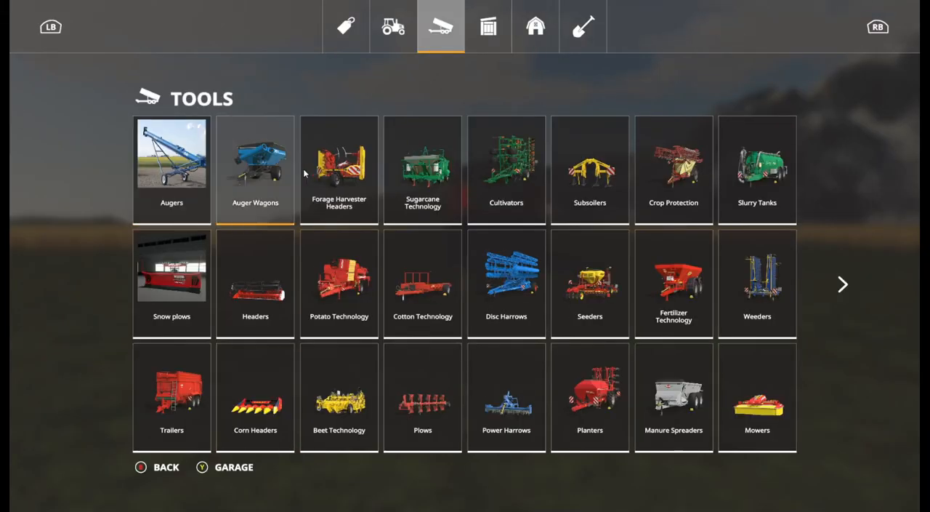
Page through Headers to the 3162 Draper 45FT Modded, buy it and confirm
click(255, 283)
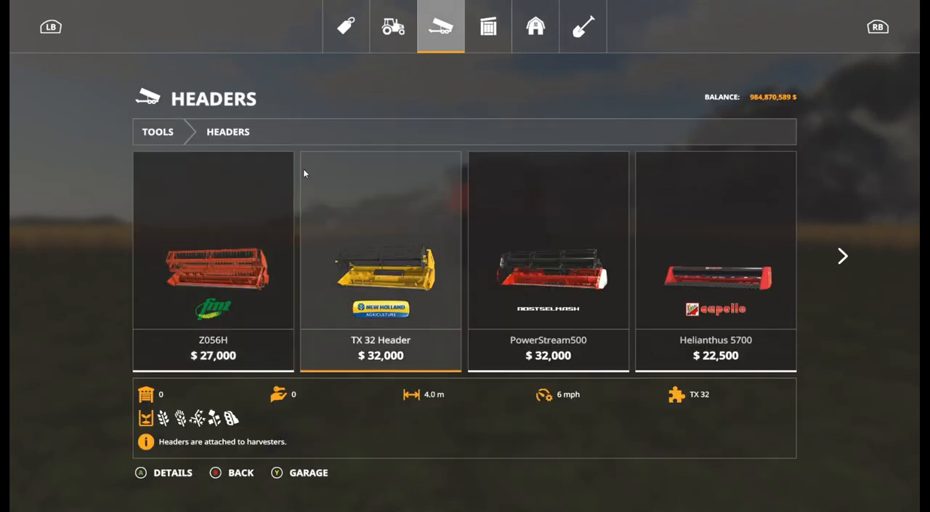
click(842, 256)
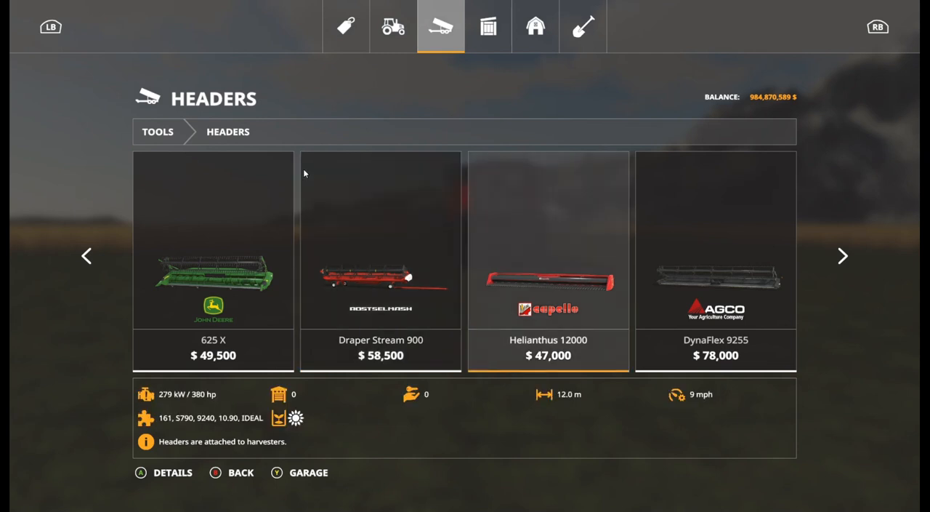
click(842, 256)
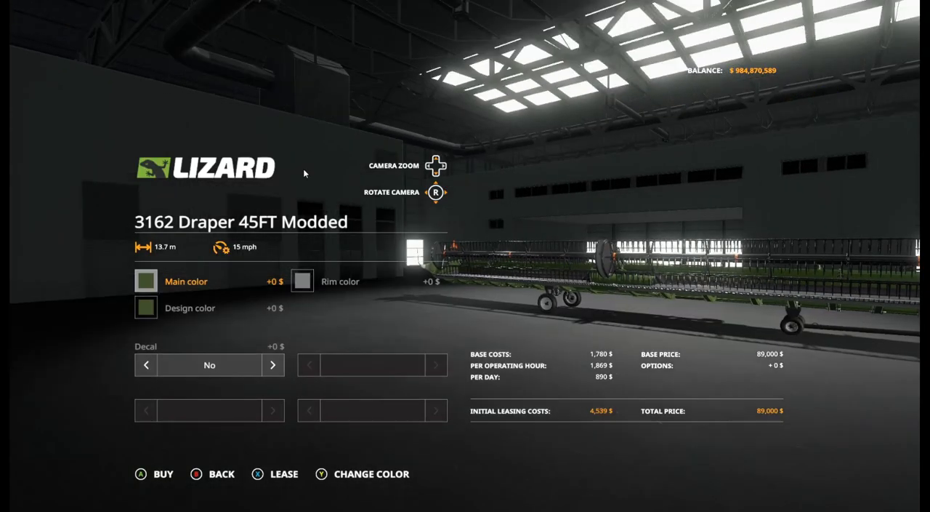
click(163, 473)
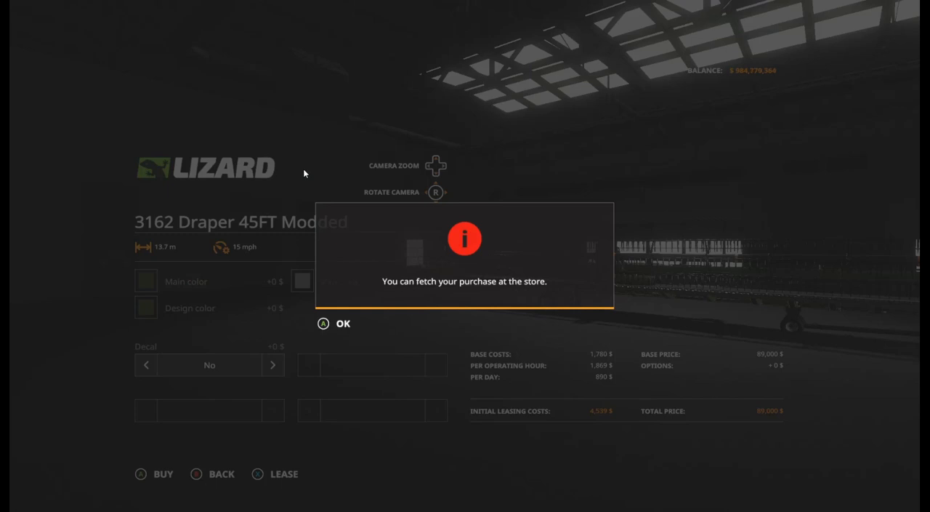
click(333, 323)
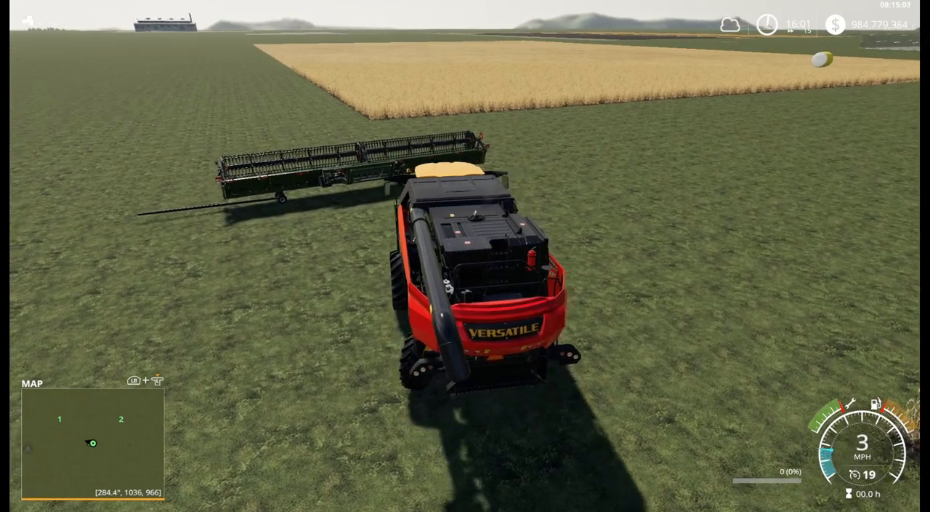
Attach, unfold and start the draper, then fill the Versatile RT520 with wheat
key(W)
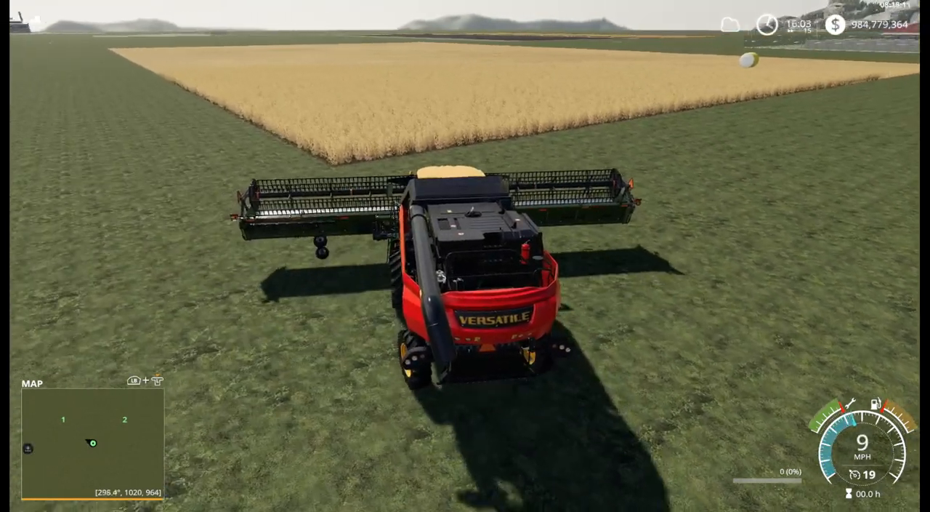
key(w)
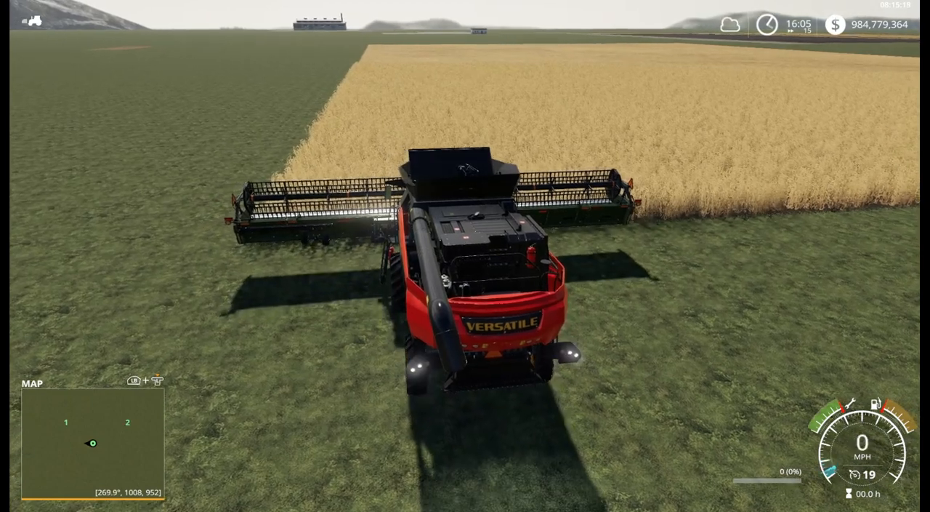
key(w)
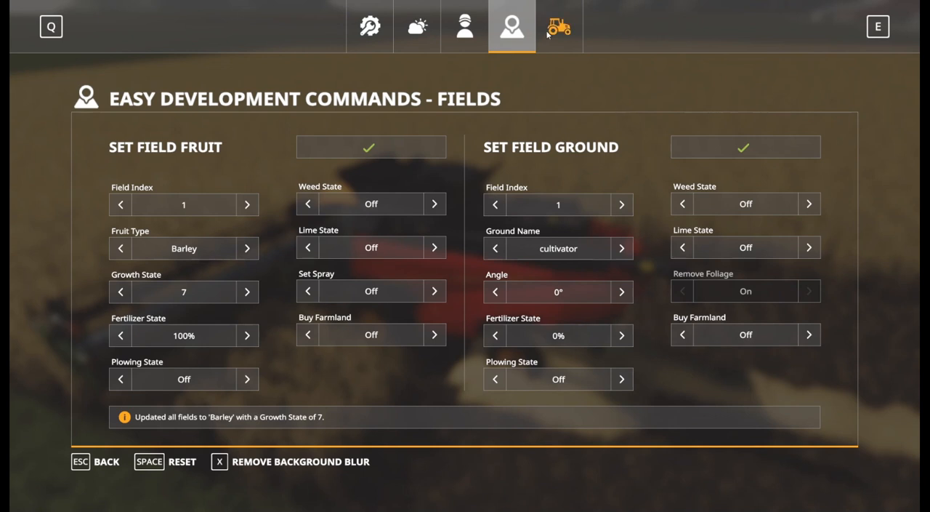
click(559, 27)
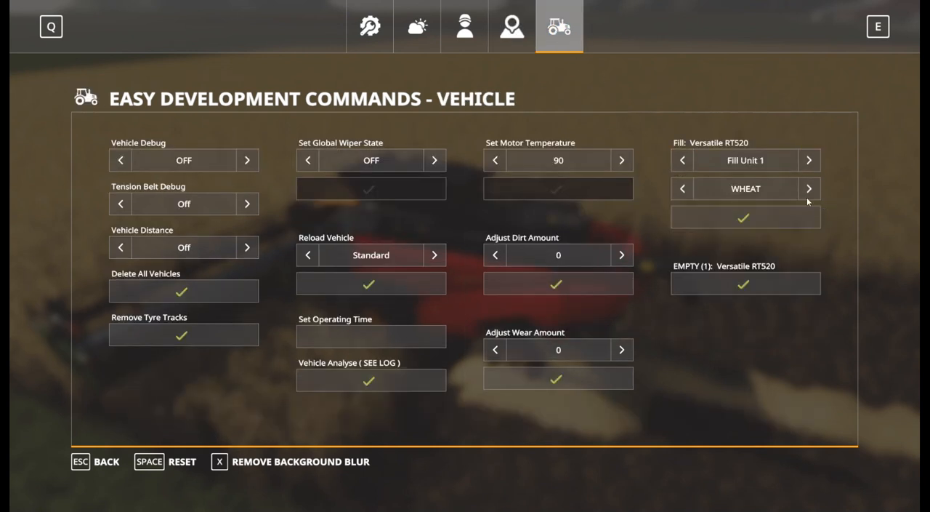
click(744, 216)
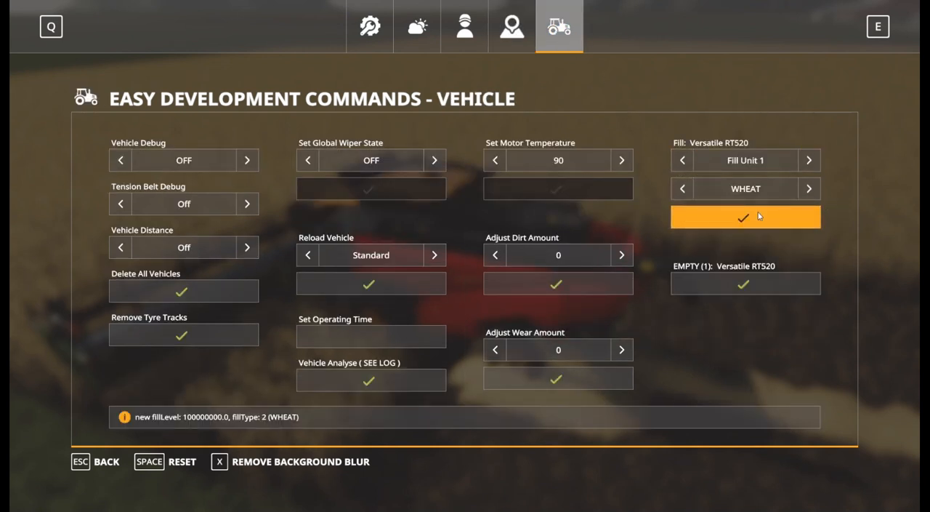